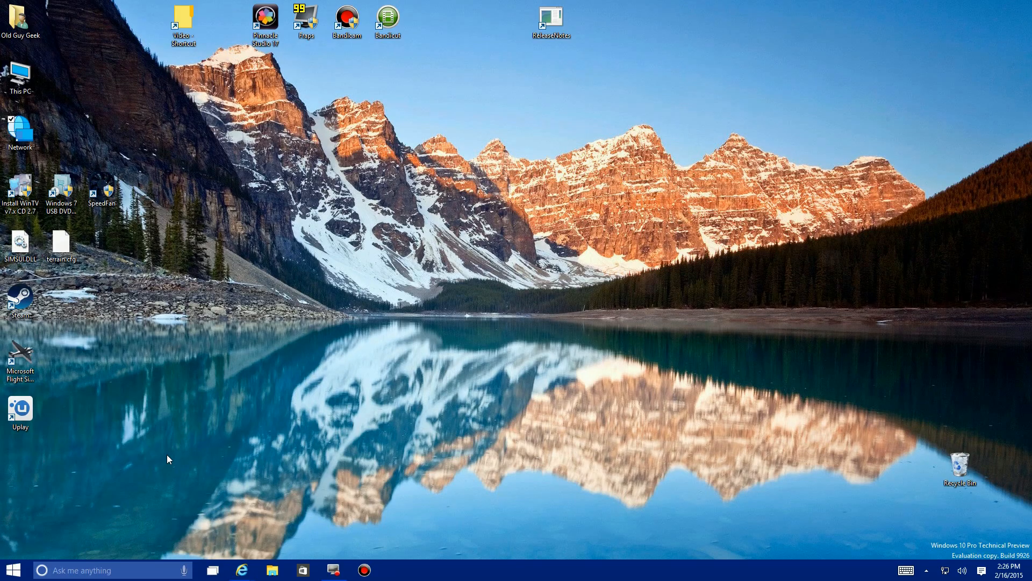
mouse_move(105, 468)
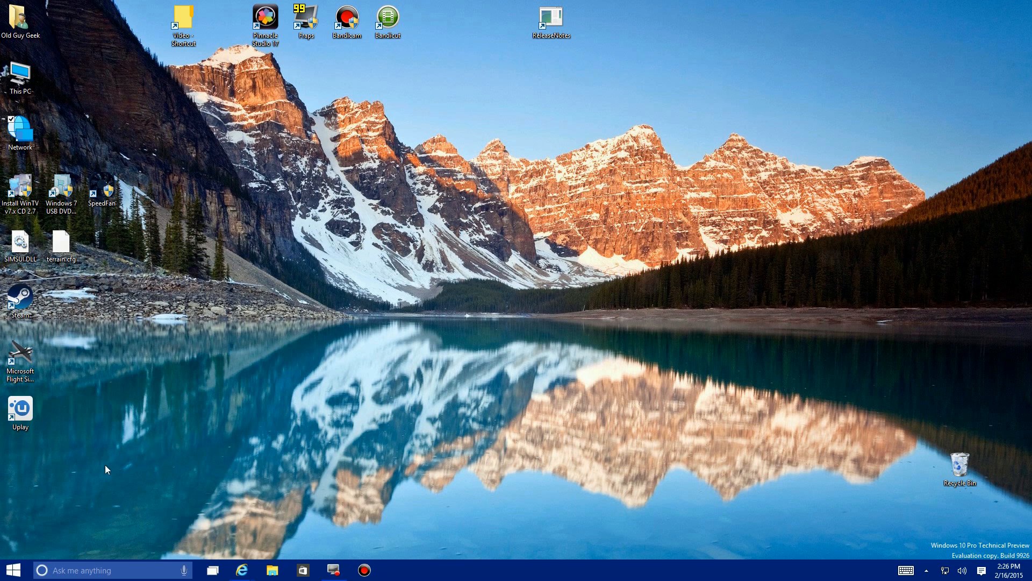
- Open the Start menu from the taskbar Start button to show apps and live tiles
click(12, 569)
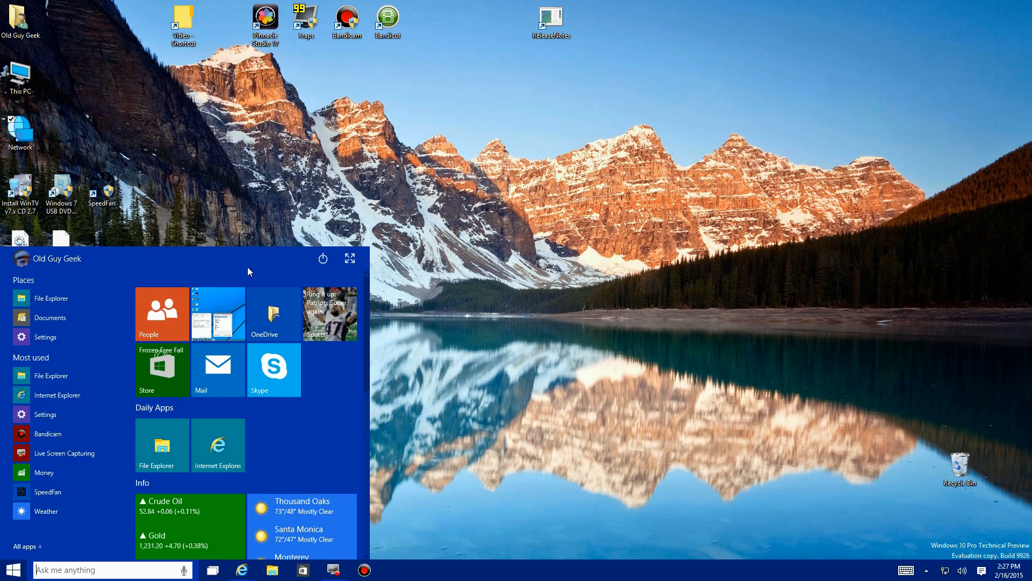
mouse_move(218, 314)
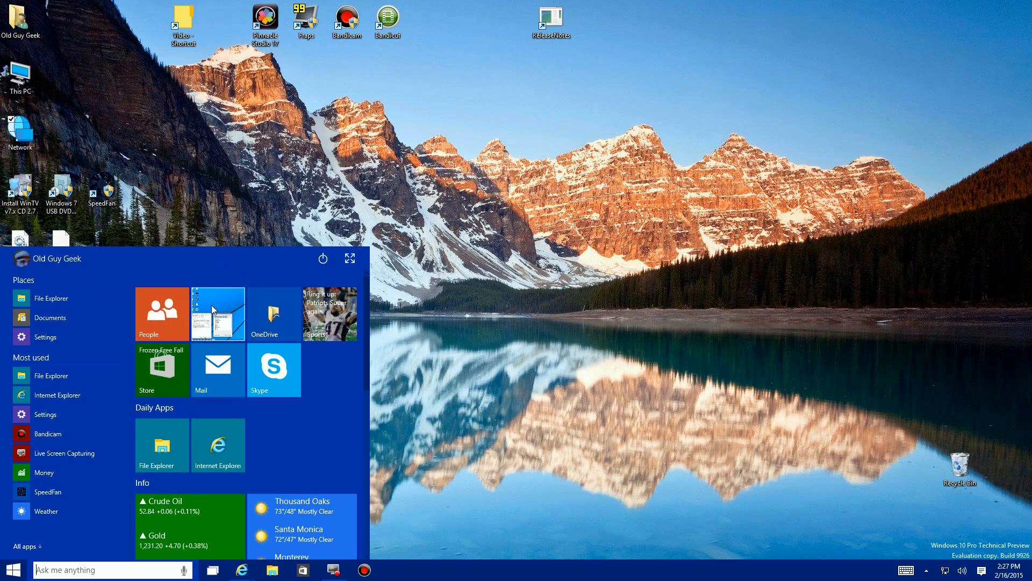
- Launch Photos from its live tile and switch to the Collection page
click(217, 313)
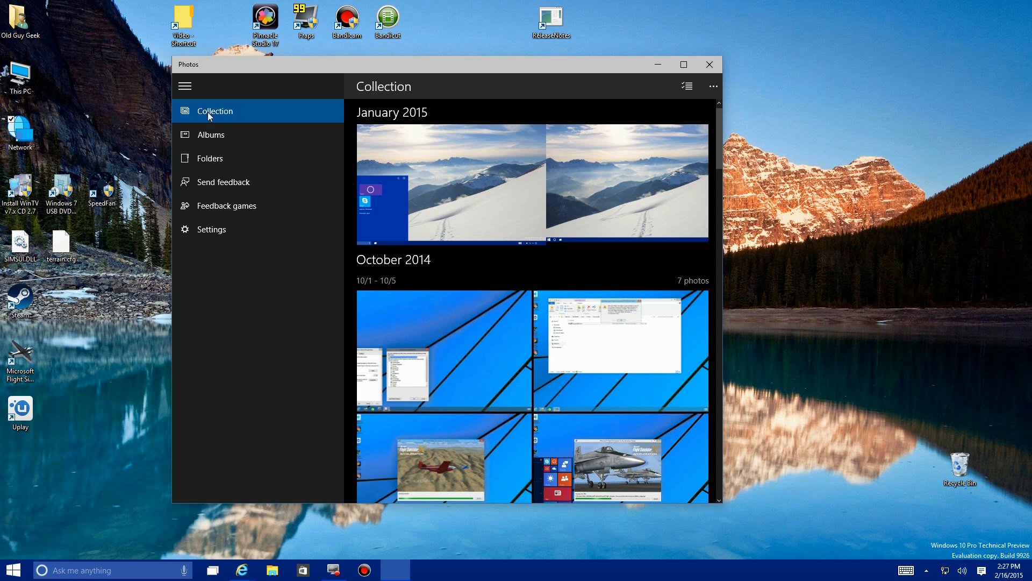
click(185, 86)
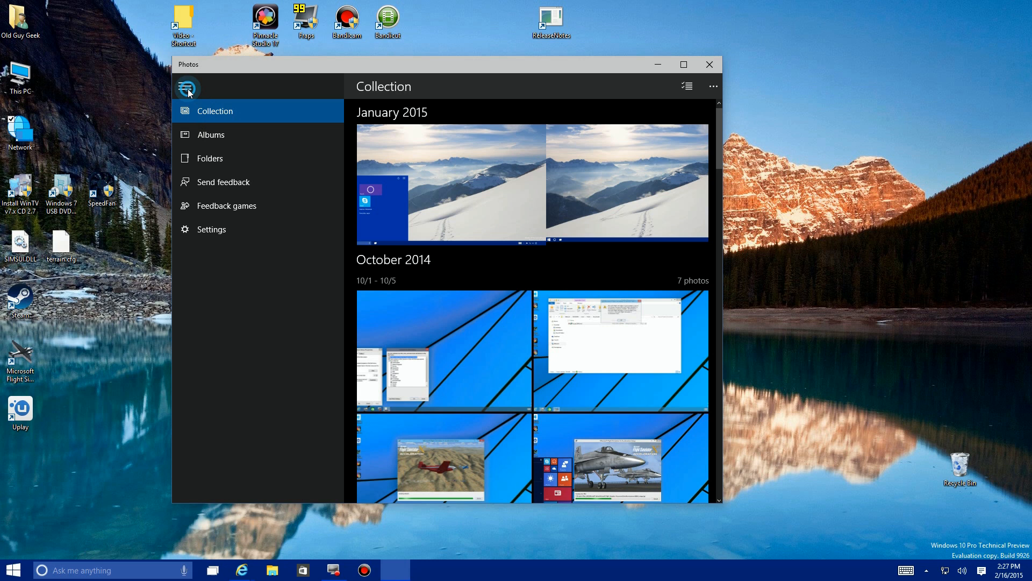
click(186, 86)
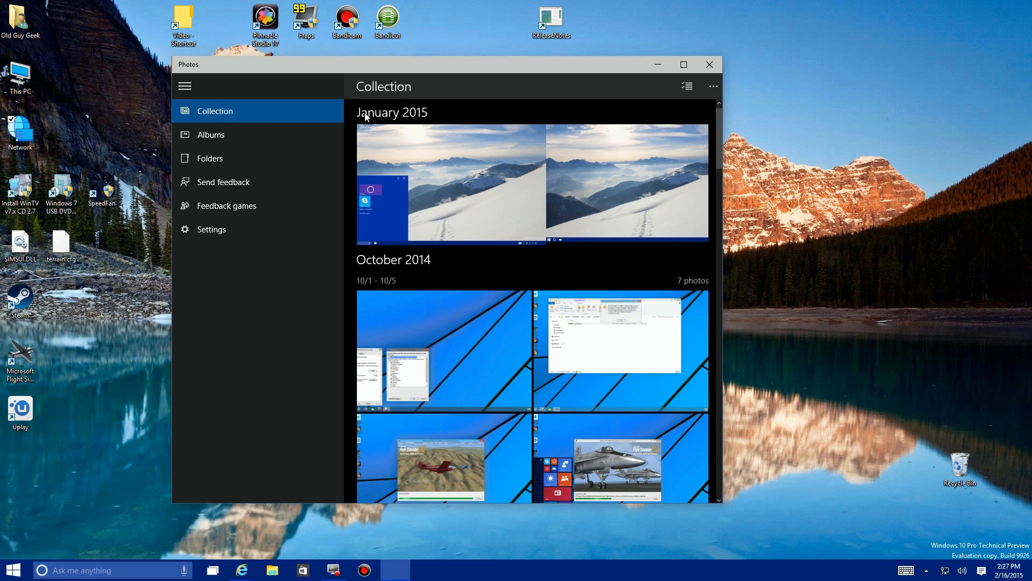
mouse_move(441, 258)
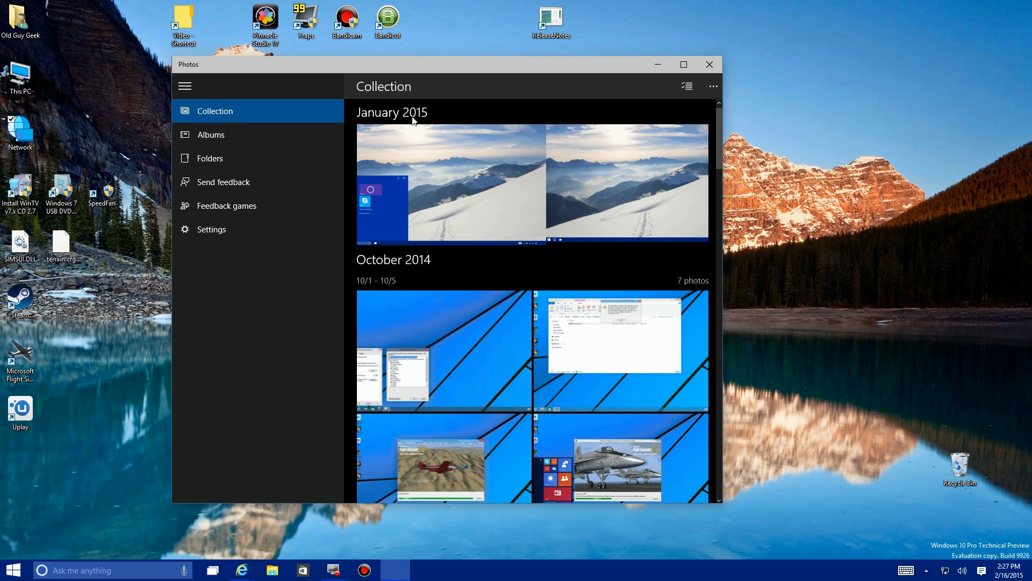
mouse_move(532, 361)
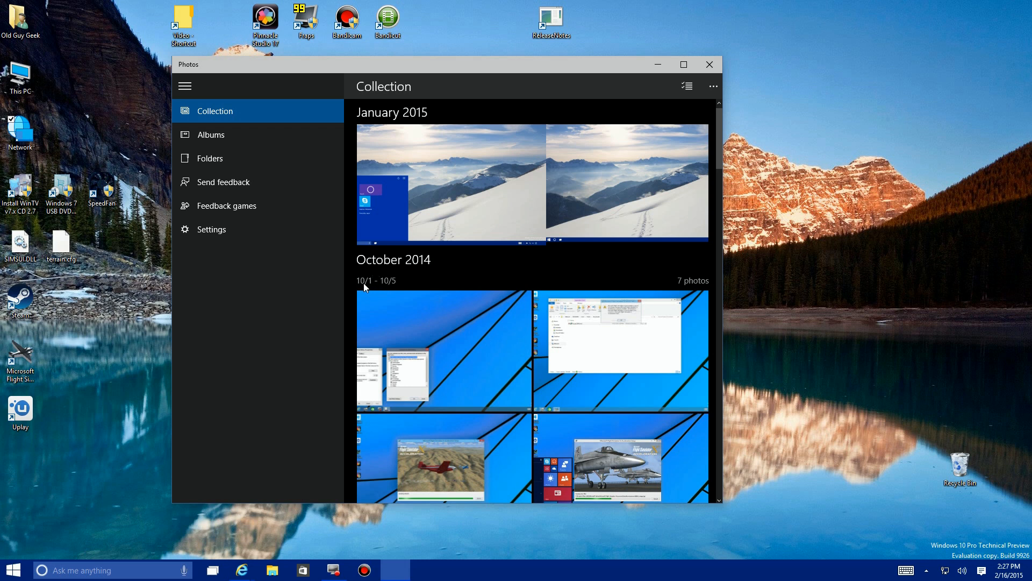
mouse_move(399, 287)
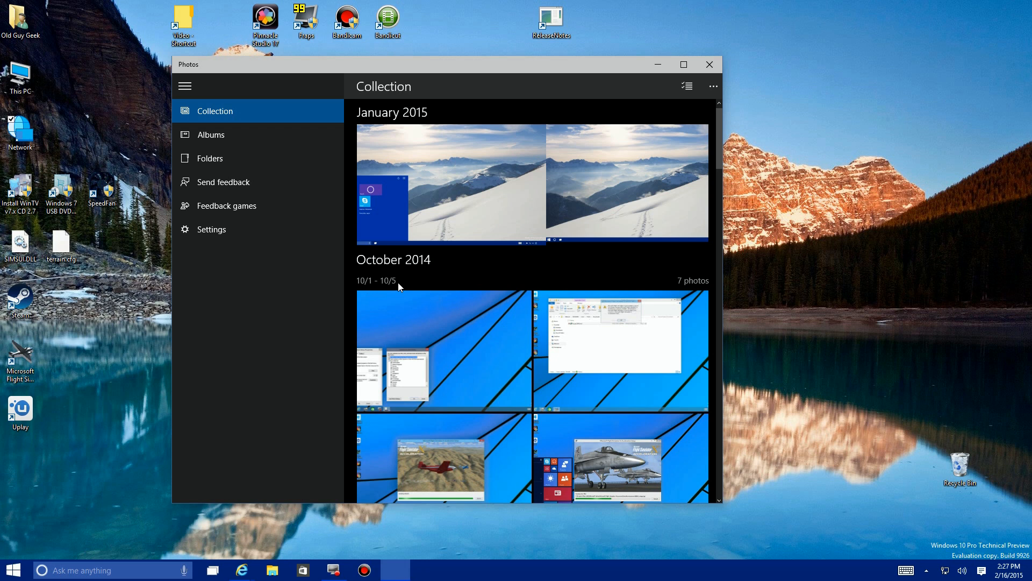
mouse_move(698, 285)
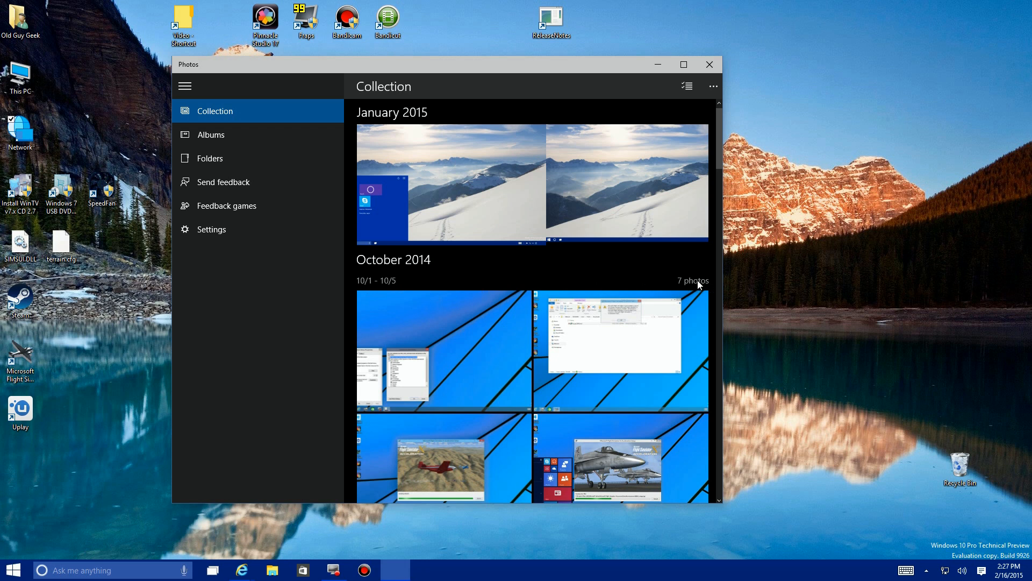
mouse_move(390, 559)
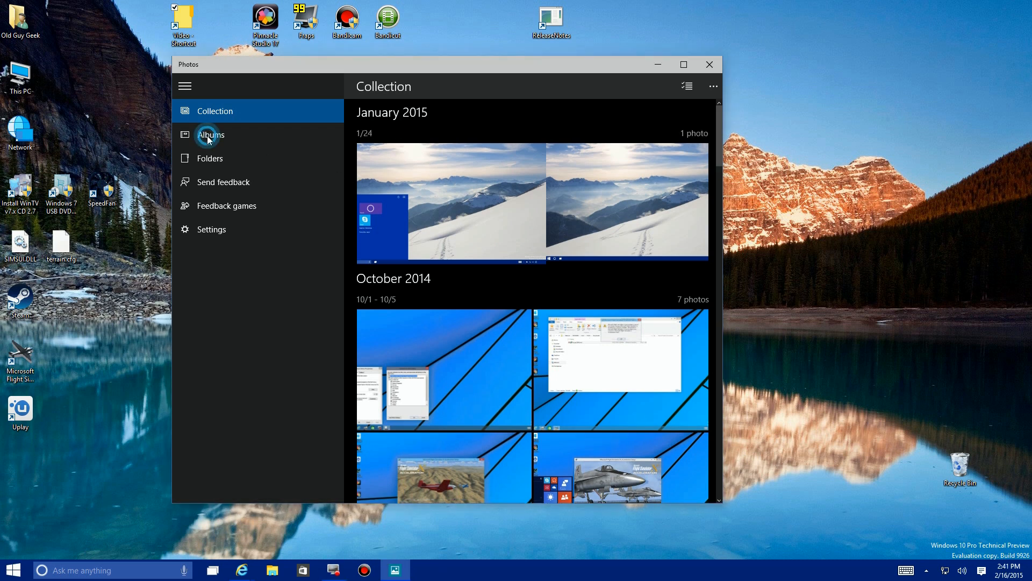
- Visit Albums, Folders, Collection, then Folders again, ending on the Settings entry
click(210, 135)
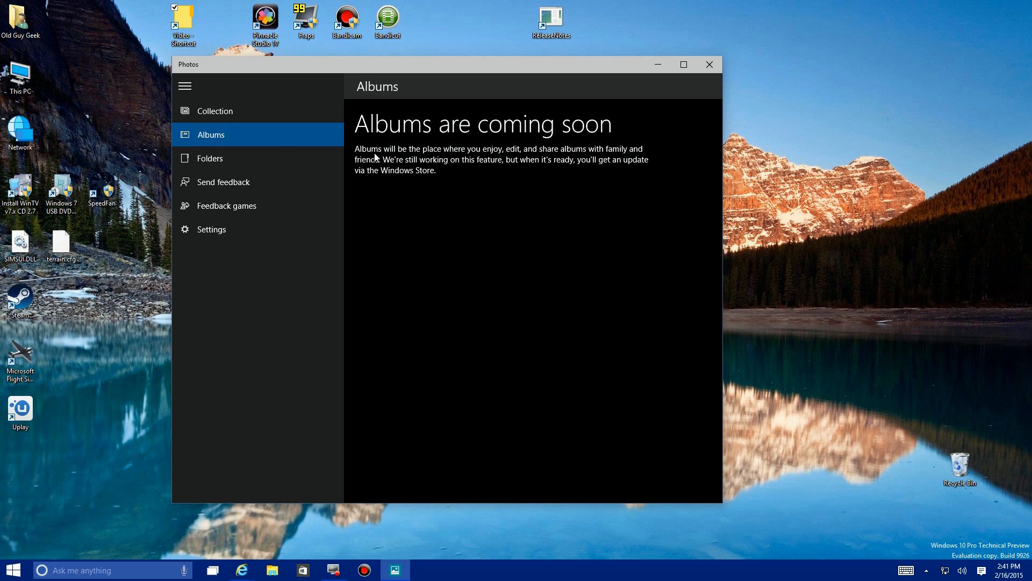
mouse_move(548, 160)
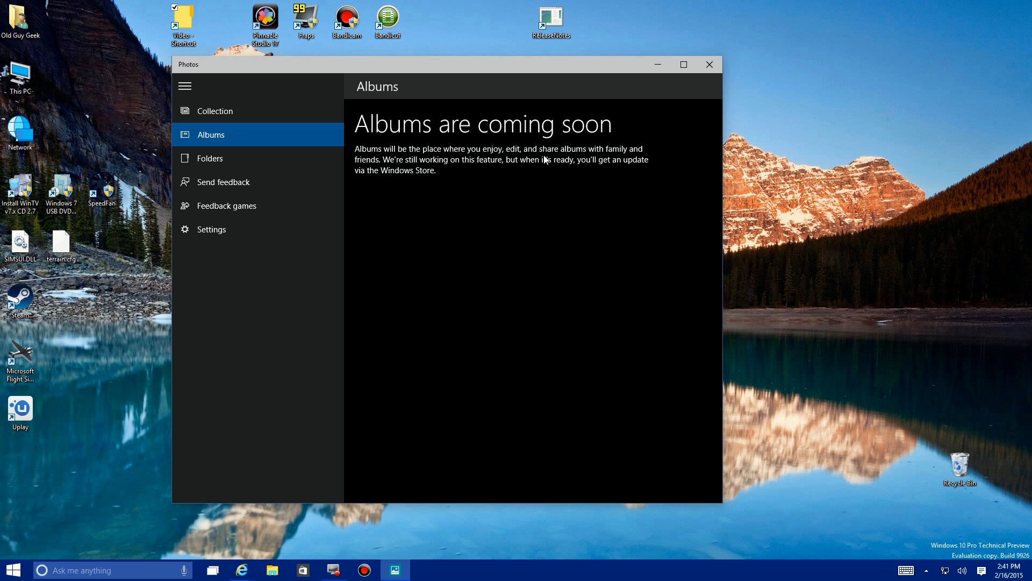
mouse_move(620, 157)
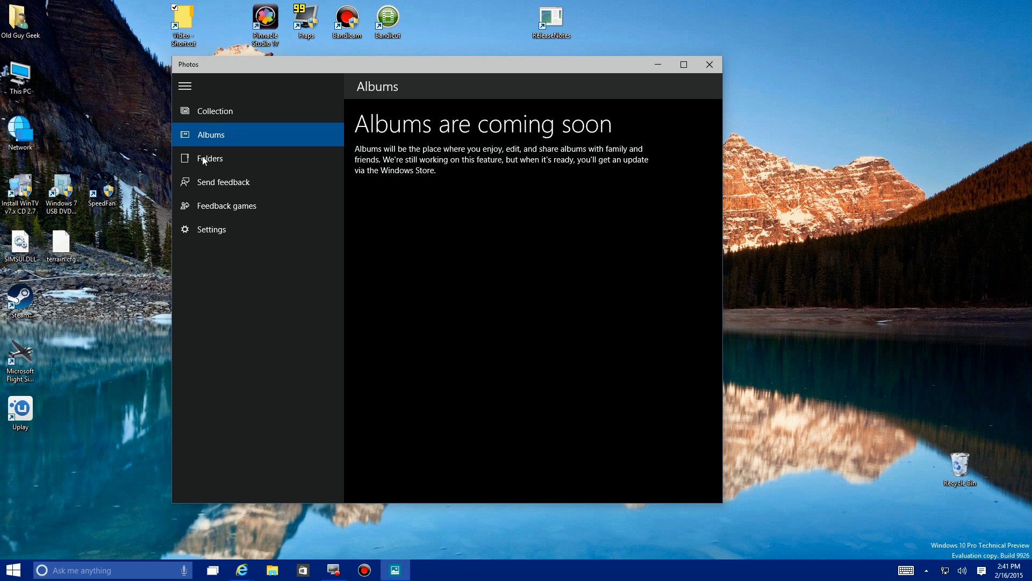
click(210, 158)
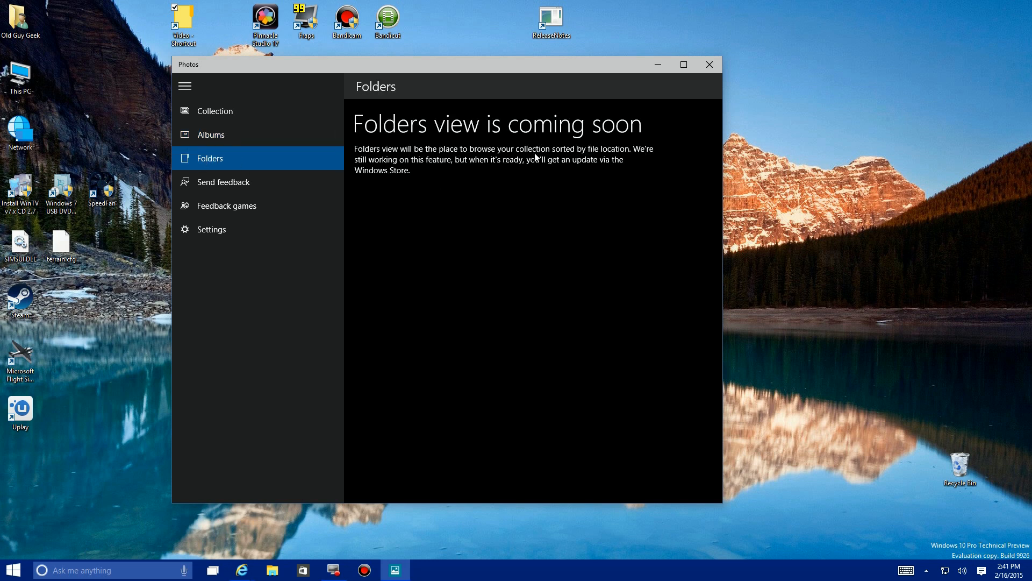
mouse_move(286, 124)
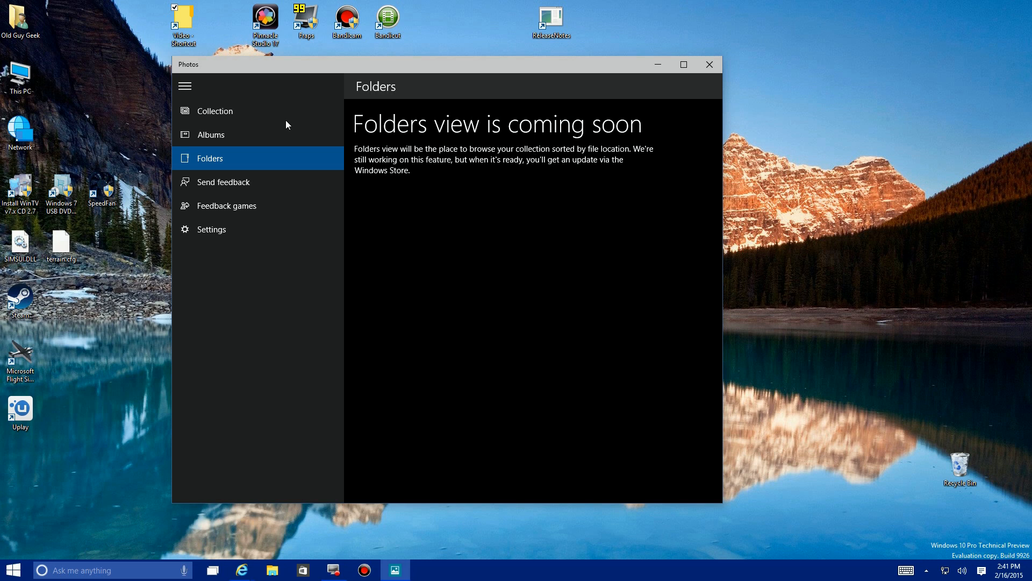
click(214, 110)
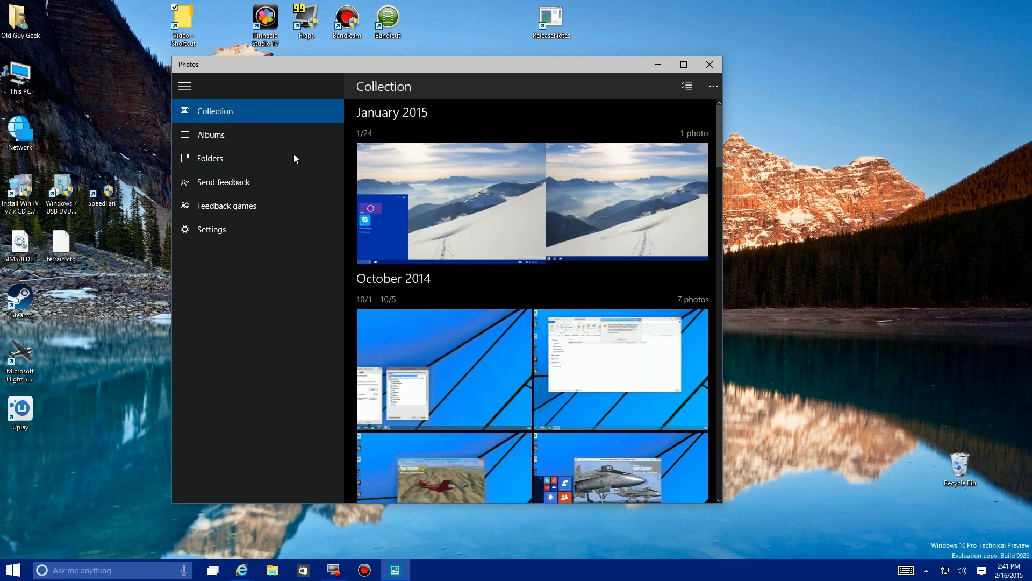
click(211, 158)
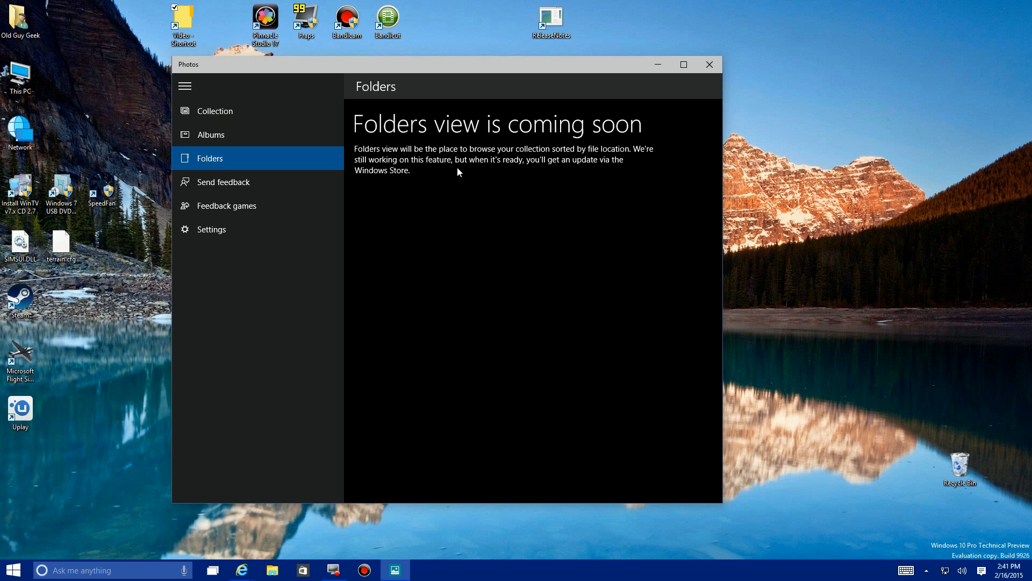
mouse_move(237, 210)
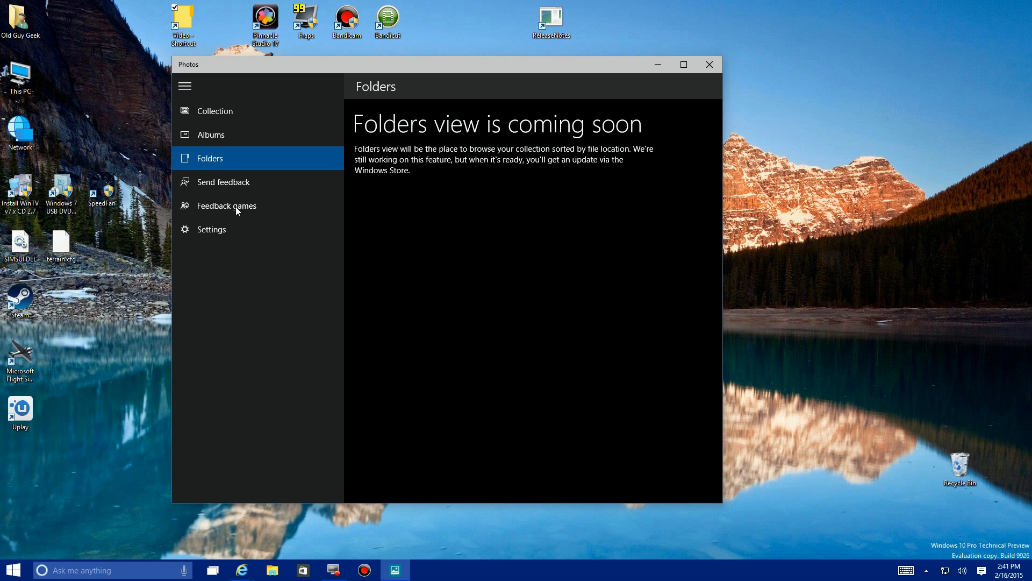
mouse_move(233, 187)
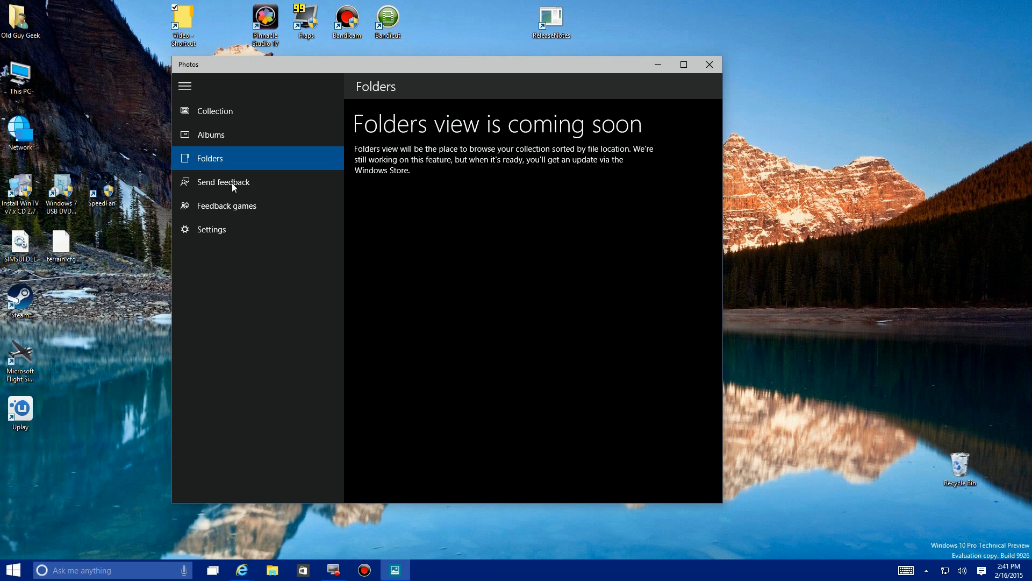
mouse_move(252, 205)
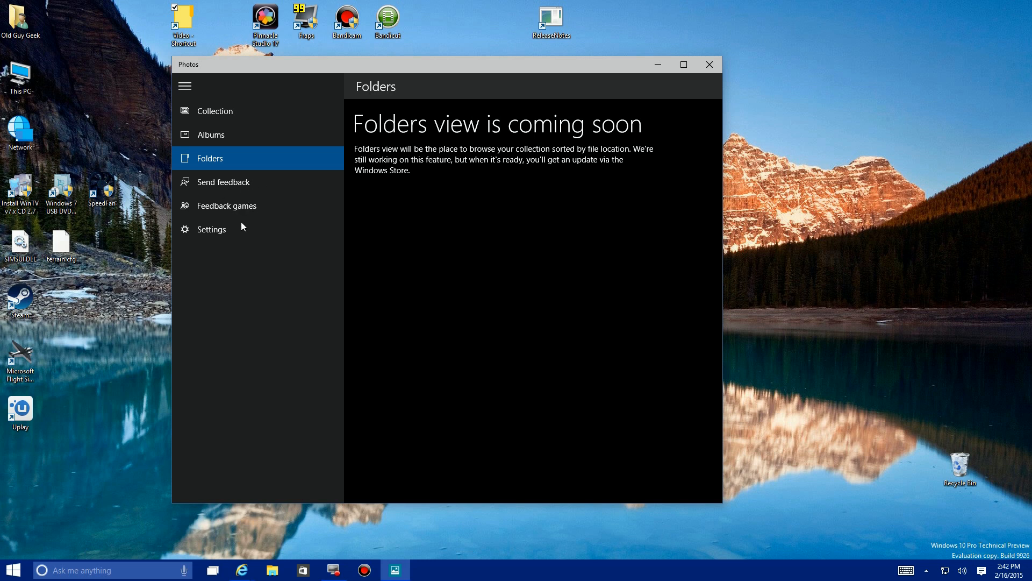
click(210, 228)
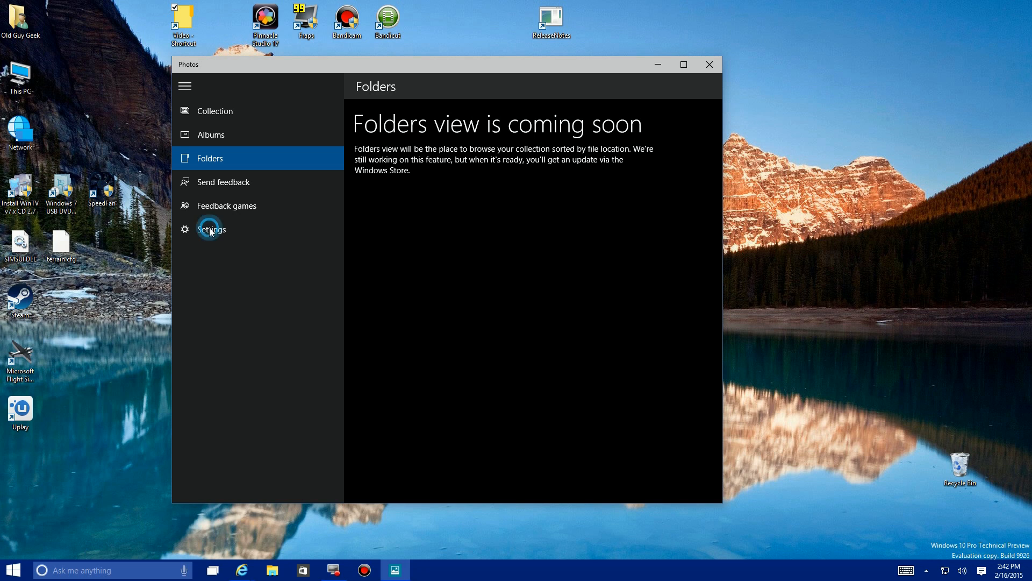
- Toggle automatic photo enhancement in Photos Settings, then bring up the Start menu
click(211, 229)
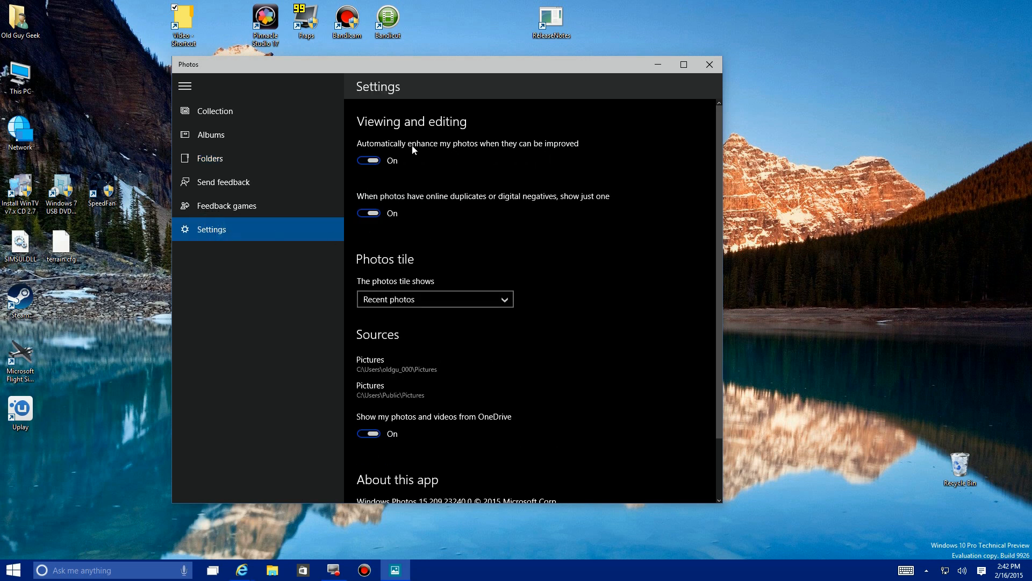
mouse_move(433, 150)
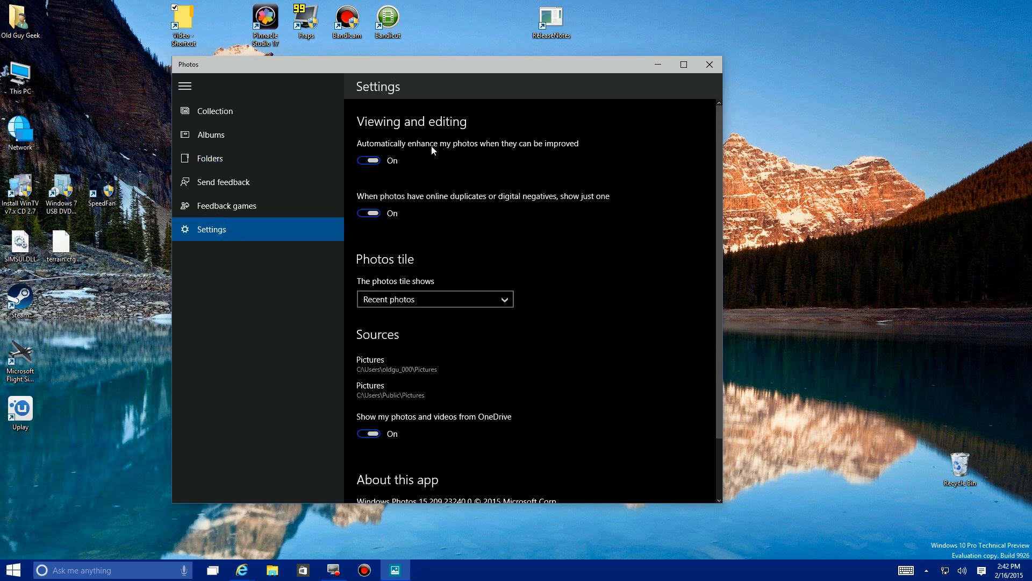
mouse_move(582, 155)
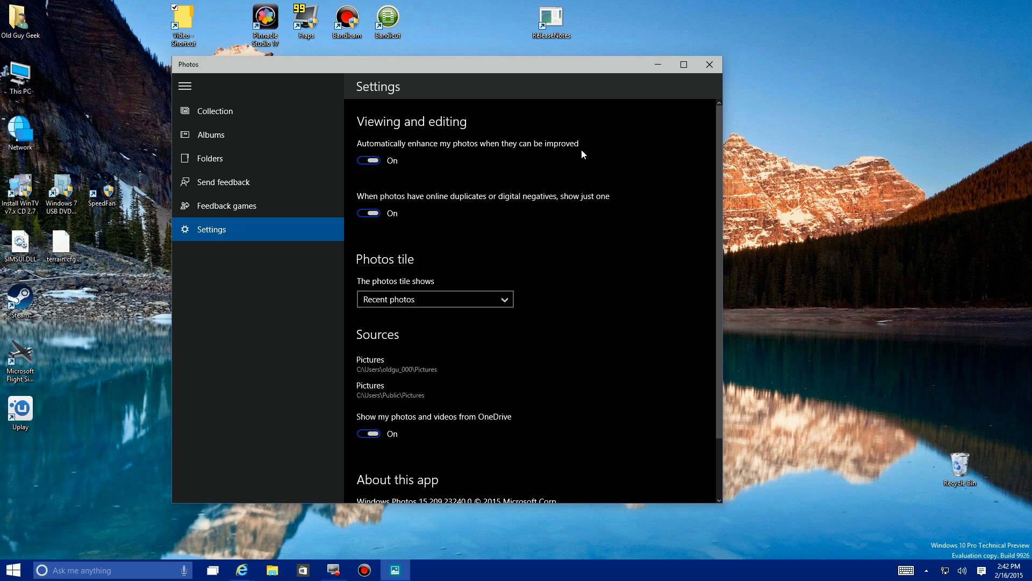
click(369, 160)
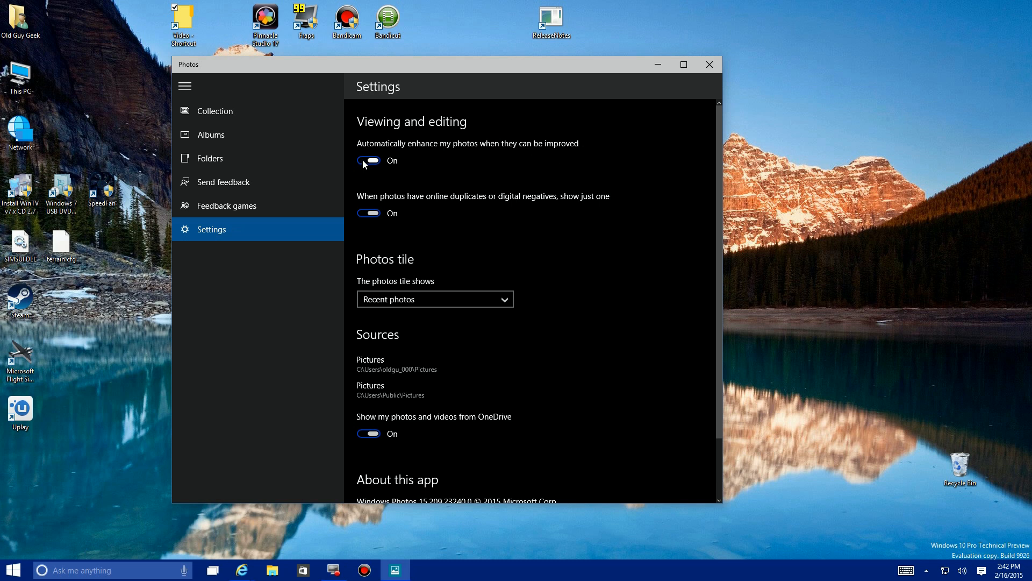
click(369, 161)
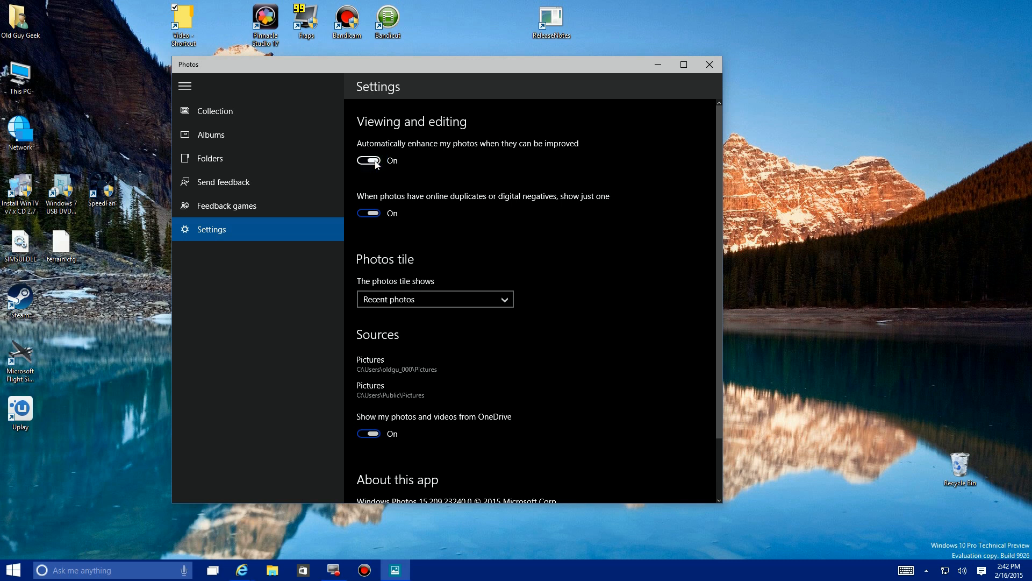
click(368, 160)
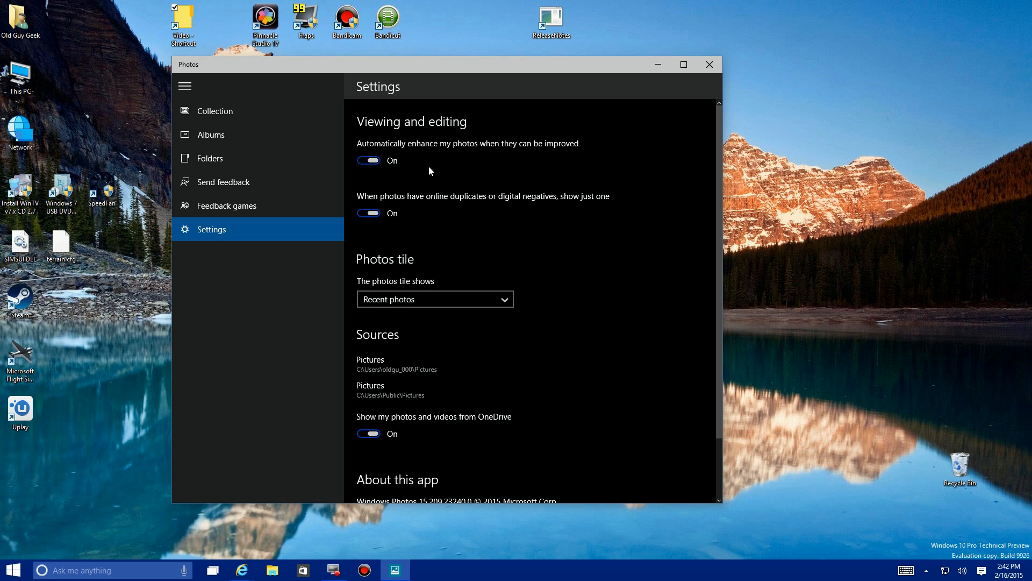
mouse_move(460, 201)
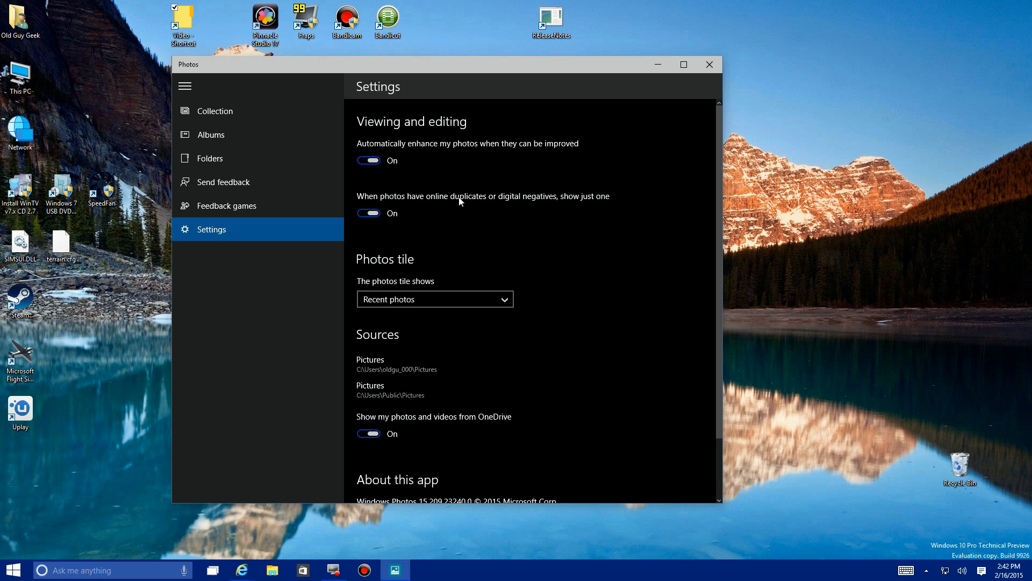
mouse_move(522, 209)
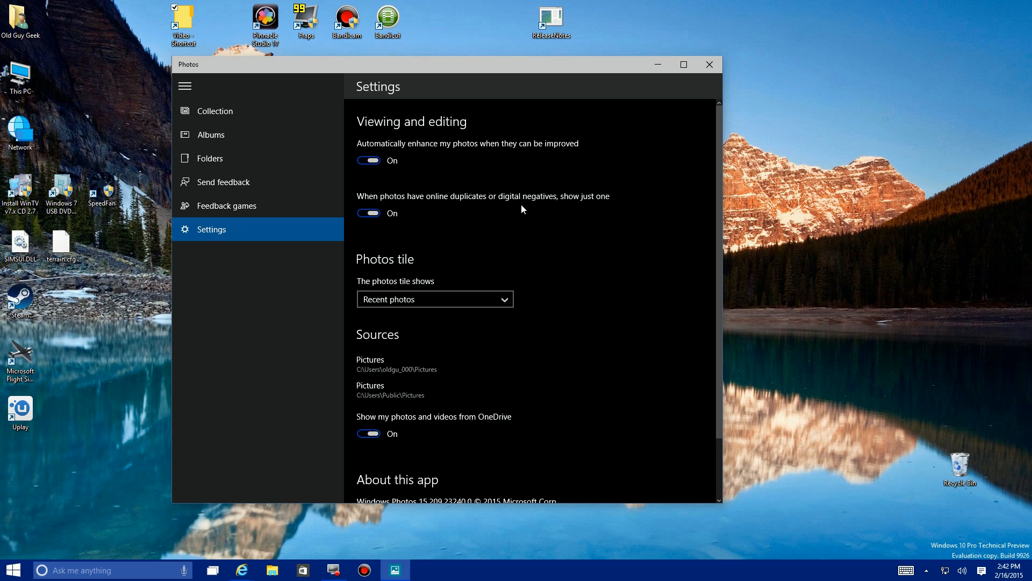
click(368, 213)
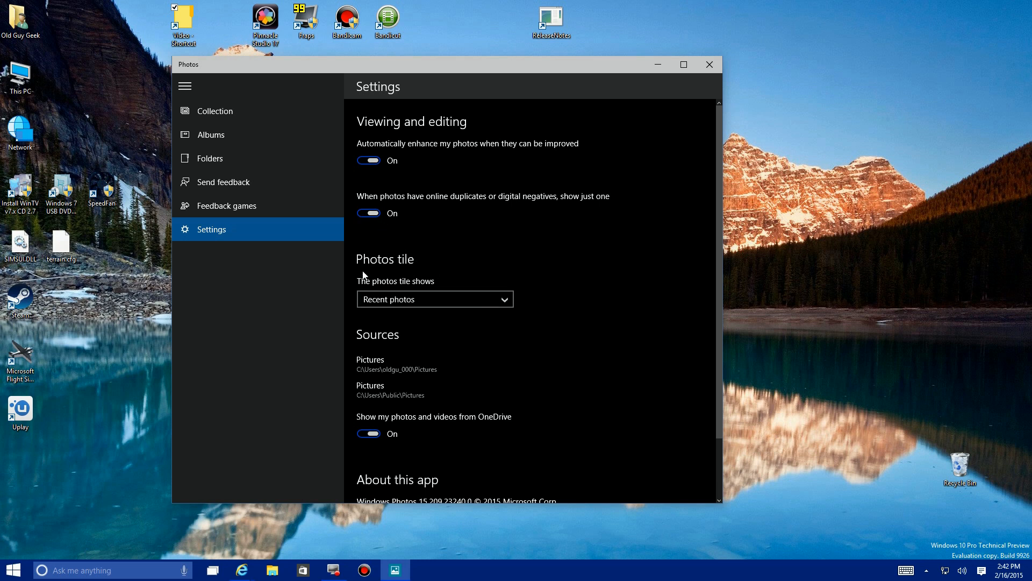
mouse_move(183, 410)
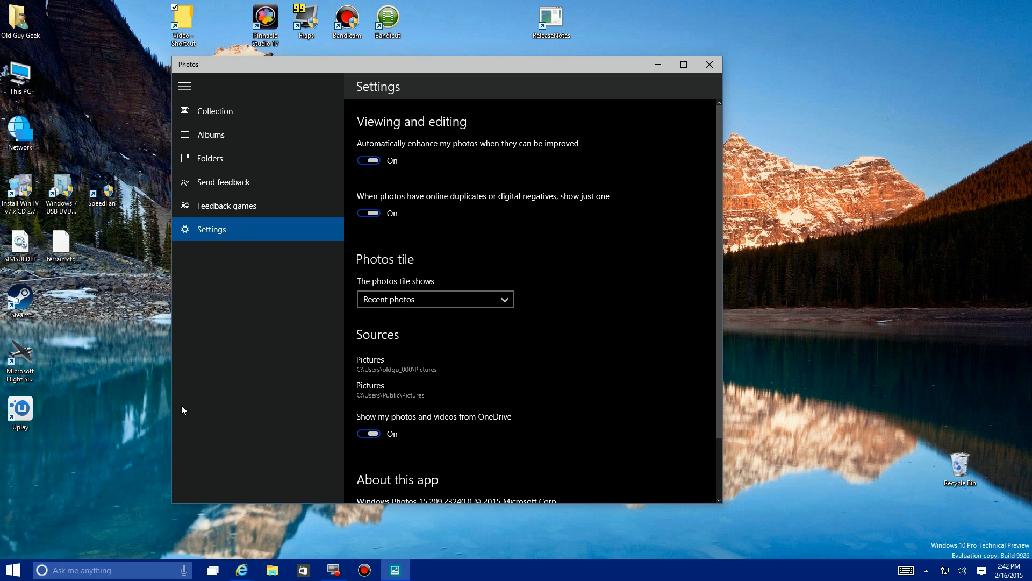
click(11, 570)
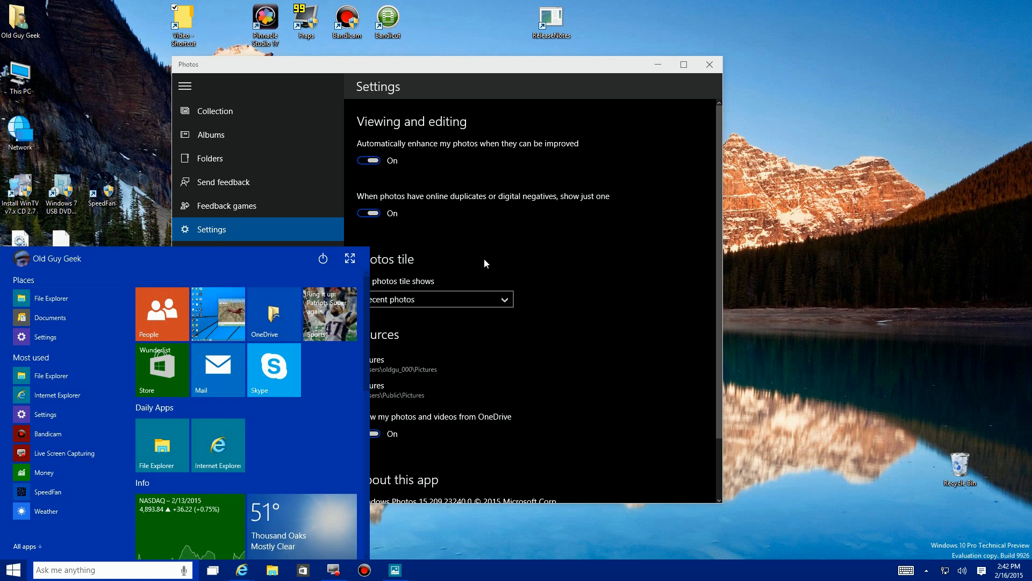
- Set the photos tile to 'A single photo', then back to 'Recent photos'
click(440, 299)
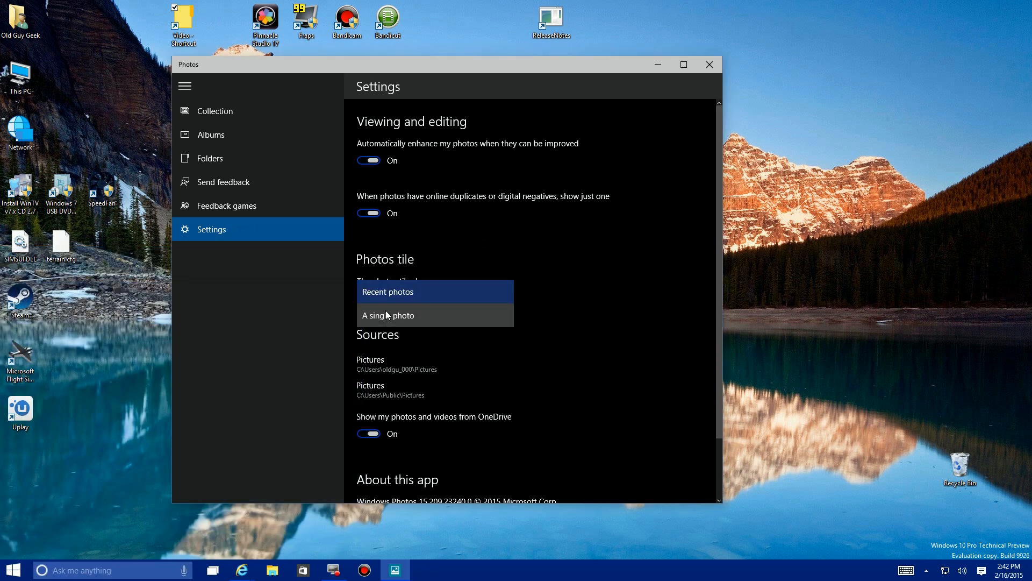
click(387, 314)
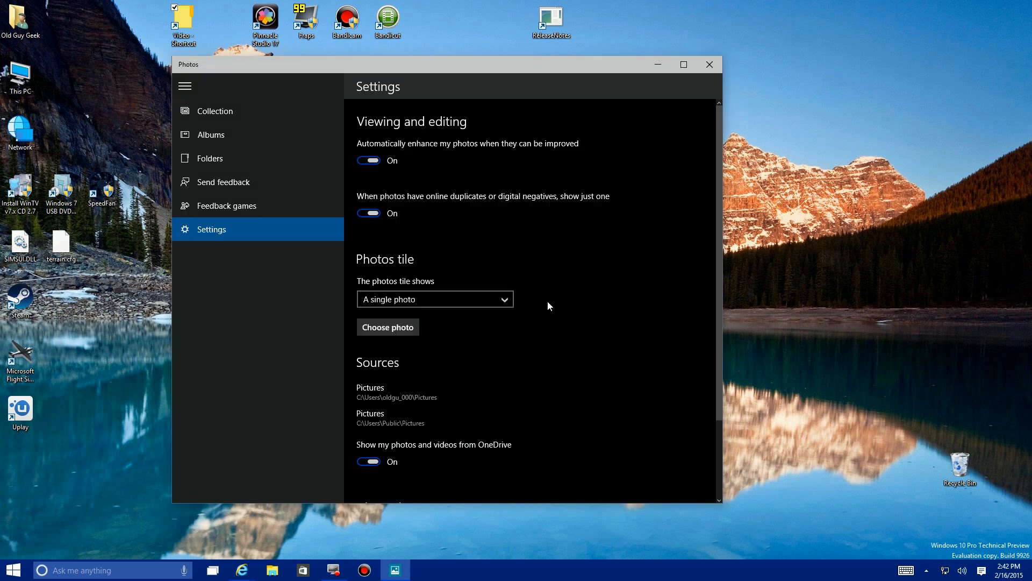
click(434, 298)
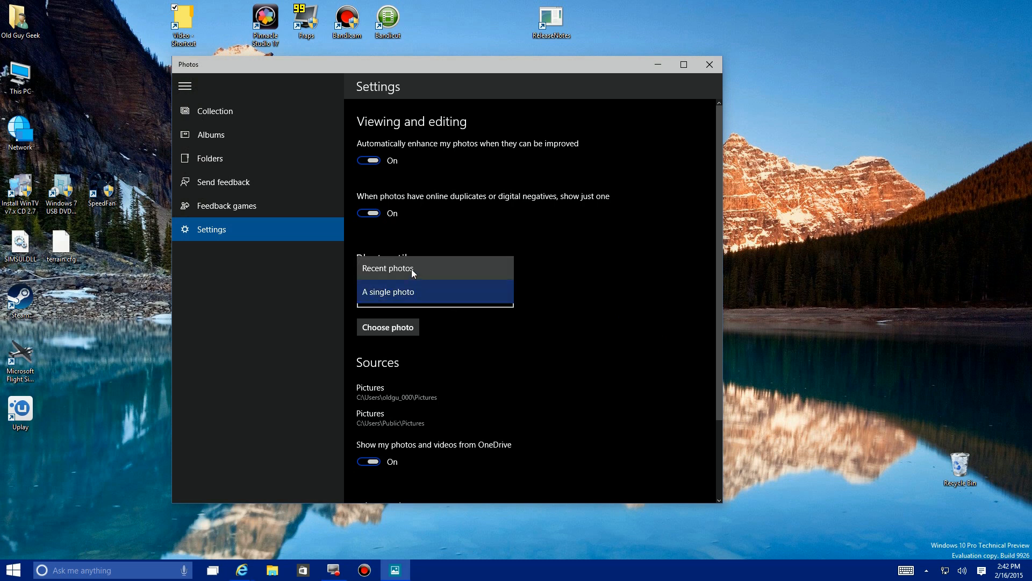
click(388, 267)
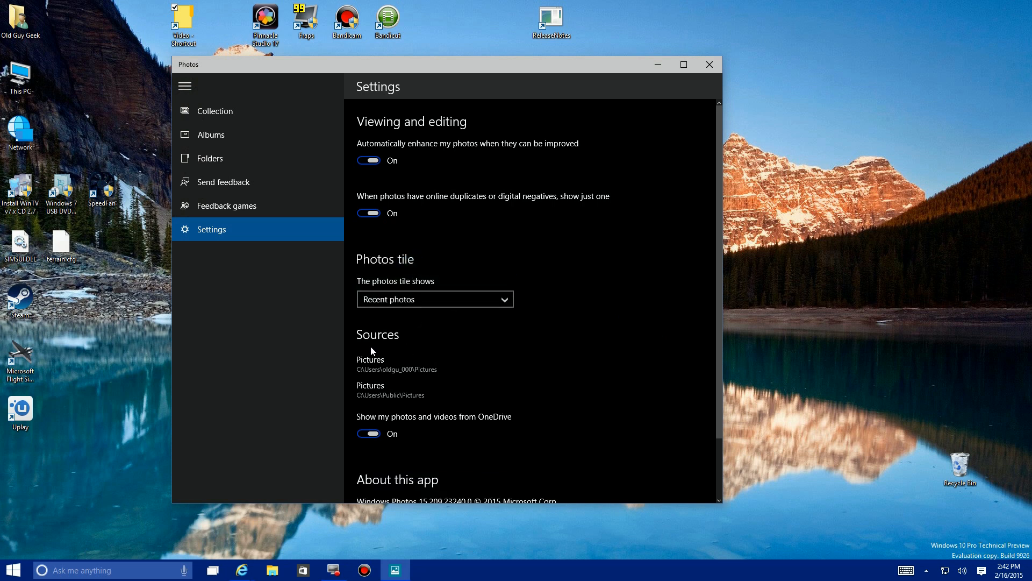
mouse_move(388, 377)
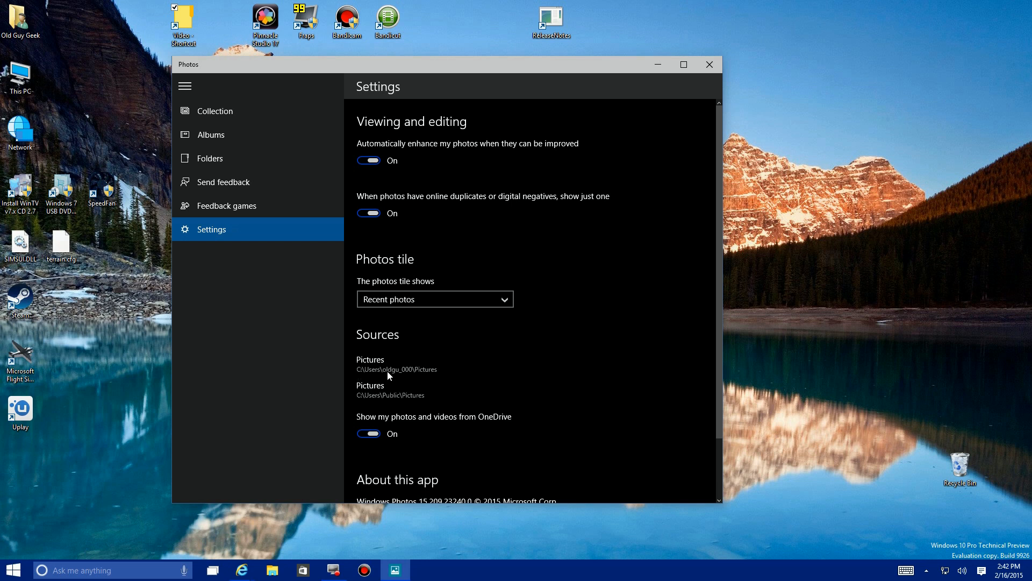
mouse_move(401, 374)
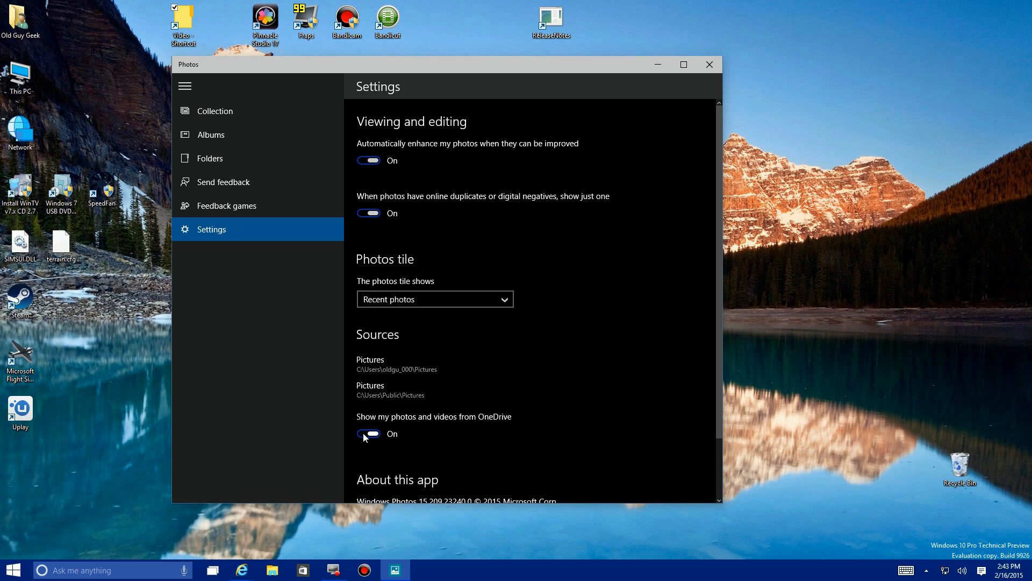
mouse_move(490, 421)
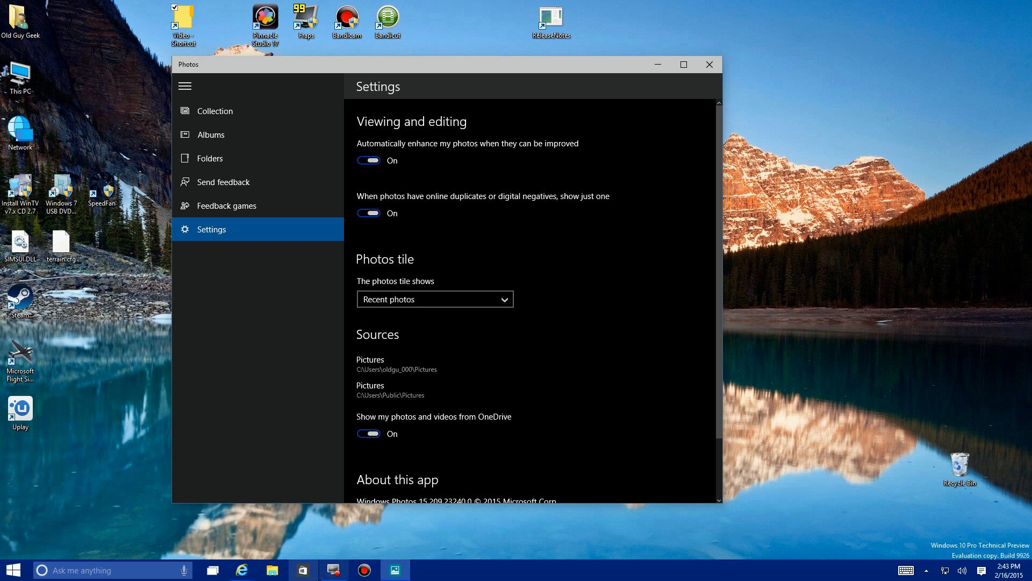
- Return to the Collection page showing the March 2013 photos
click(211, 112)
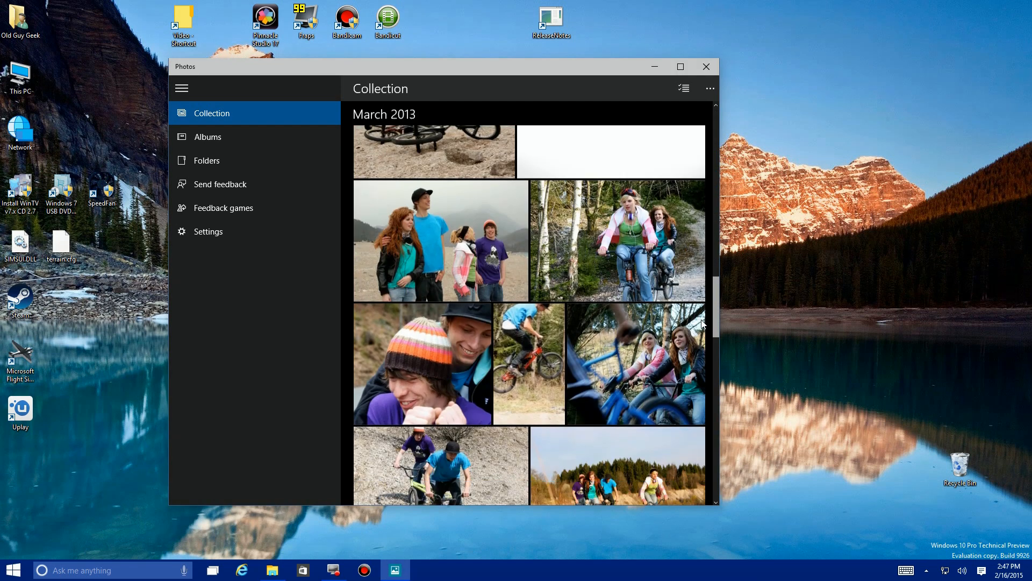
- Scroll the collection and open the March 6, 2013 beach photo of four friends
scroll(down, 3)
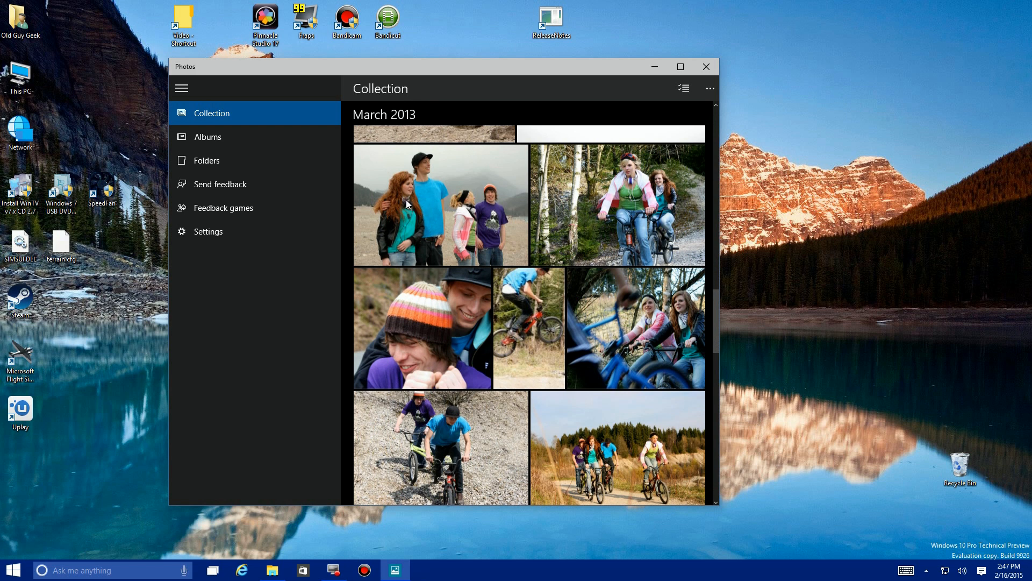
double_click(440, 205)
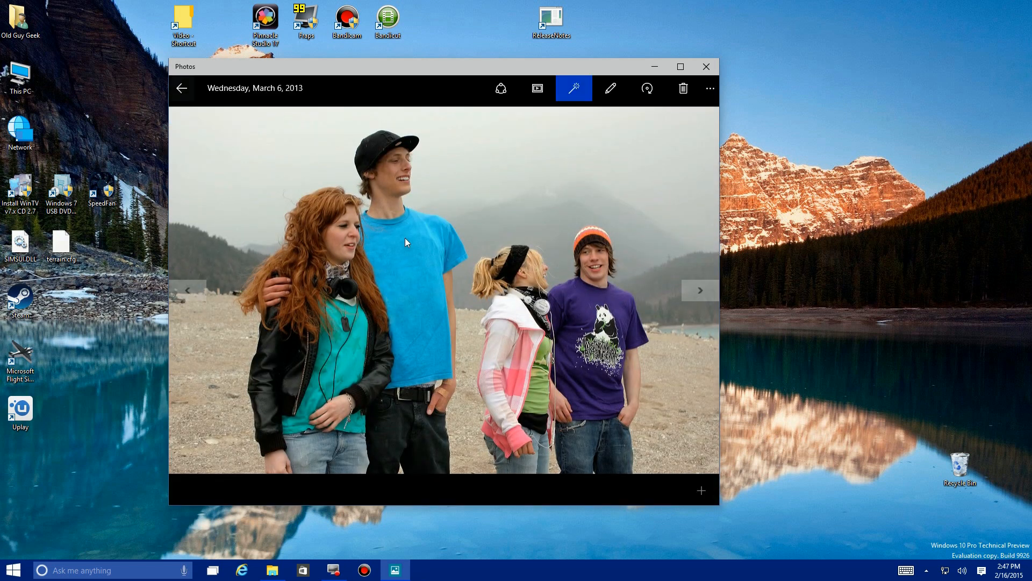
mouse_move(468, 210)
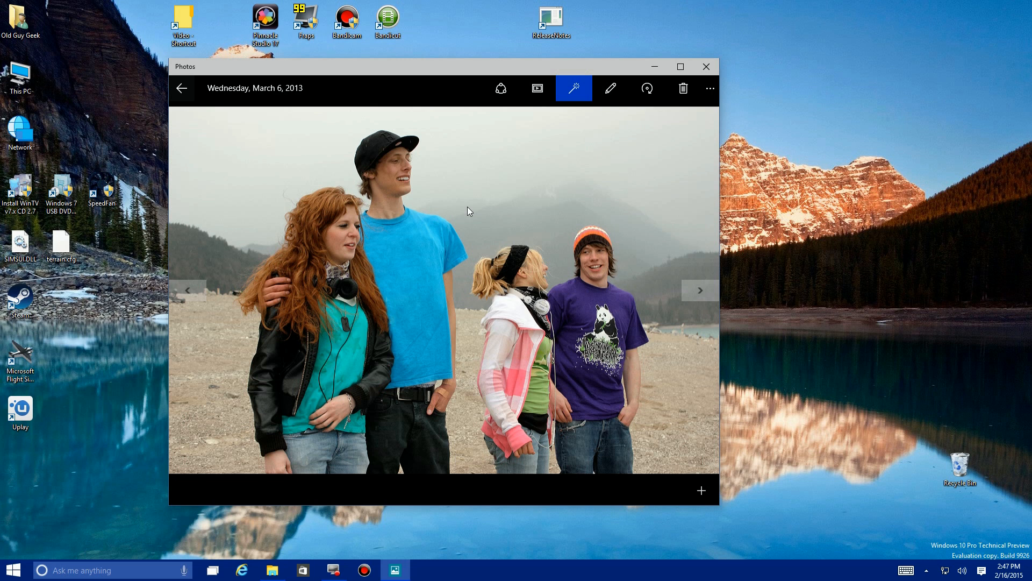
click(700, 289)
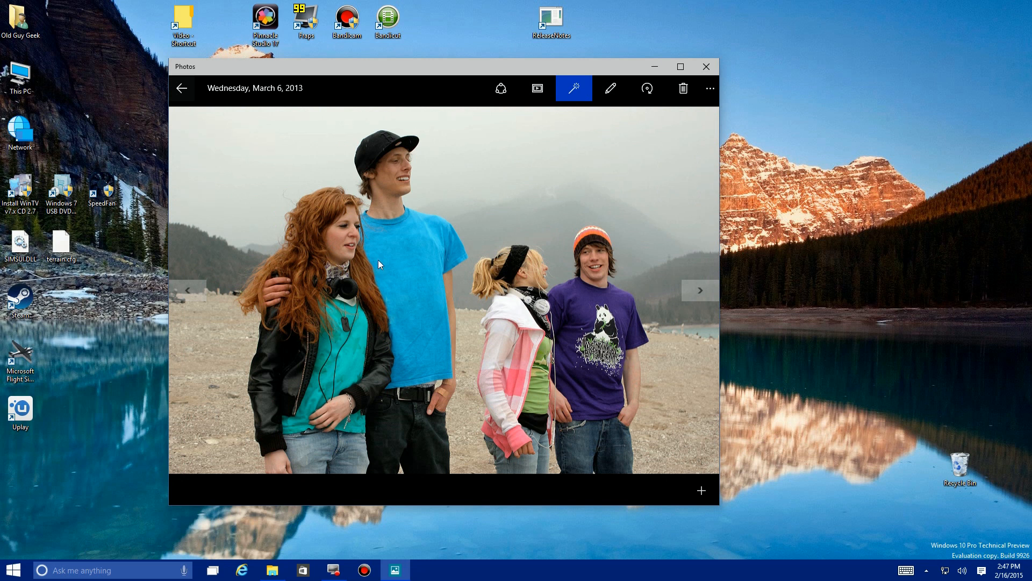
mouse_move(542, 181)
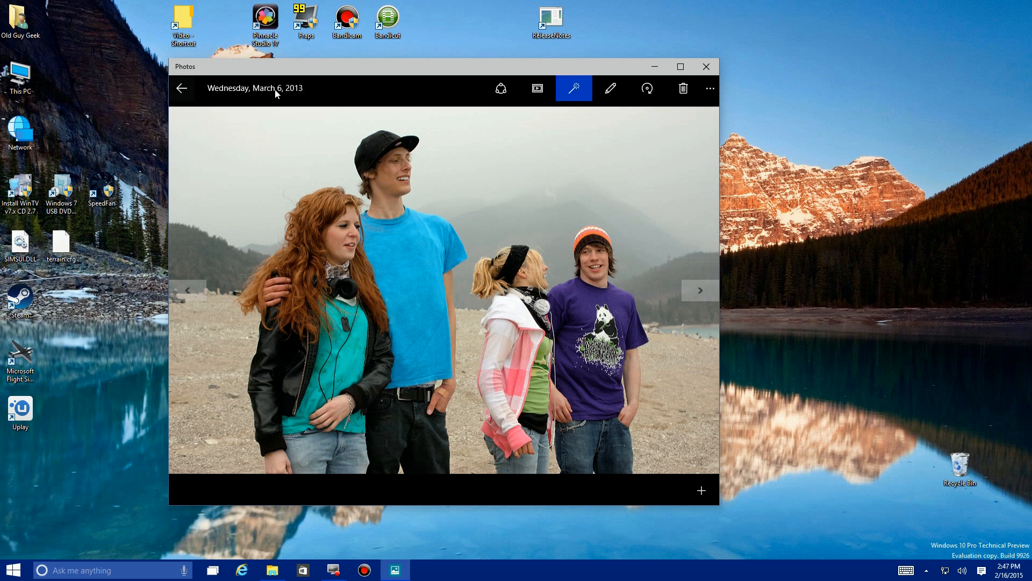
click(181, 89)
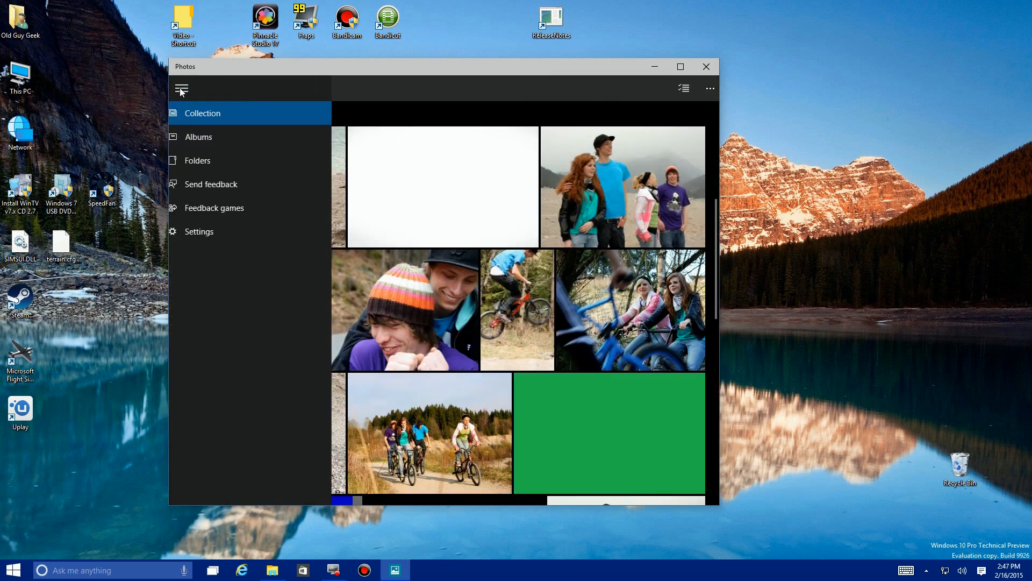
click(181, 89)
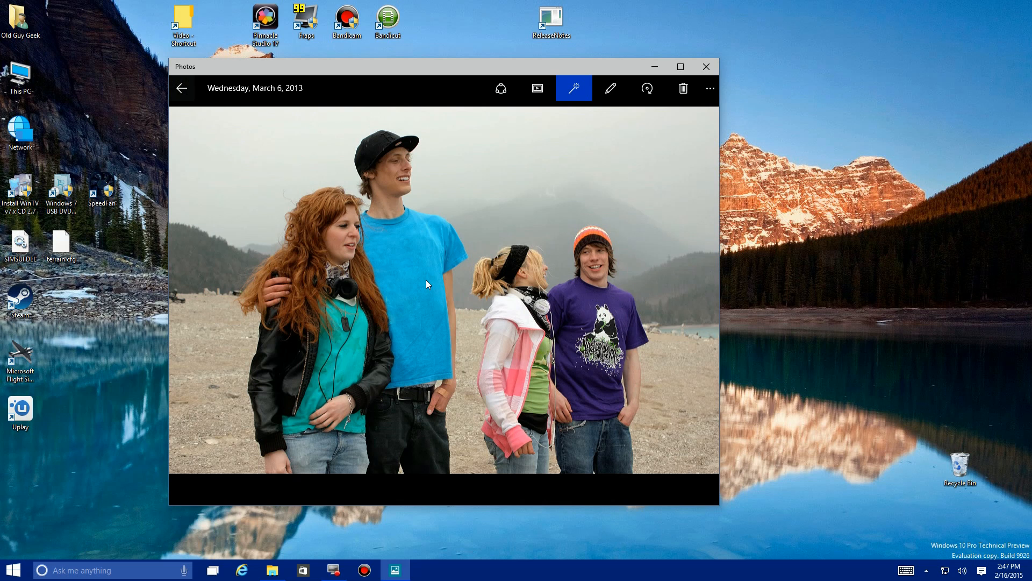
mouse_move(469, 234)
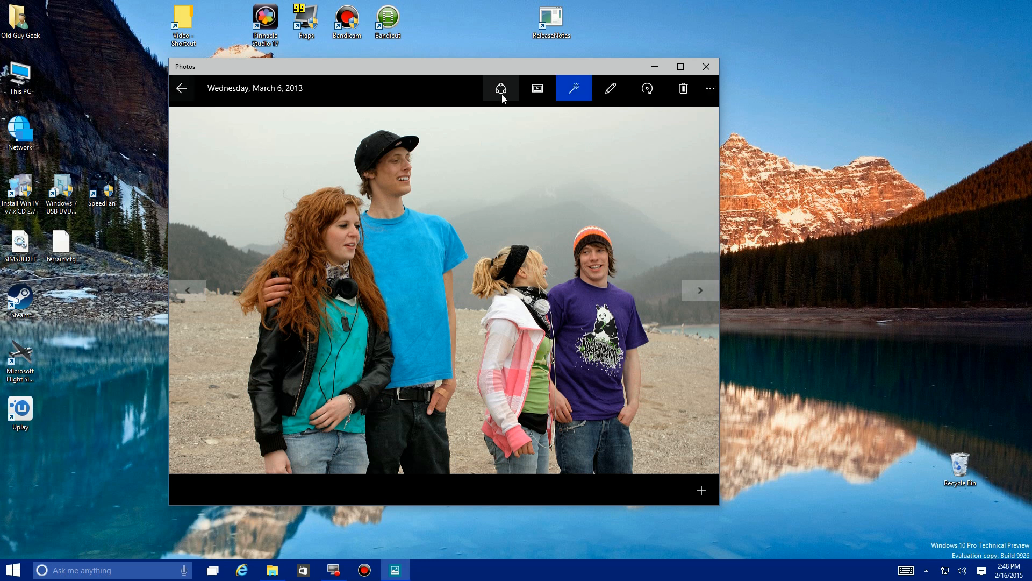
- Share the beach photo to a Mail draft, then close the draft unsent
click(501, 88)
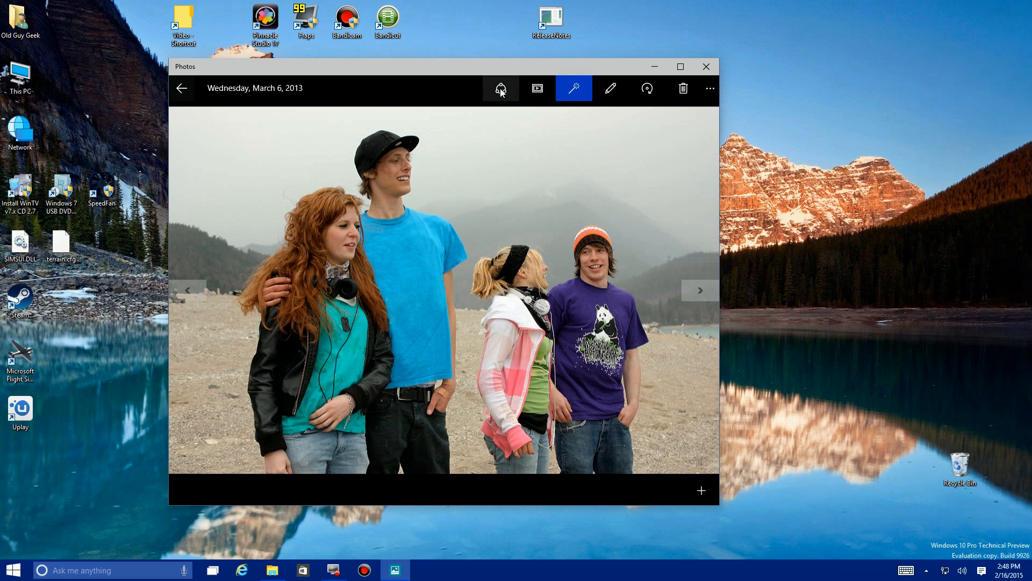
click(500, 88)
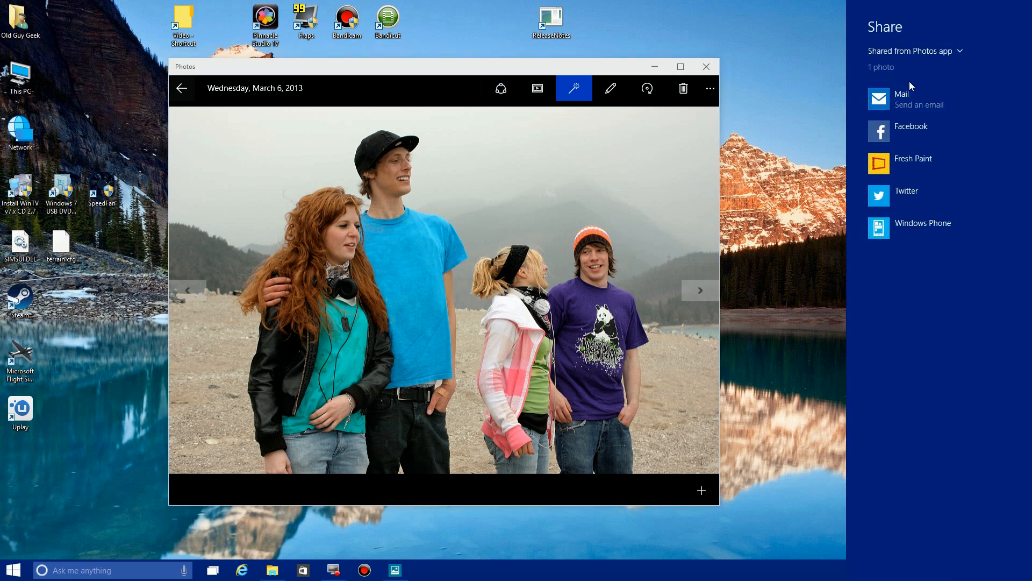
mouse_move(910, 131)
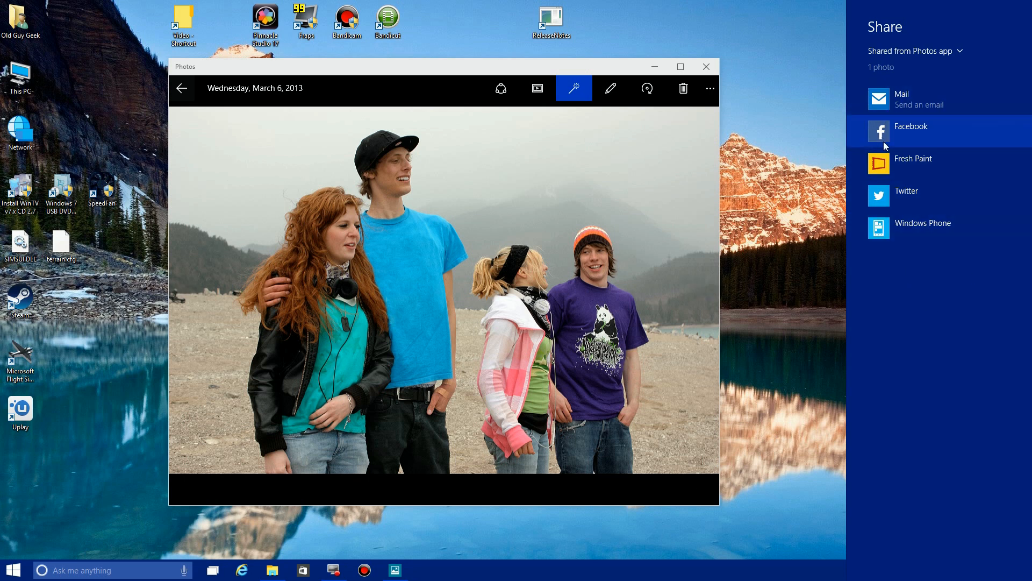
mouse_move(939, 194)
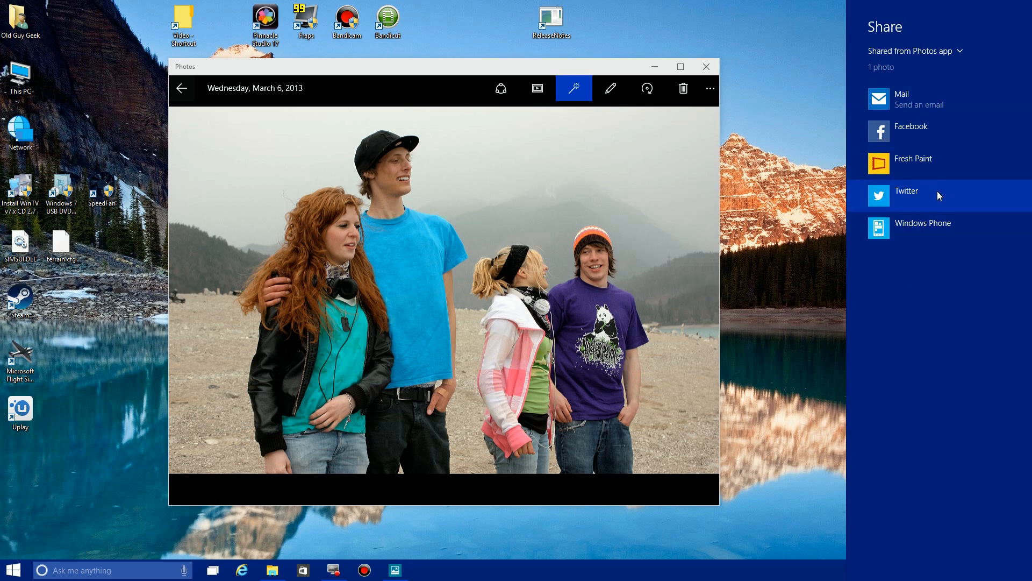
mouse_move(906, 195)
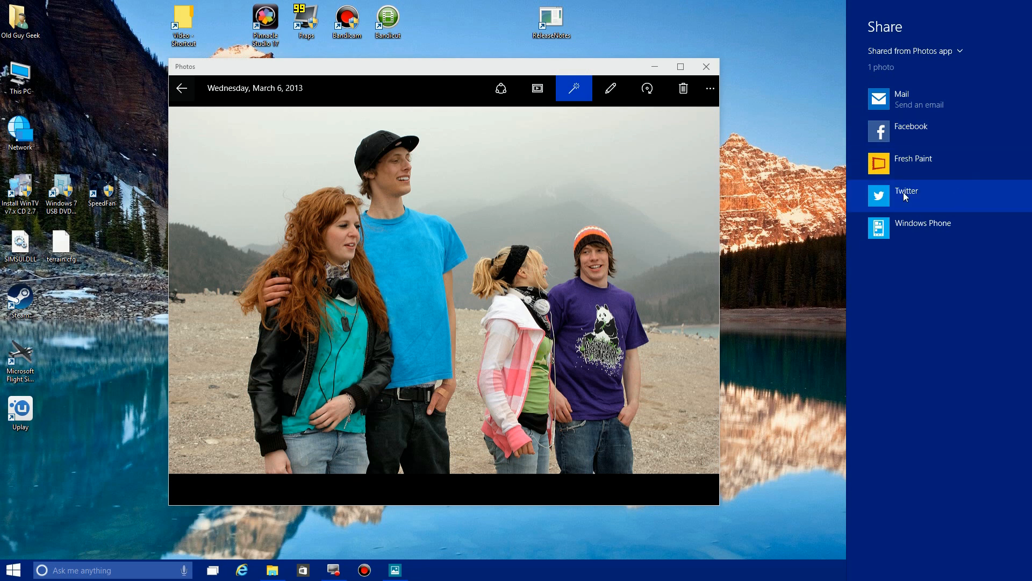
mouse_move(900, 99)
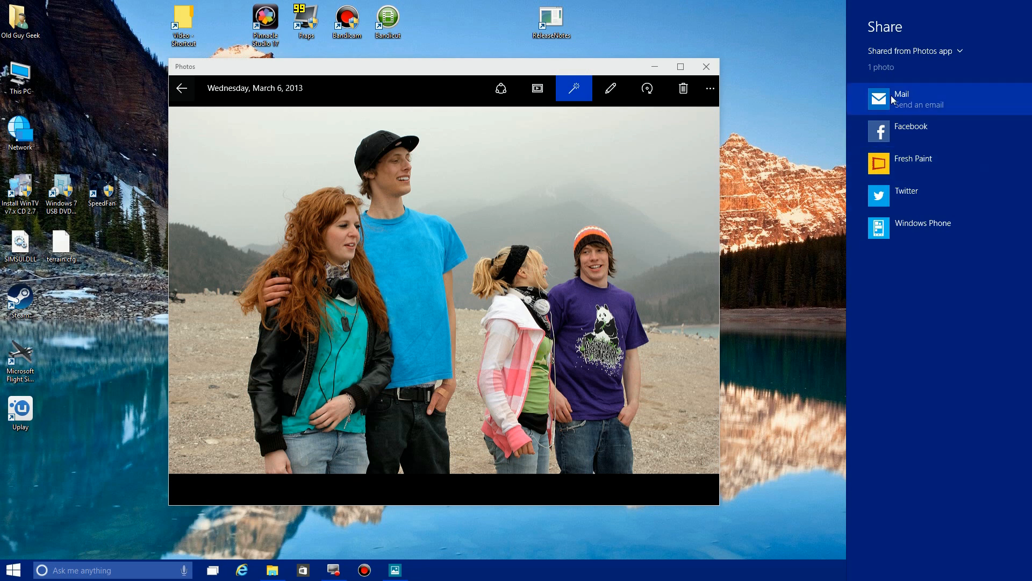
click(901, 98)
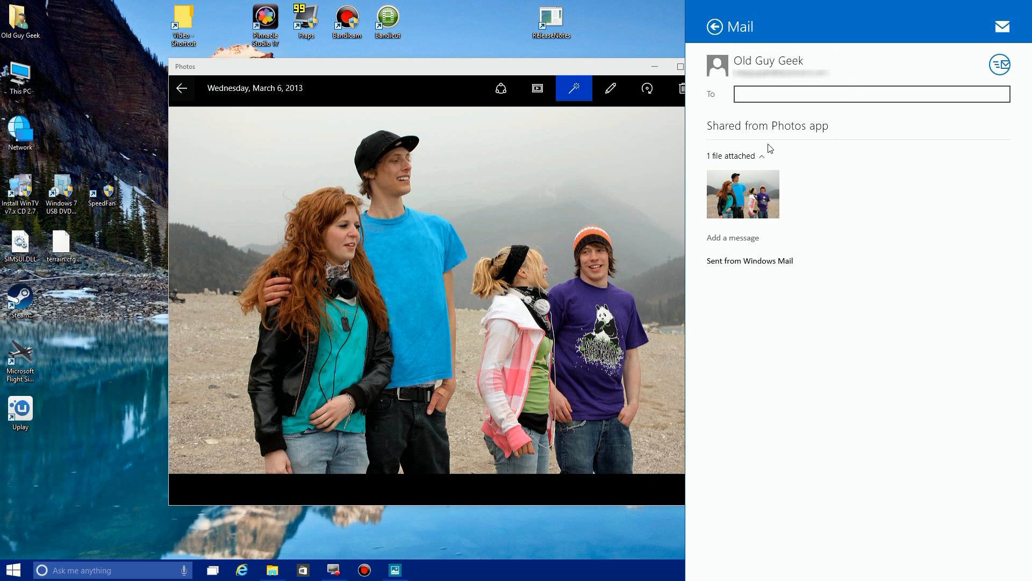
click(871, 94)
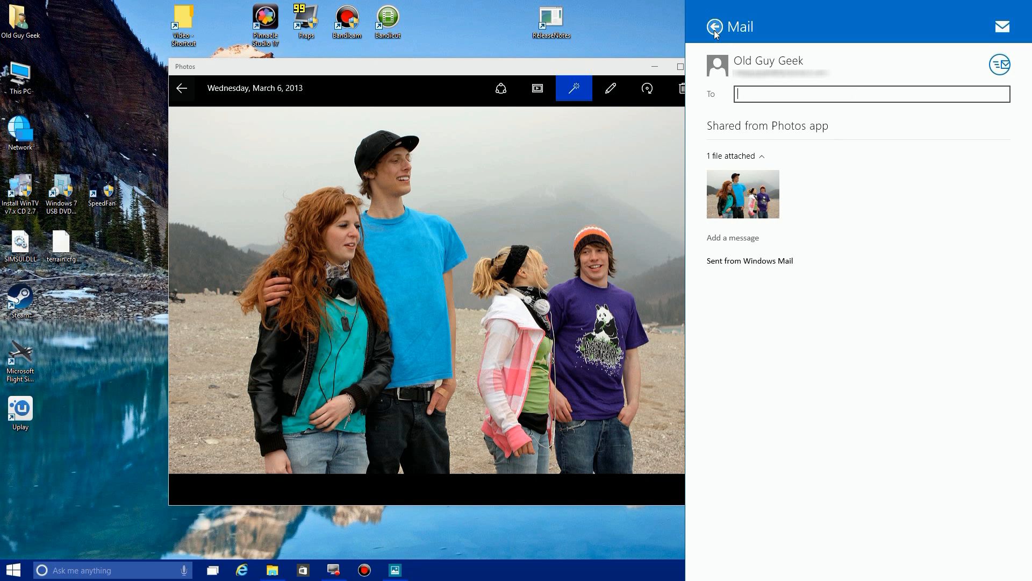
click(715, 27)
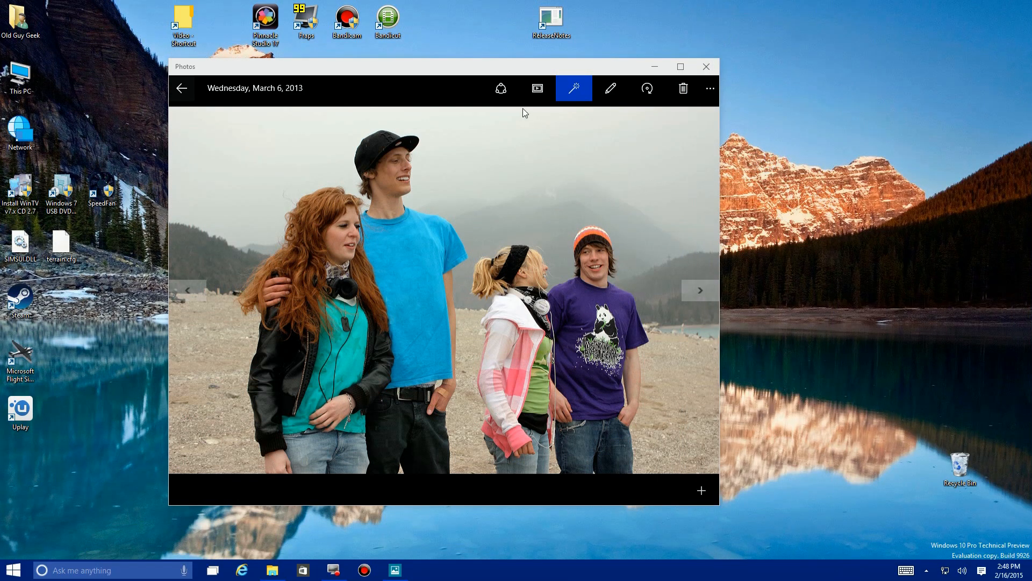
- Reopen the Share pane for the beach photo and dismiss it without picking a target
click(500, 88)
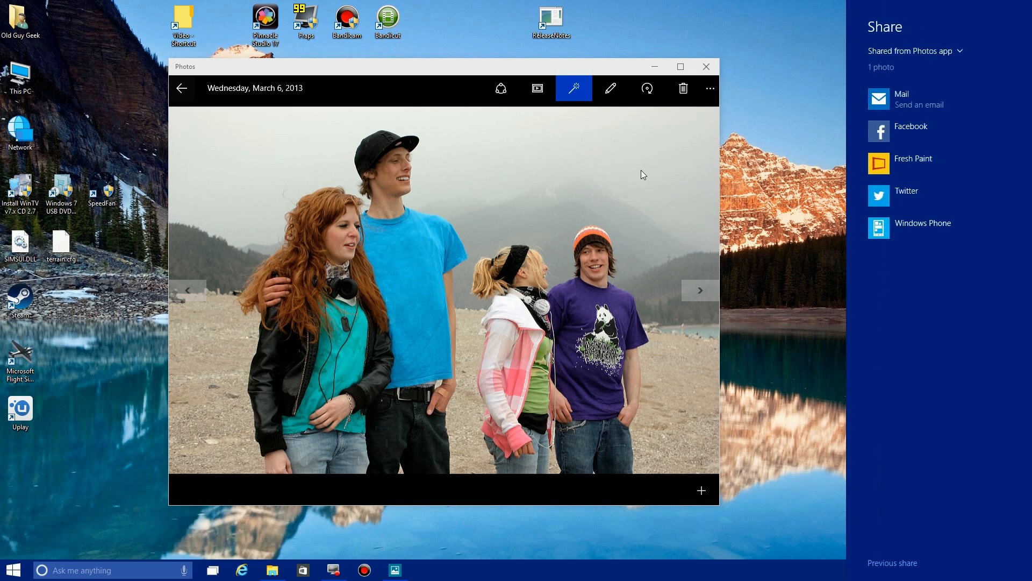
click(551, 127)
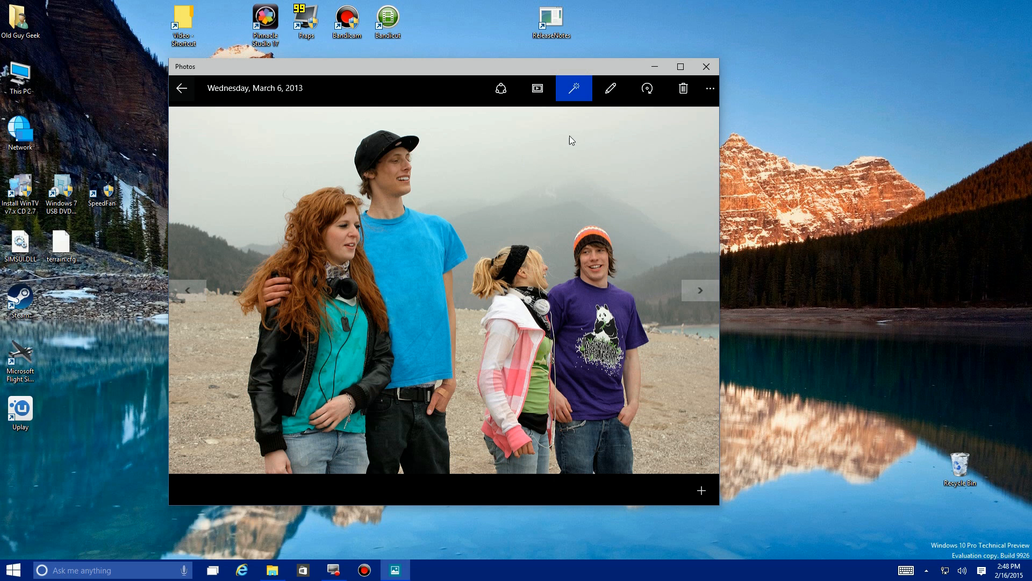
mouse_move(498, 178)
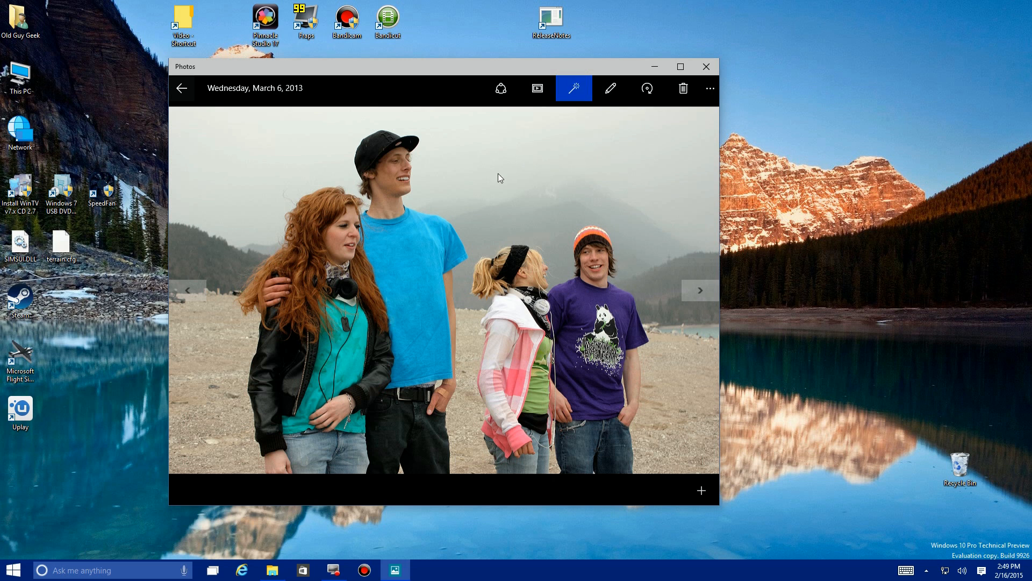
mouse_move(523, 149)
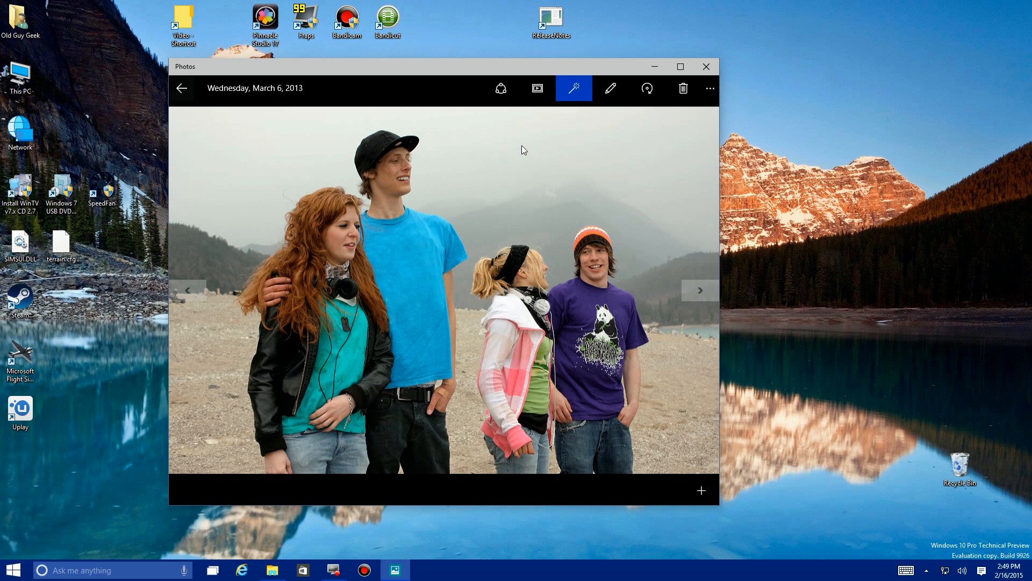
mouse_move(532, 222)
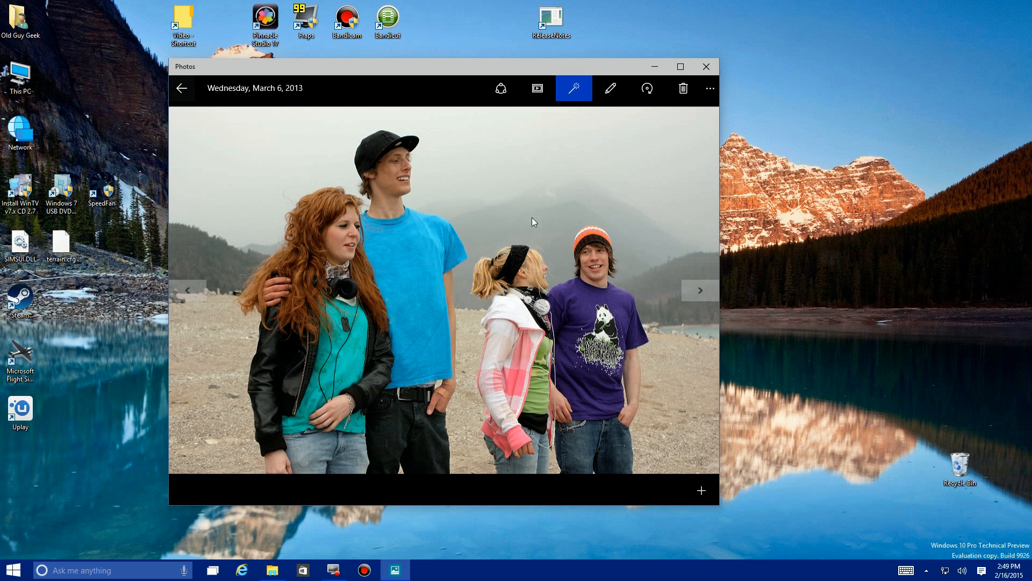
mouse_move(622, 200)
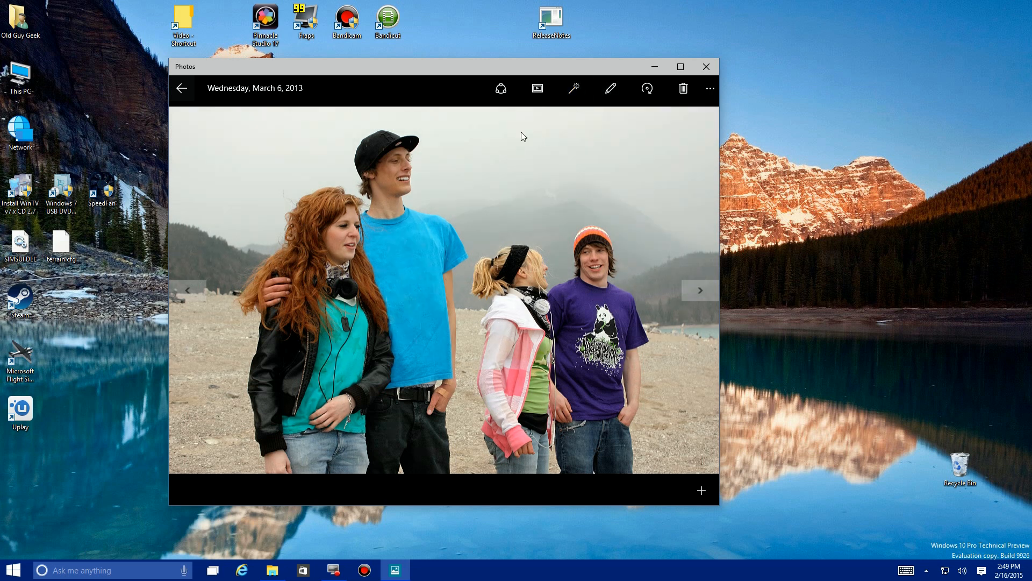
click(574, 88)
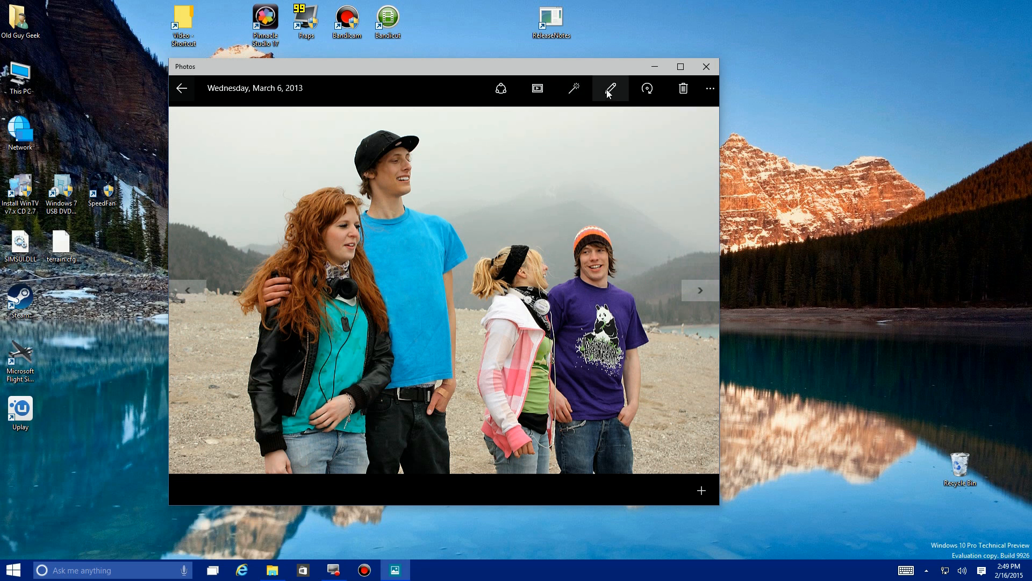
mouse_move(642, 114)
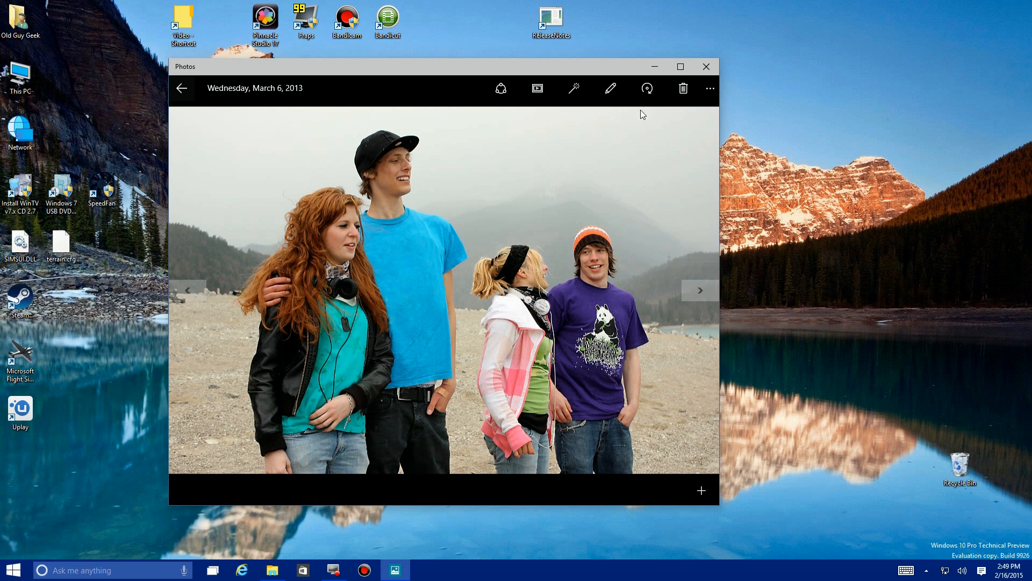
mouse_move(582, 137)
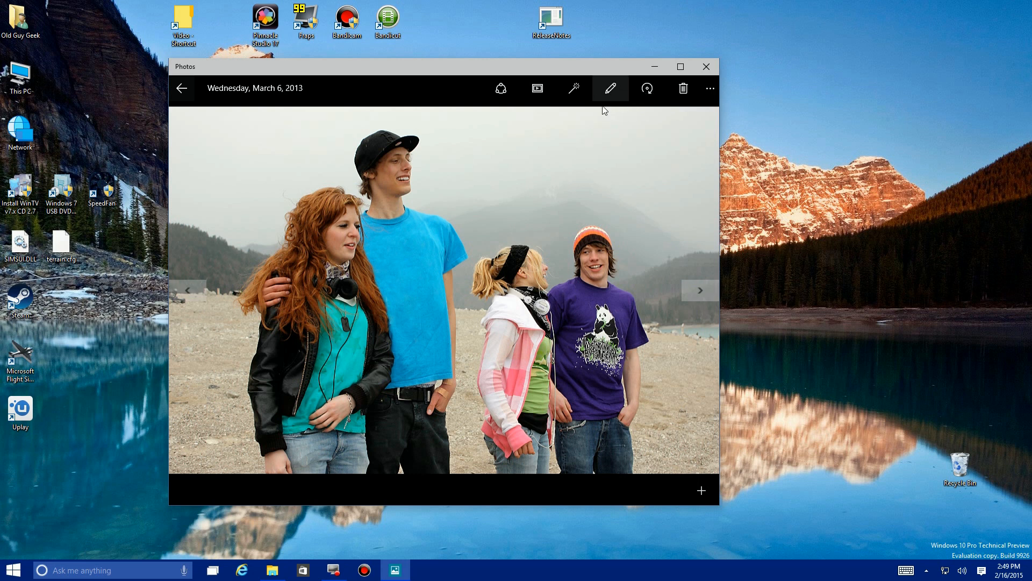
mouse_move(554, 138)
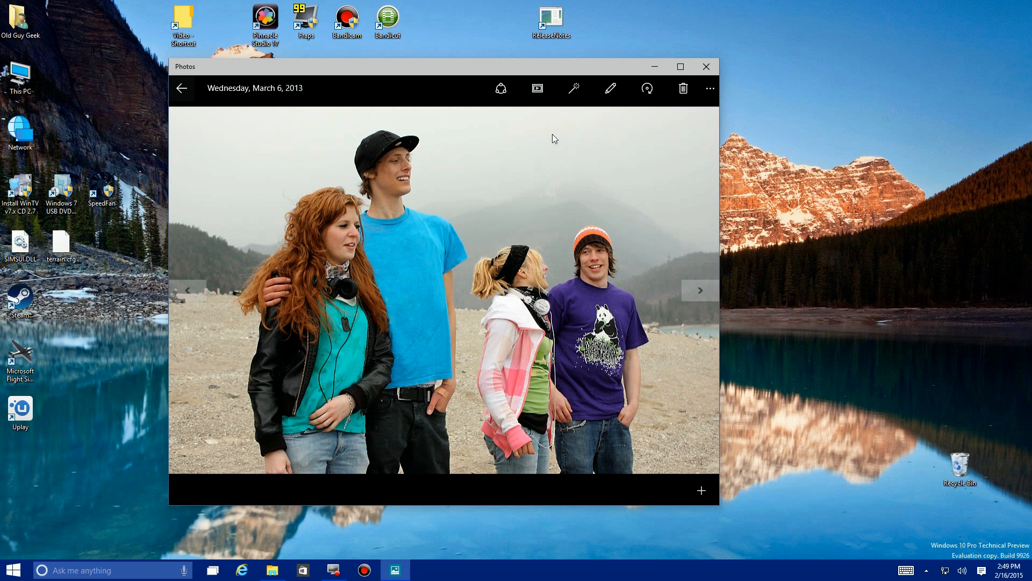
mouse_move(523, 148)
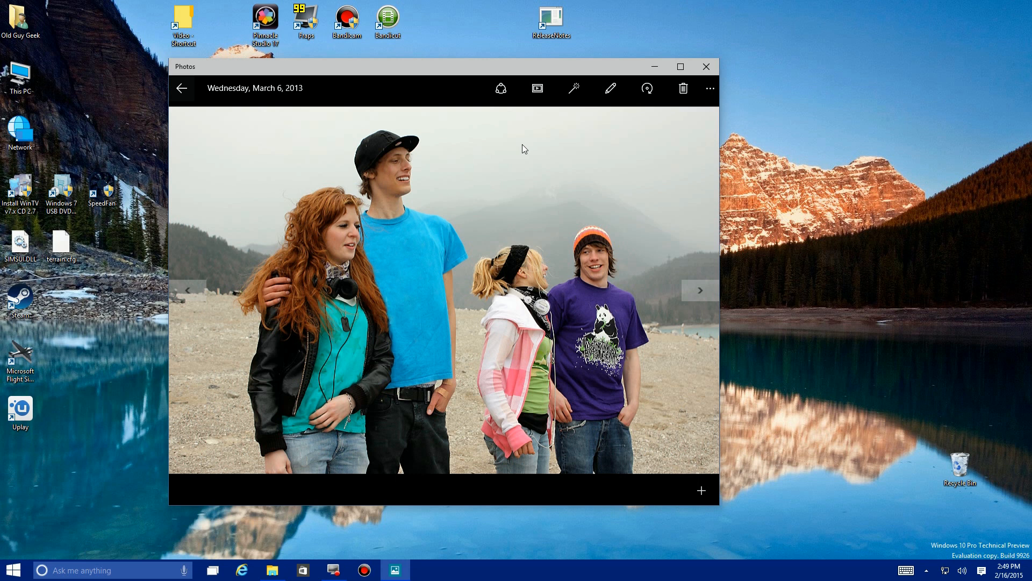
mouse_move(648, 88)
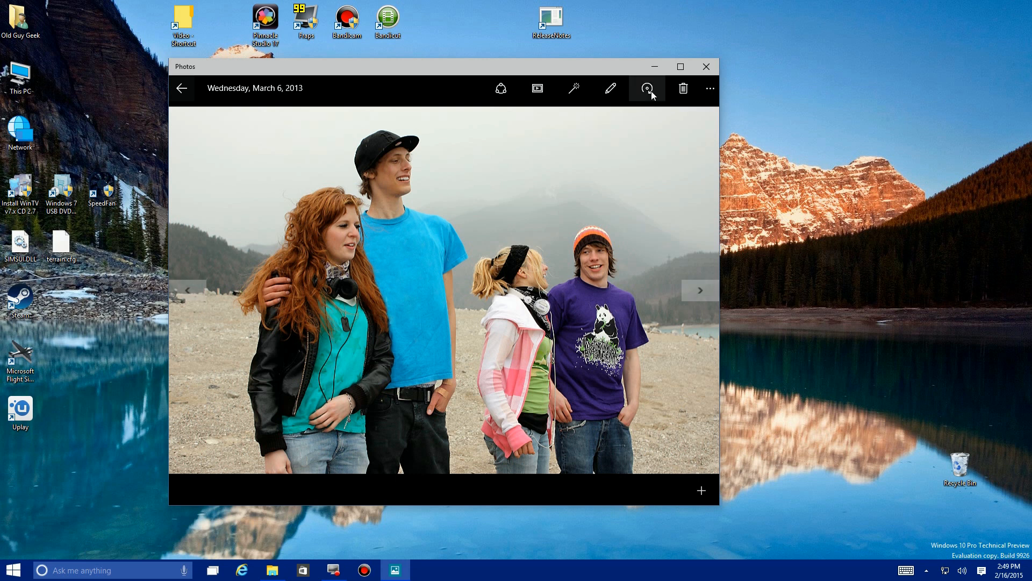
click(648, 89)
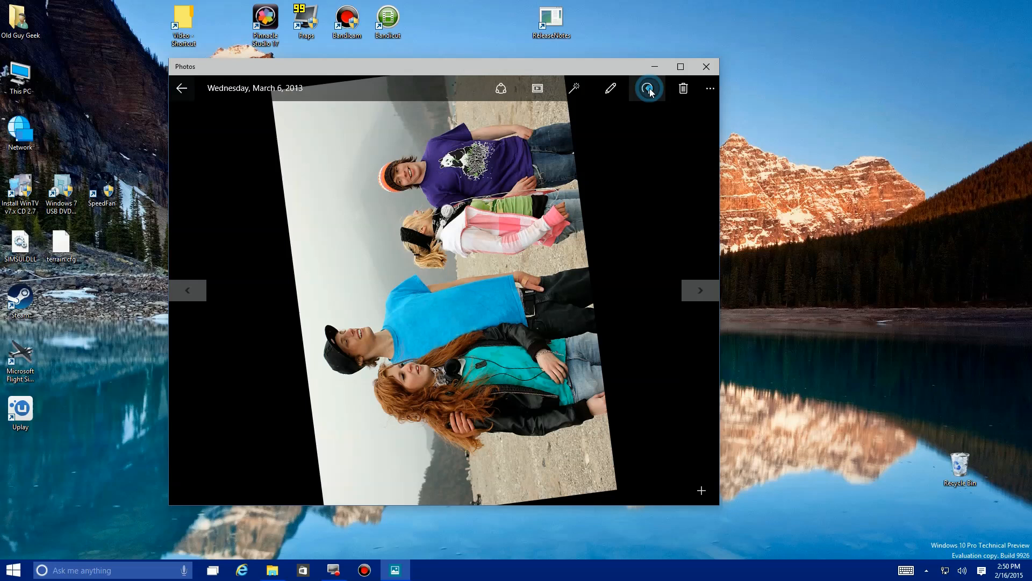
click(647, 89)
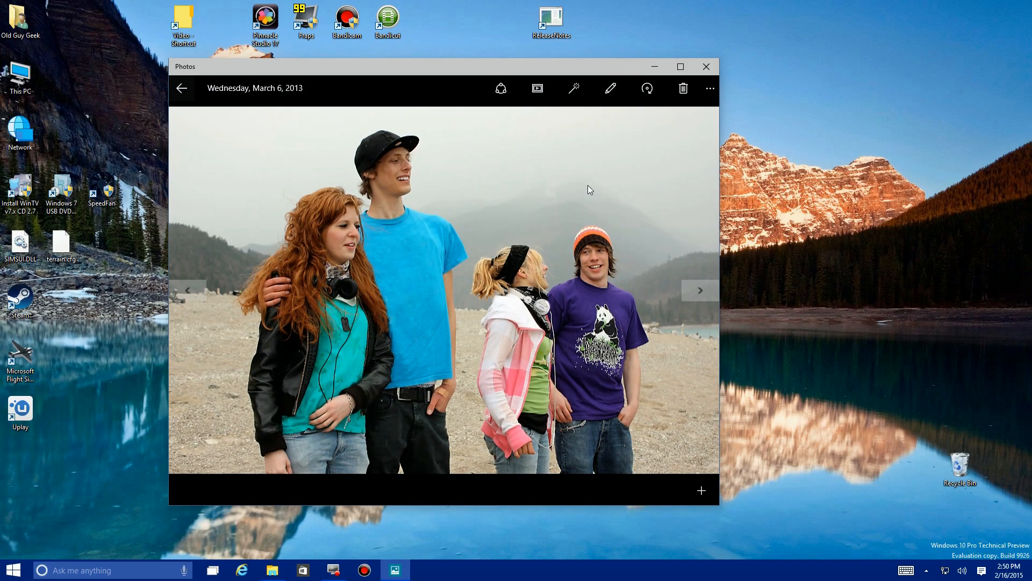
mouse_move(493, 197)
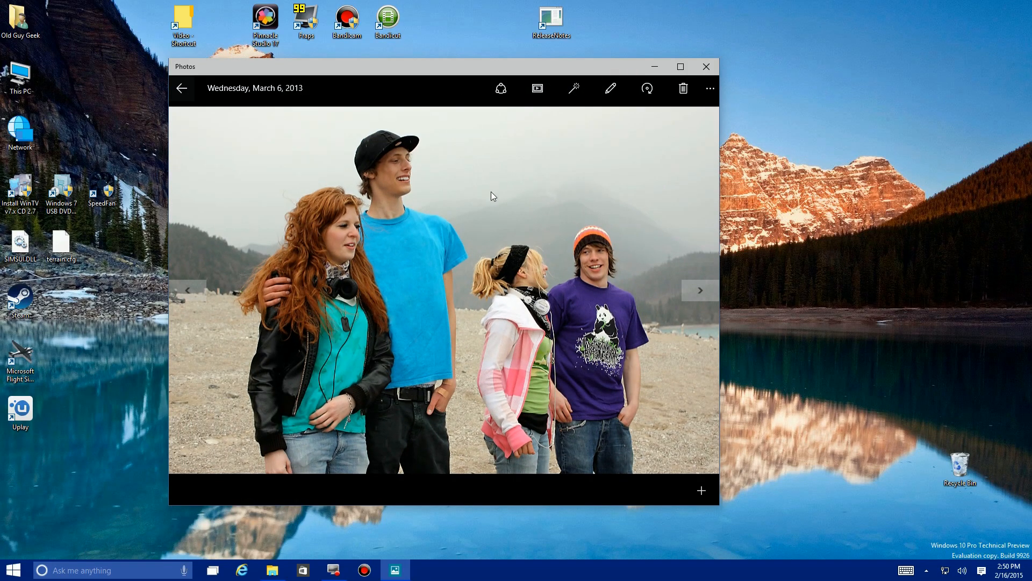
mouse_move(538, 150)
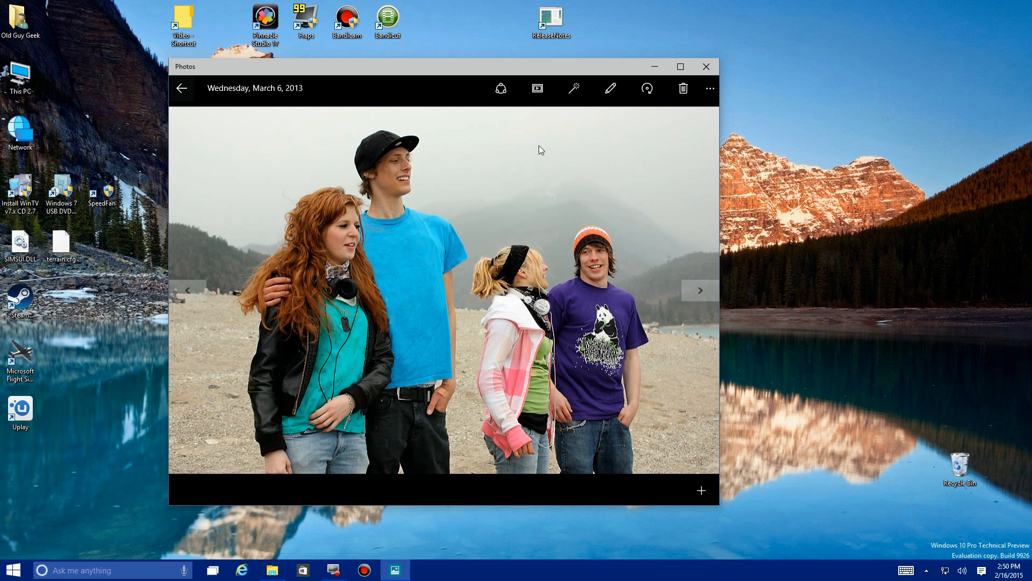
mouse_move(612, 130)
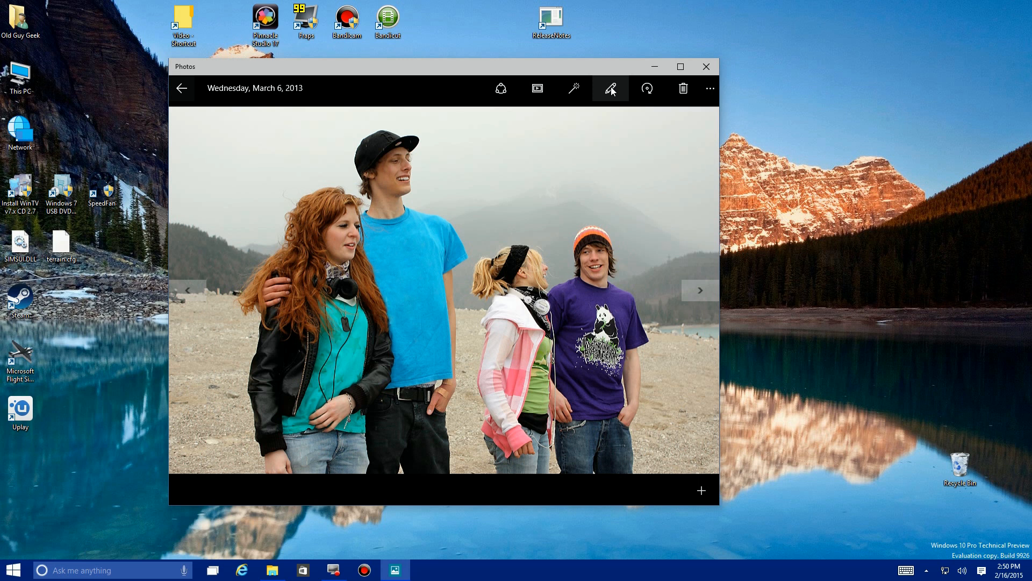
- Open the beach photo in the editor, apply auto-enhance, then undo it
click(610, 88)
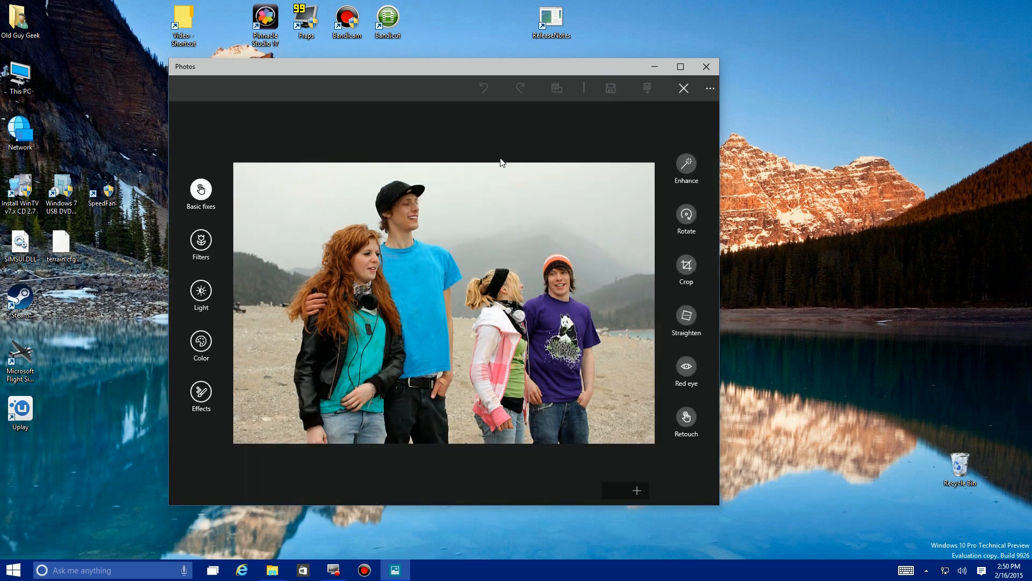
mouse_move(490, 130)
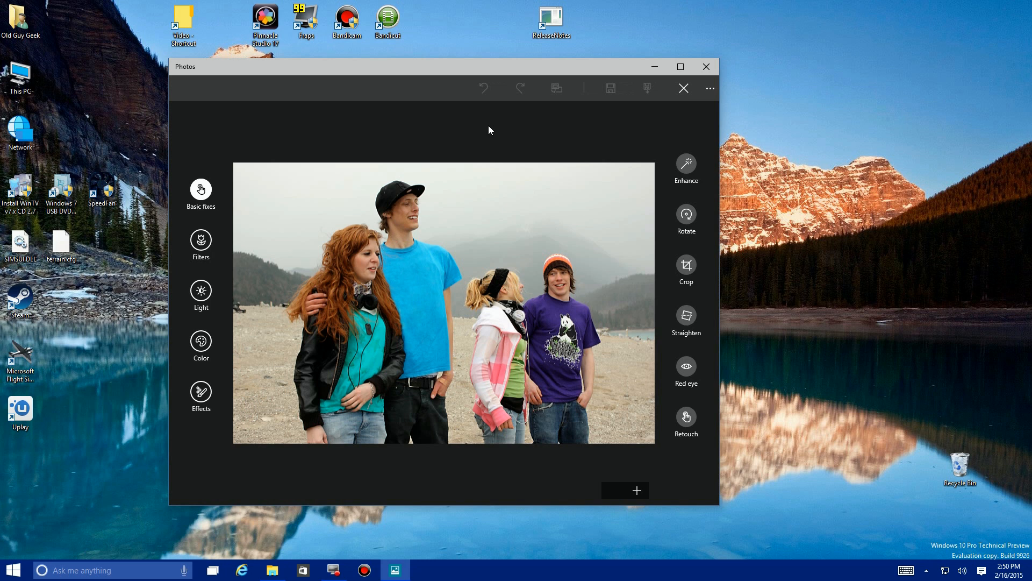
mouse_move(493, 130)
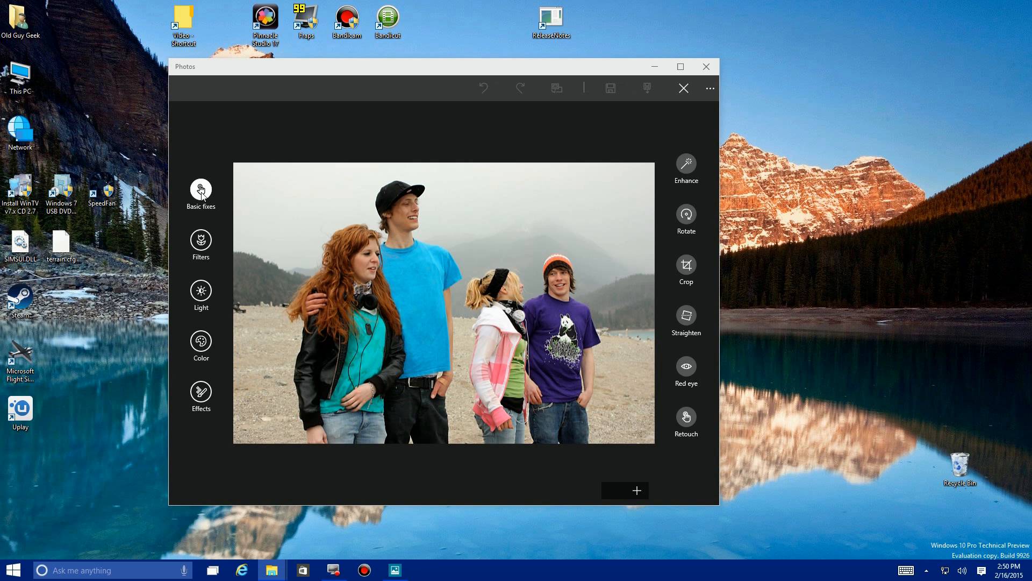
mouse_move(649, 168)
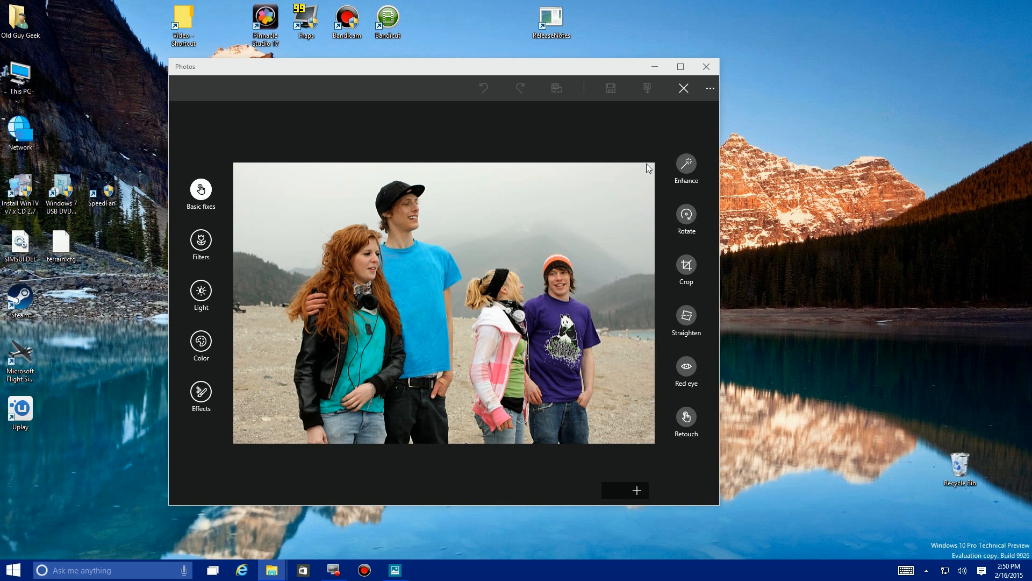
click(685, 165)
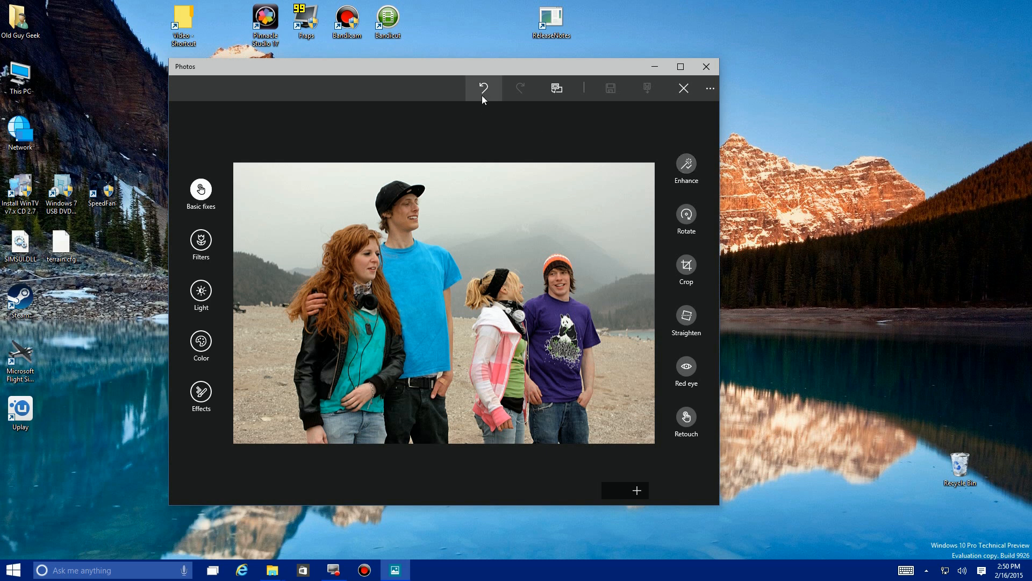
click(484, 88)
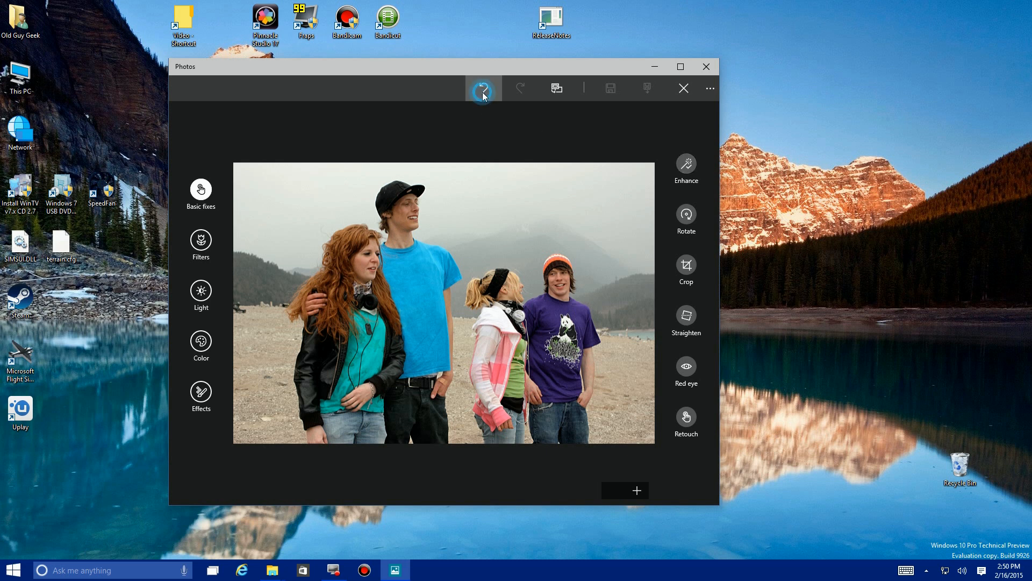
click(483, 88)
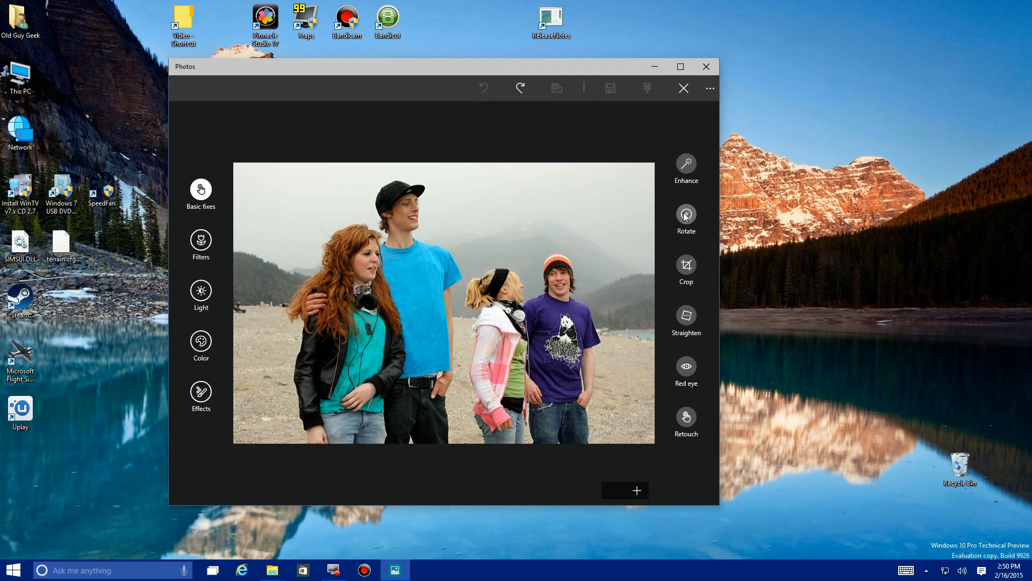
- Try other Basic fixes, then enter Crop and cancel without cropping
click(686, 216)
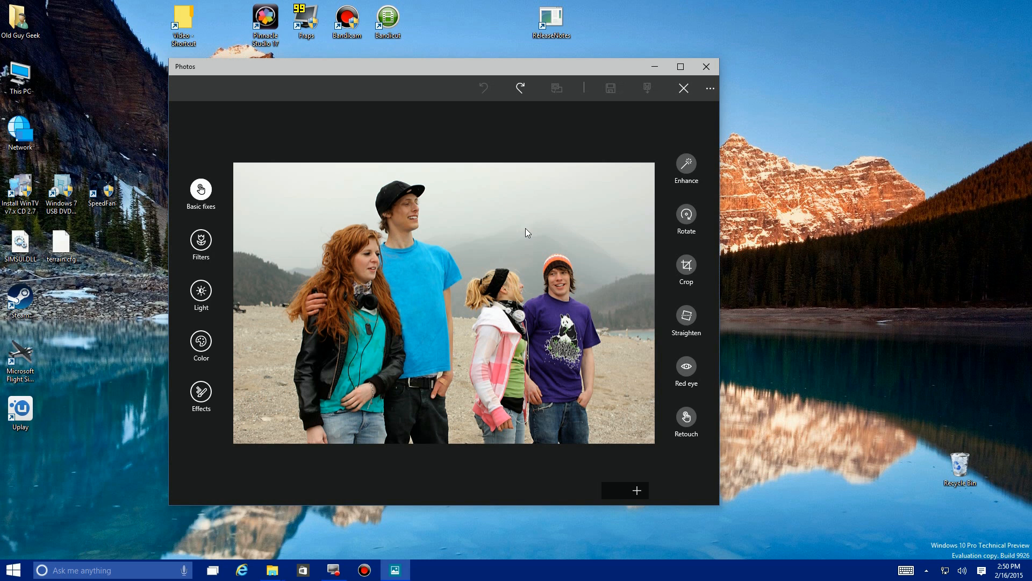
click(686, 264)
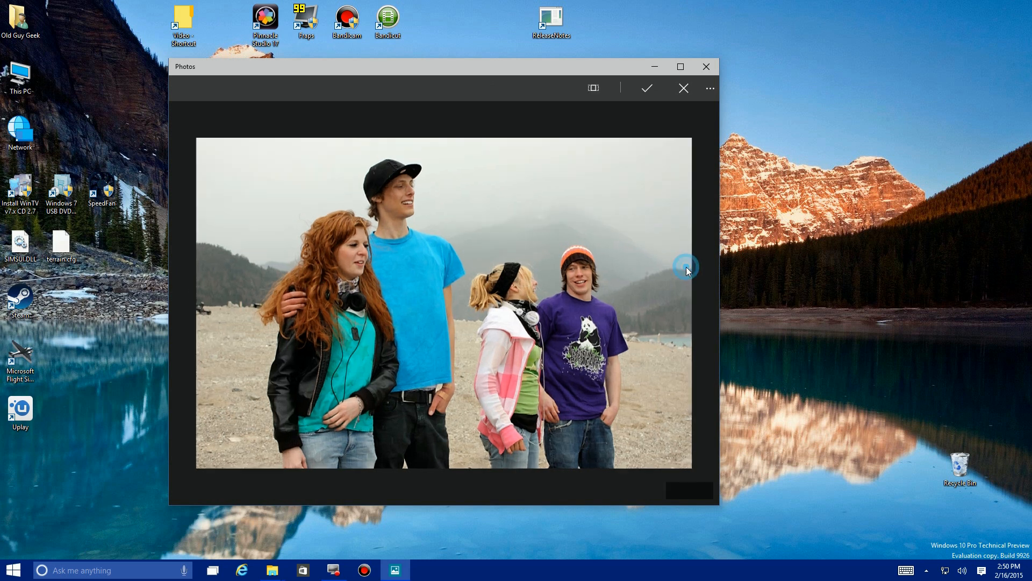
click(592, 88)
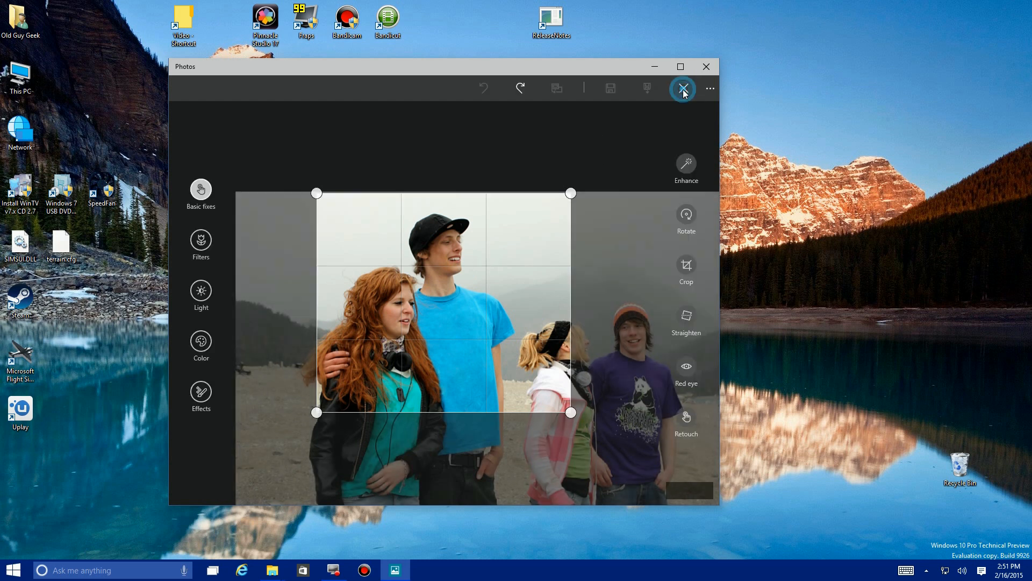
click(683, 89)
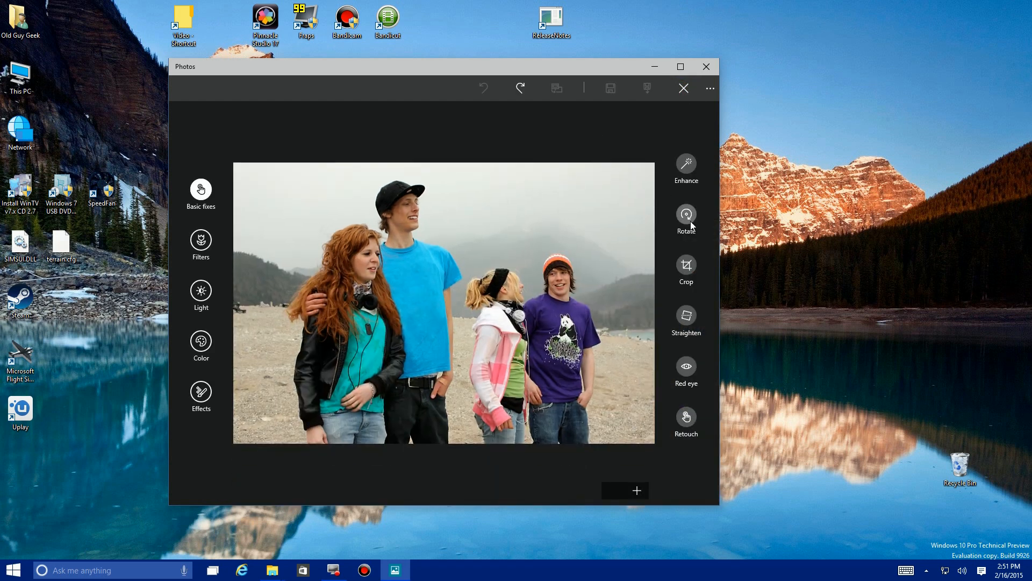
click(685, 265)
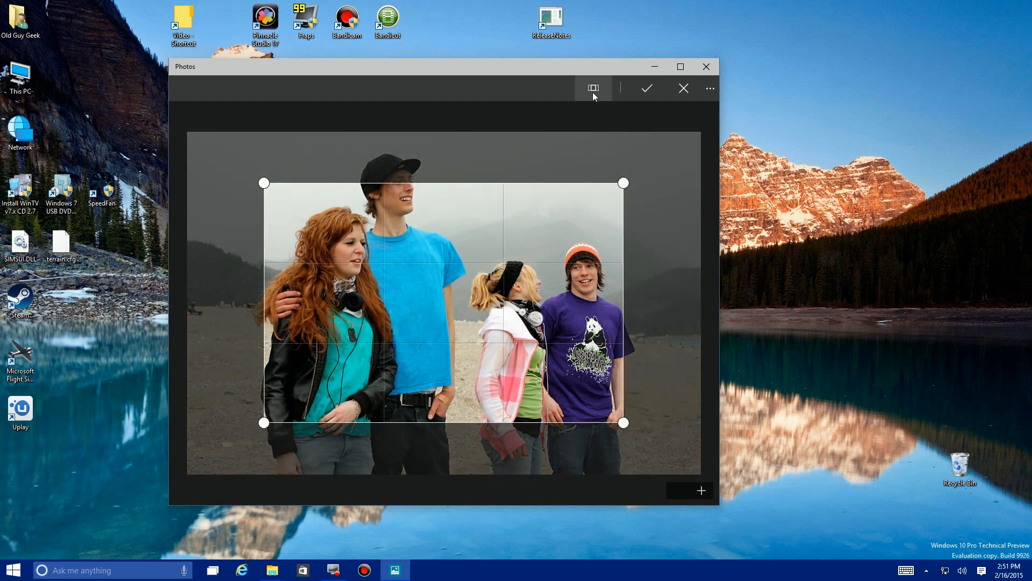
click(593, 87)
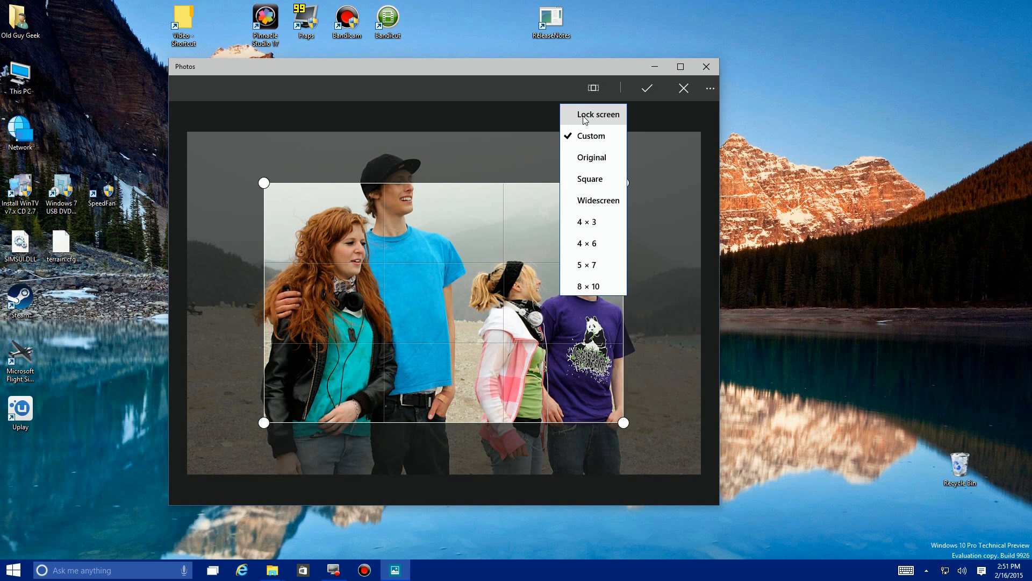
mouse_move(590, 157)
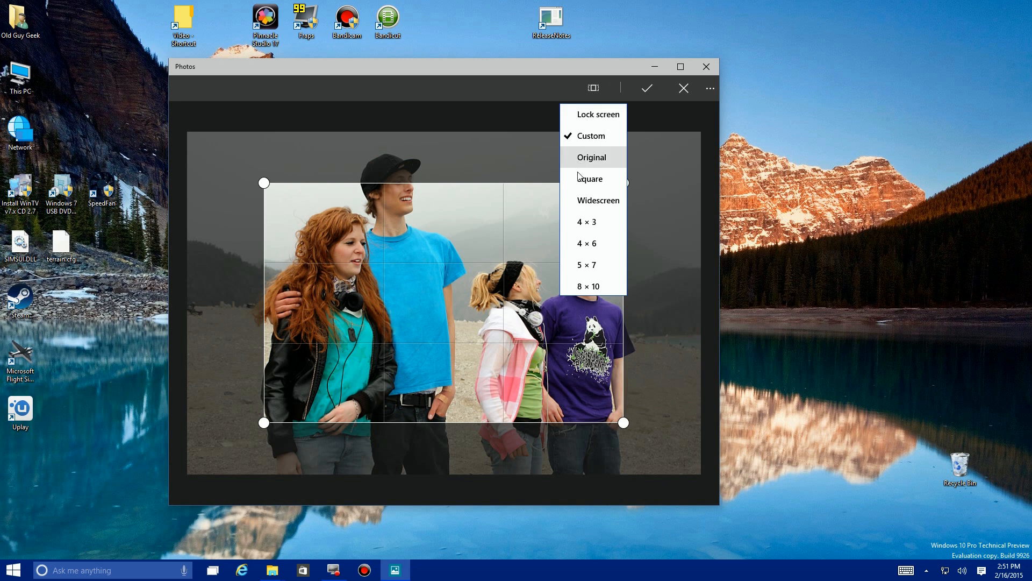
click(591, 178)
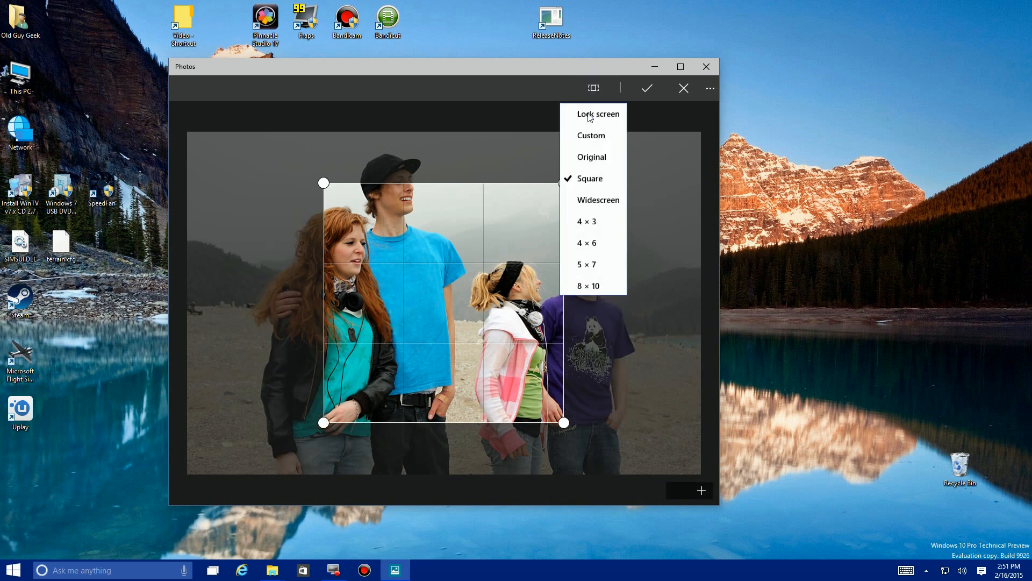
click(597, 200)
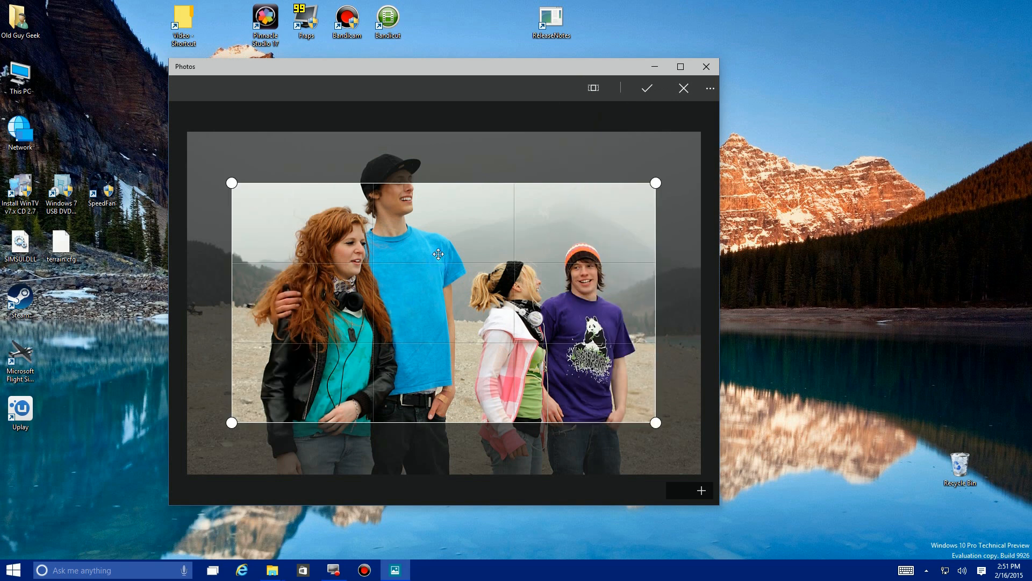
click(593, 88)
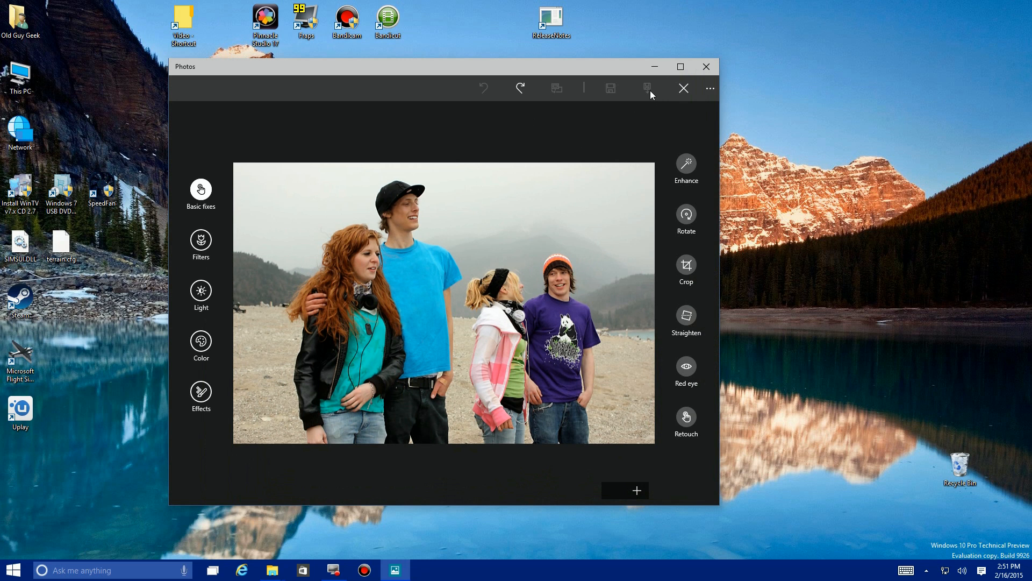
click(710, 88)
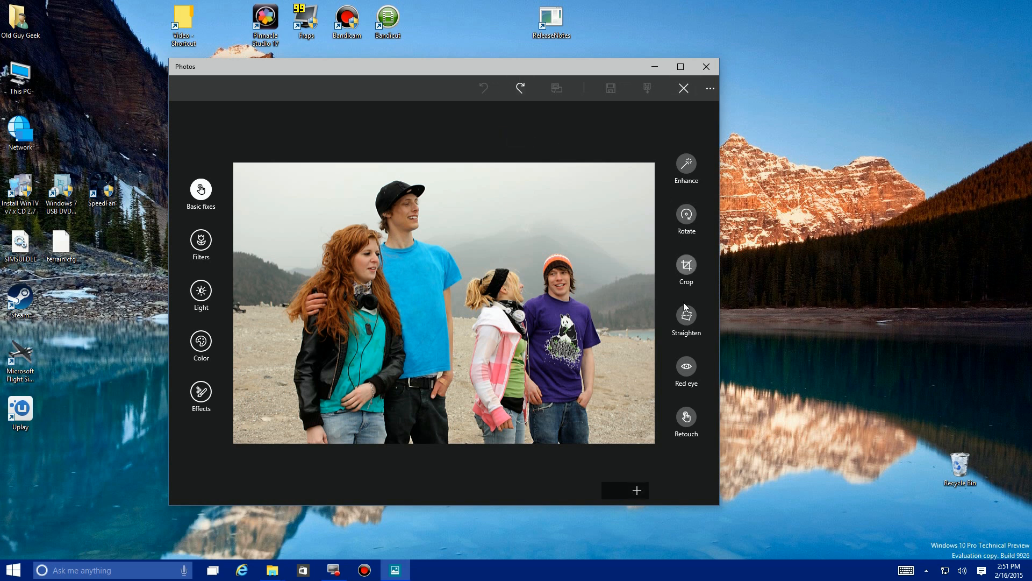
click(686, 314)
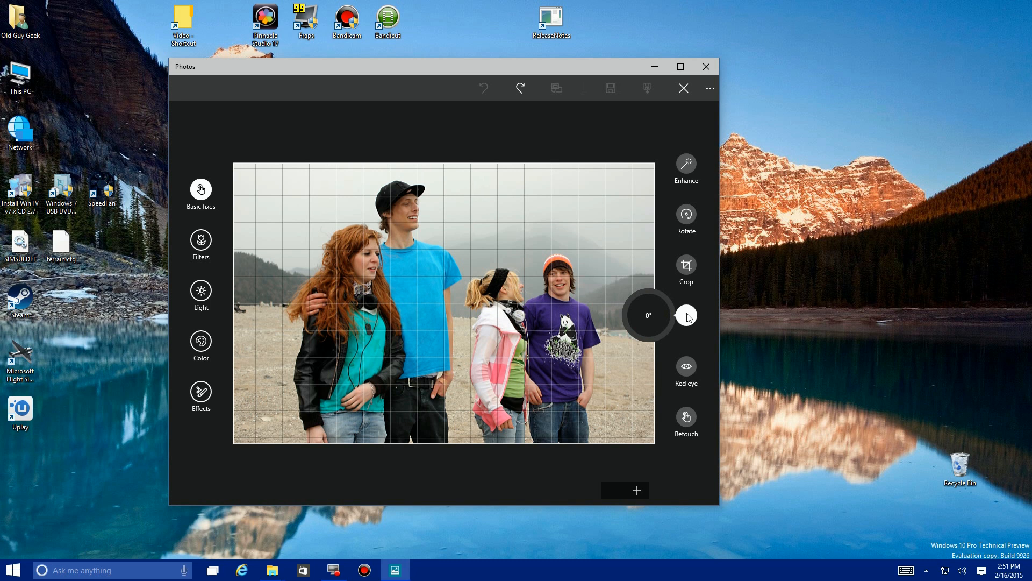
drag(686, 315, 627, 283)
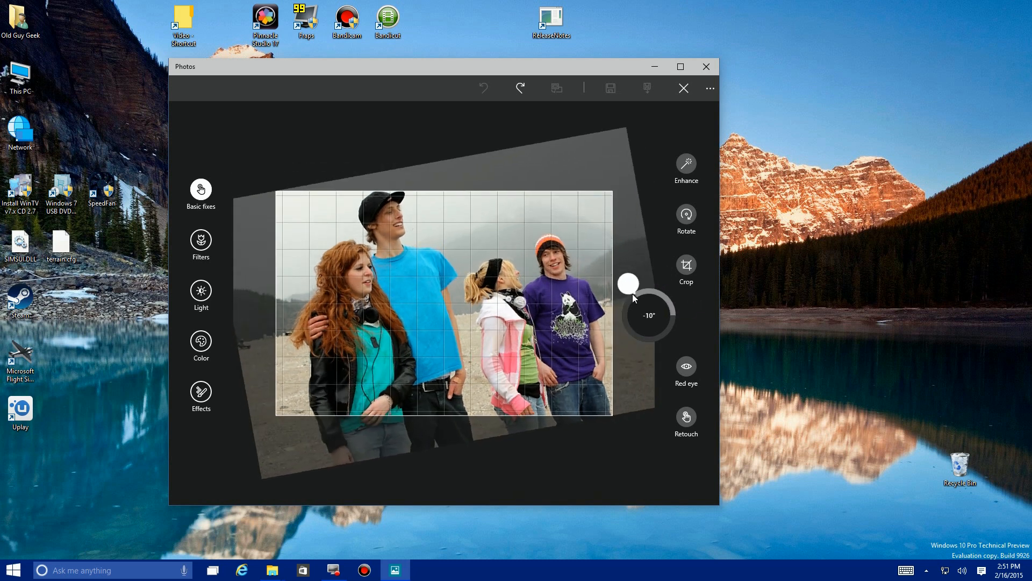
drag(628, 281, 609, 312)
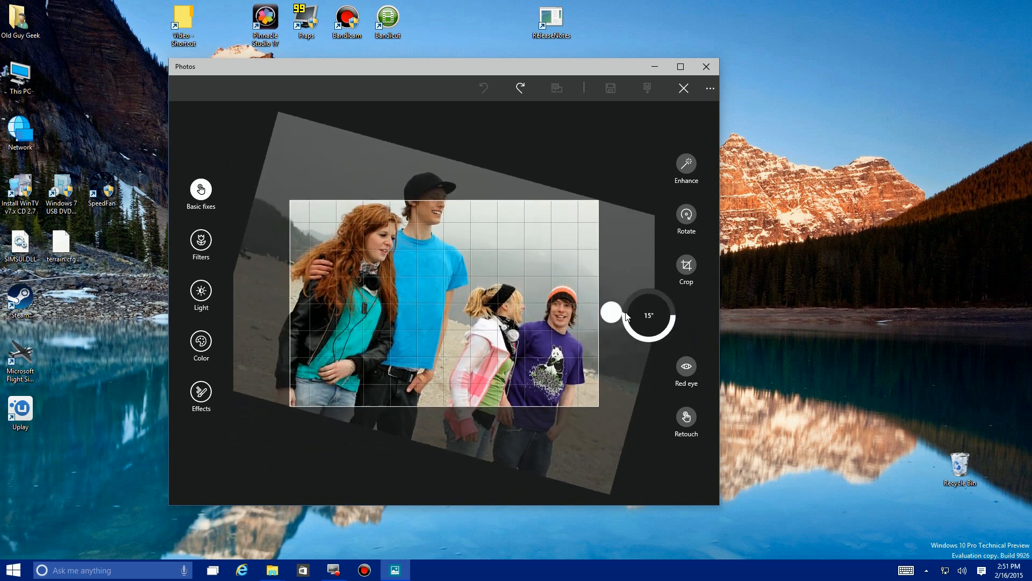
drag(609, 311, 687, 315)
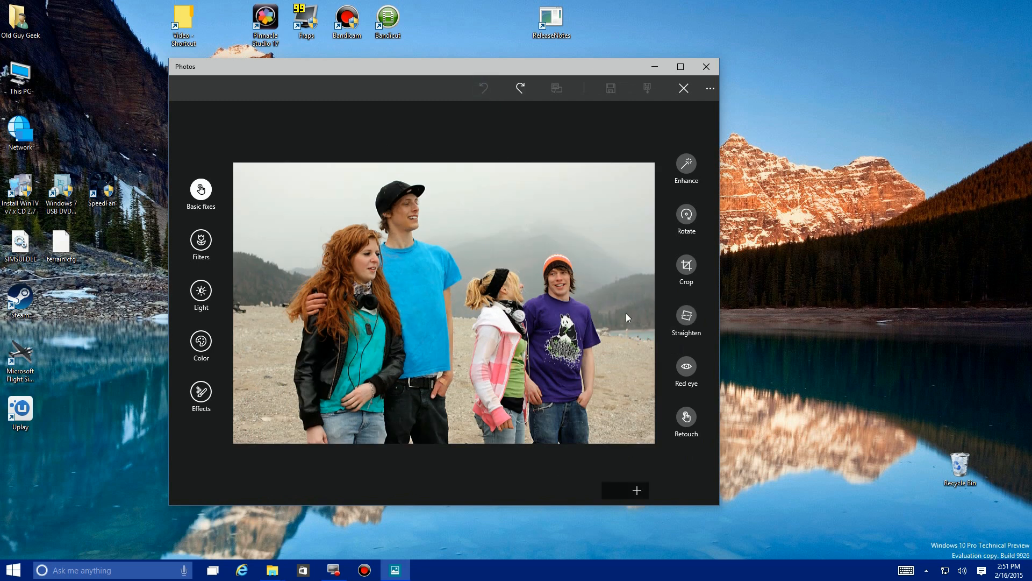
mouse_move(683, 368)
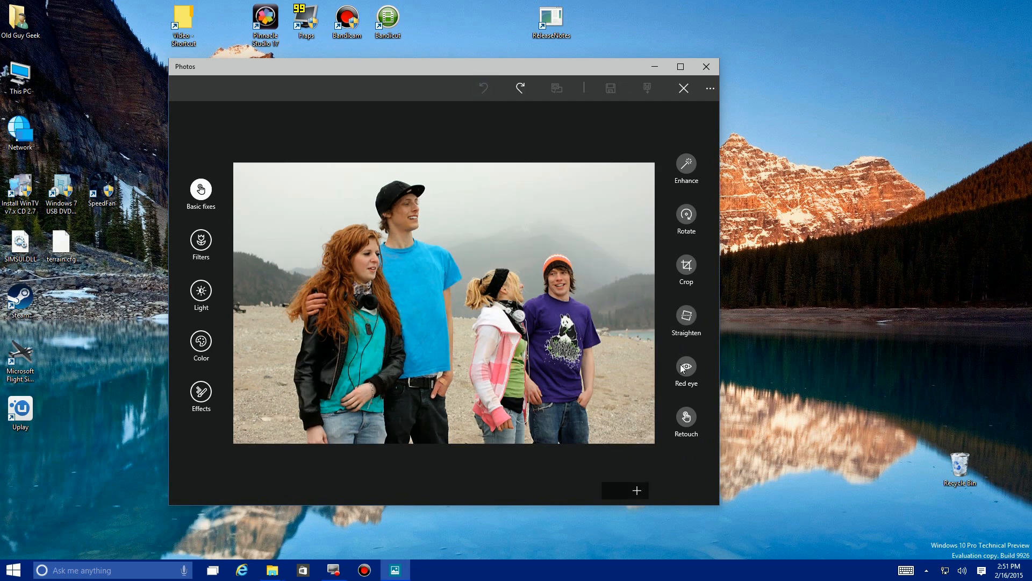
mouse_move(633, 471)
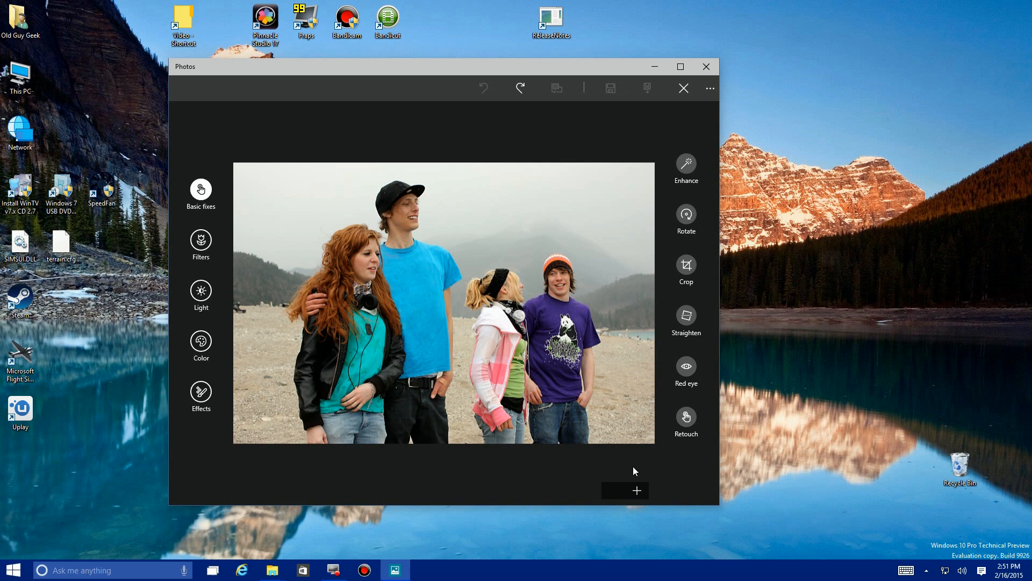
click(636, 490)
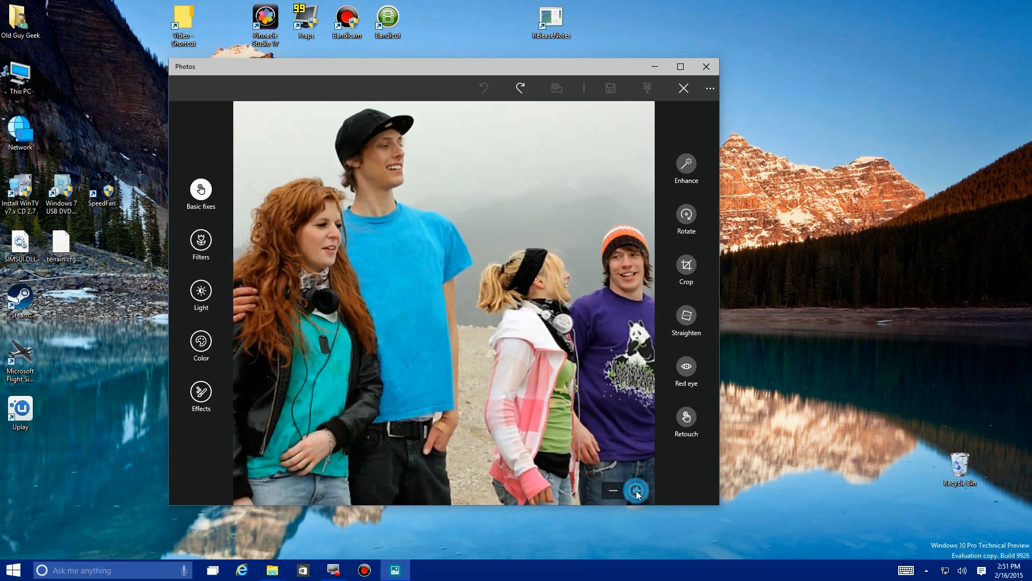
click(636, 489)
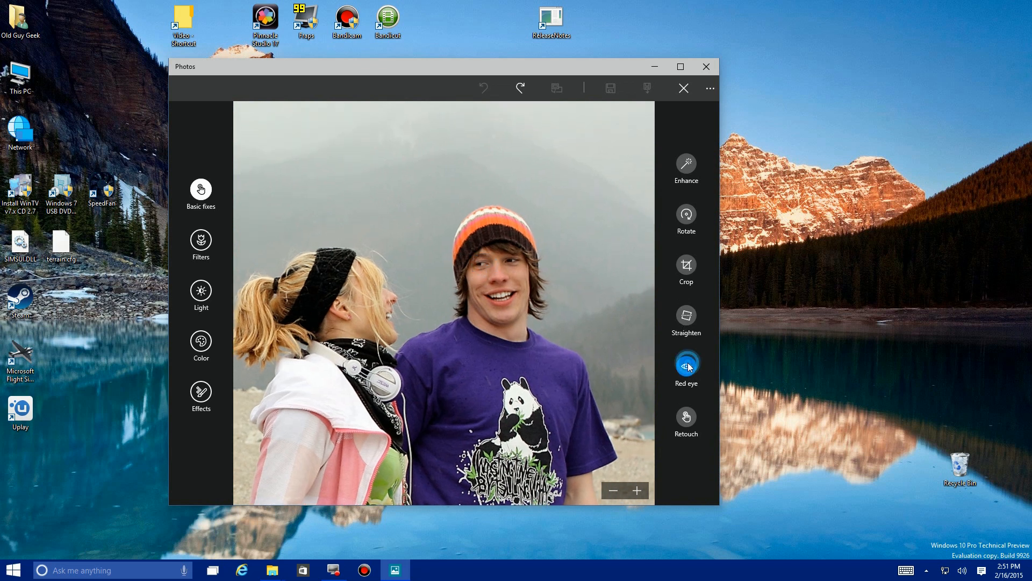
click(483, 267)
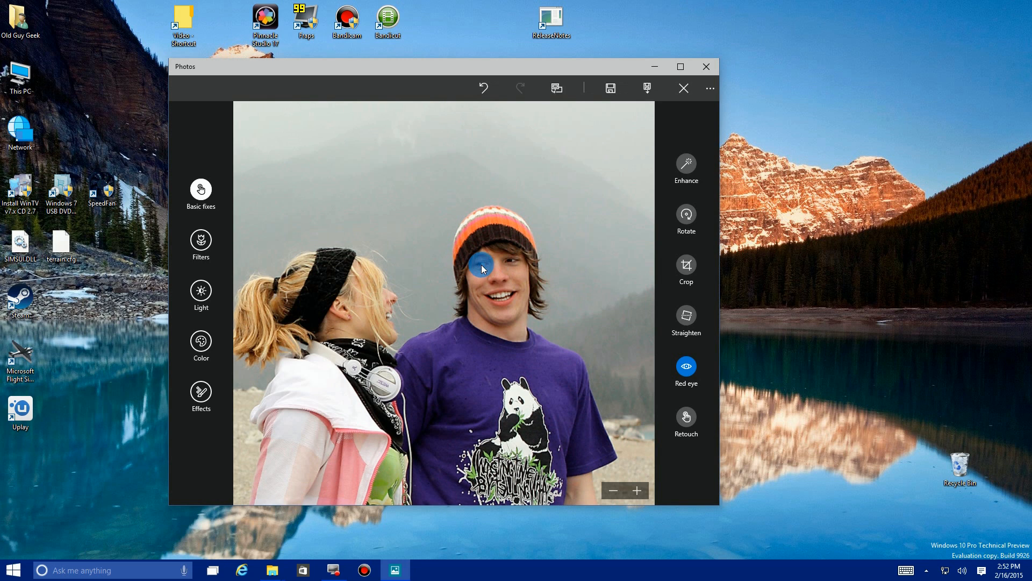
click(483, 88)
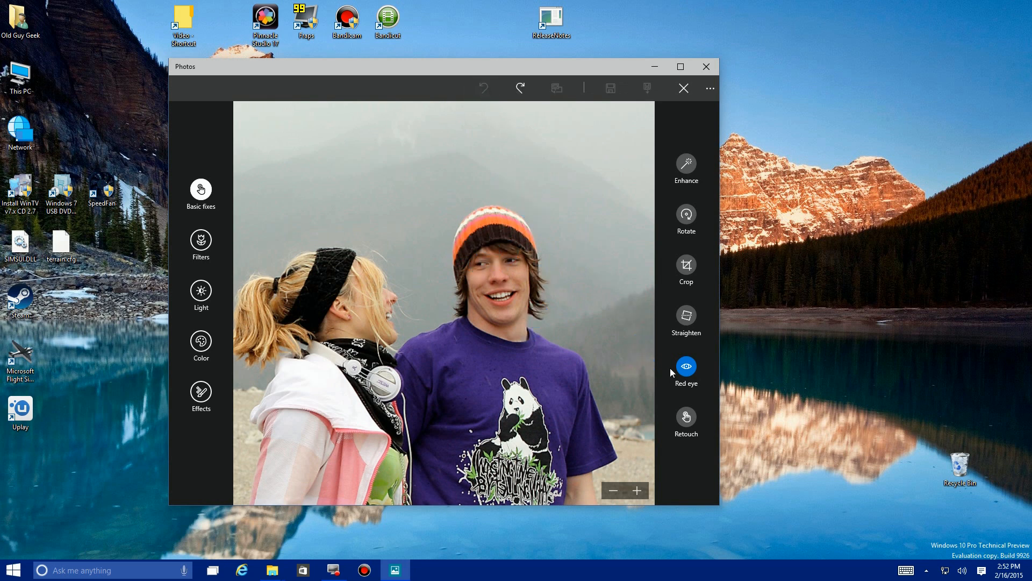
click(613, 489)
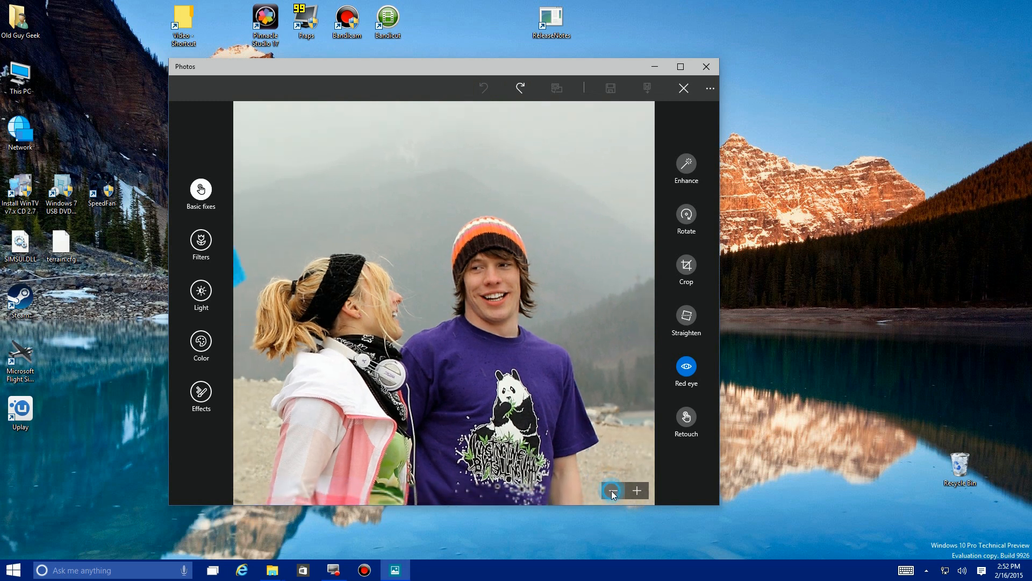
click(612, 490)
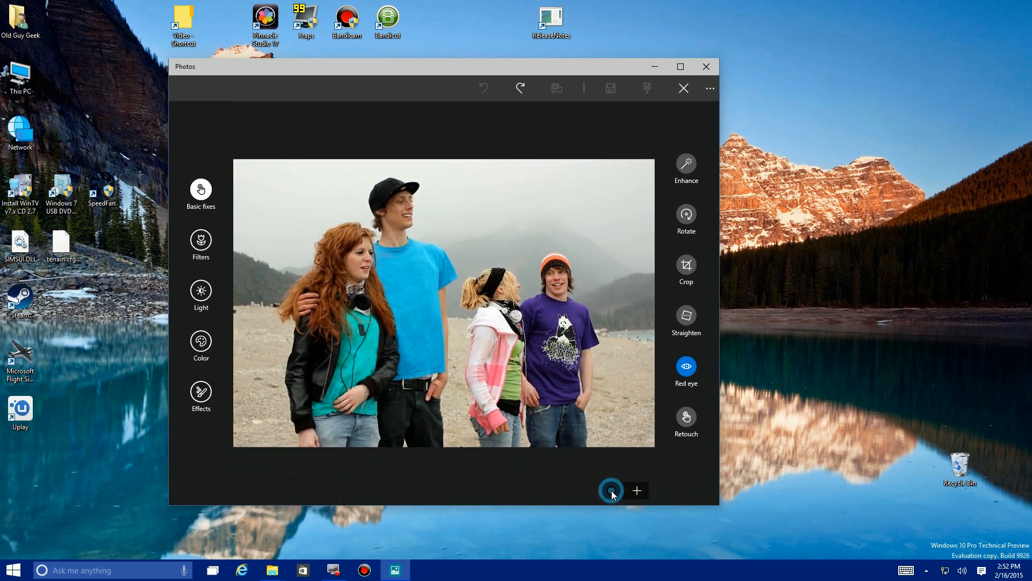
- Spot-retouch the red-haired woman's face close-up, then zoom back out to the whole photo
click(610, 490)
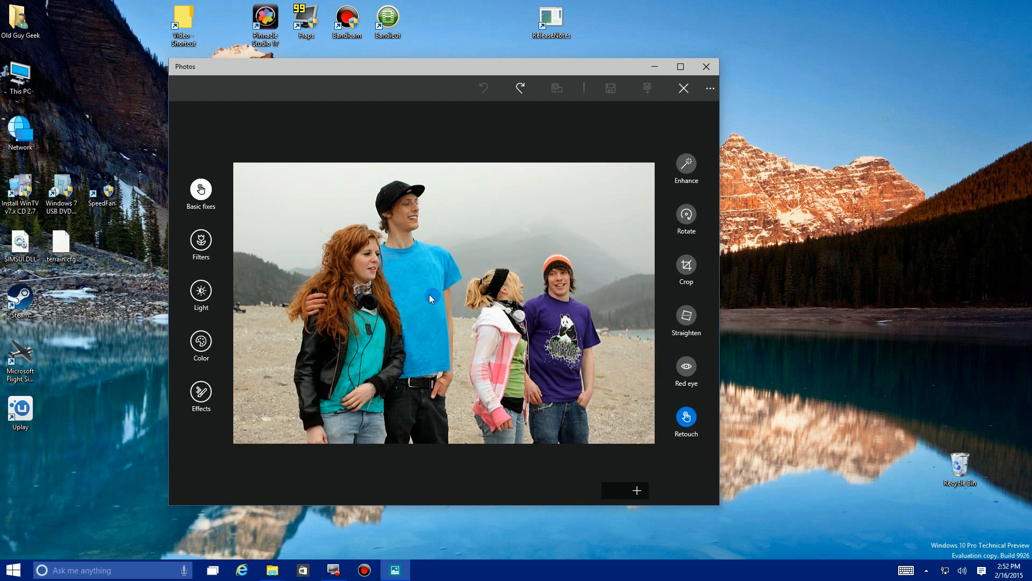
click(636, 489)
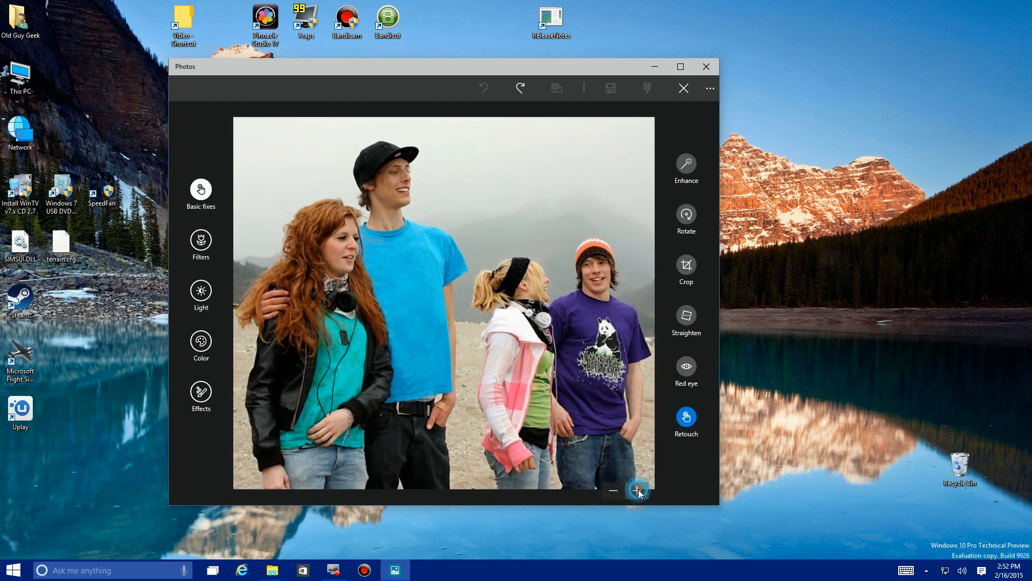
click(636, 490)
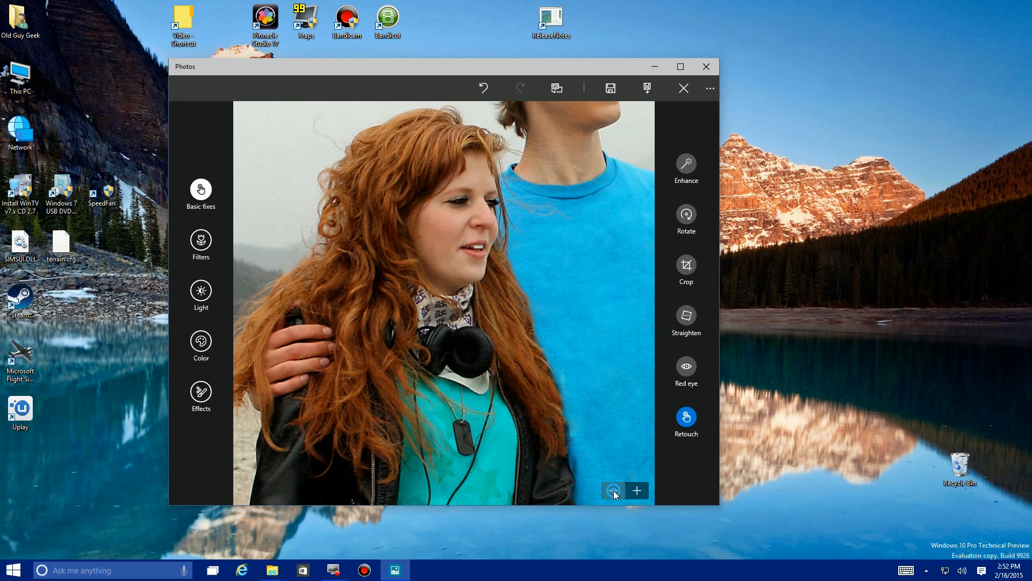
click(611, 490)
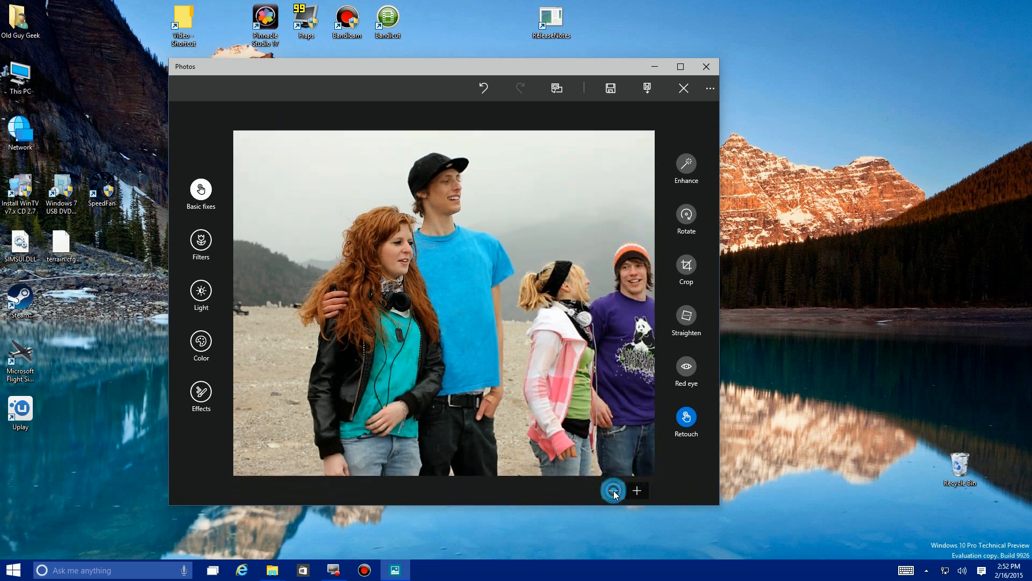
click(613, 490)
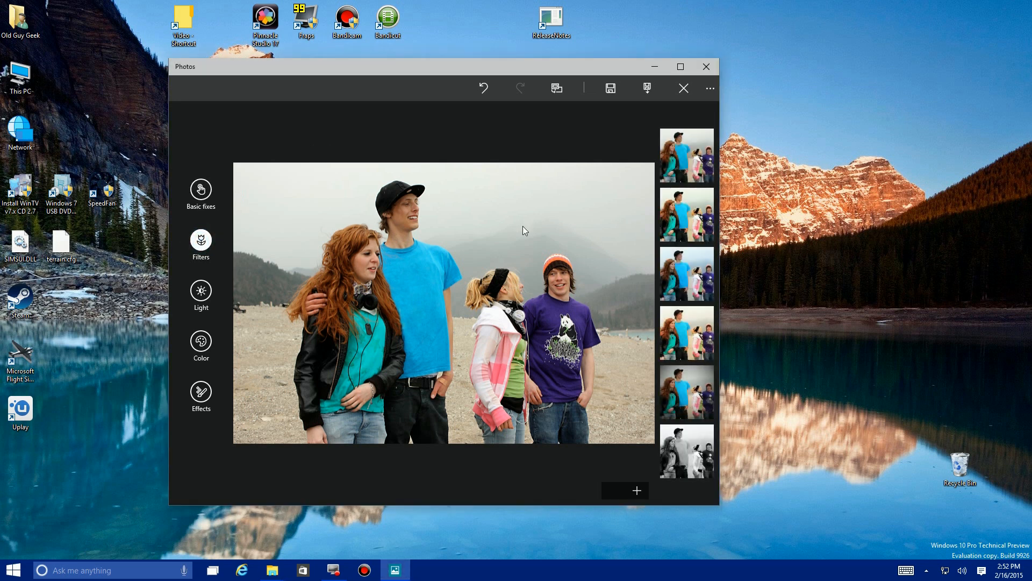
- Preview several filter looks on the beach photo, ending with black and white
click(686, 156)
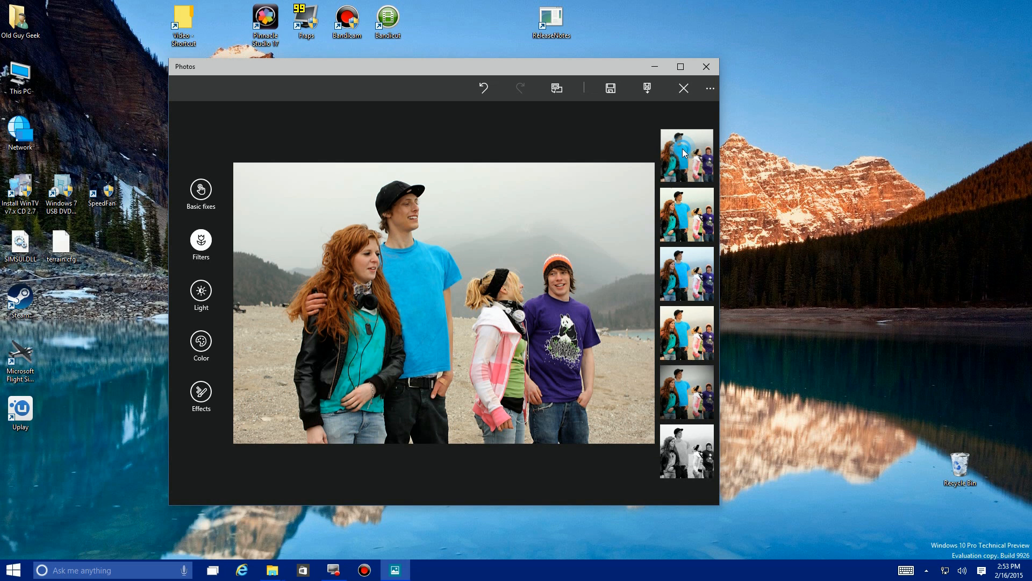
click(686, 214)
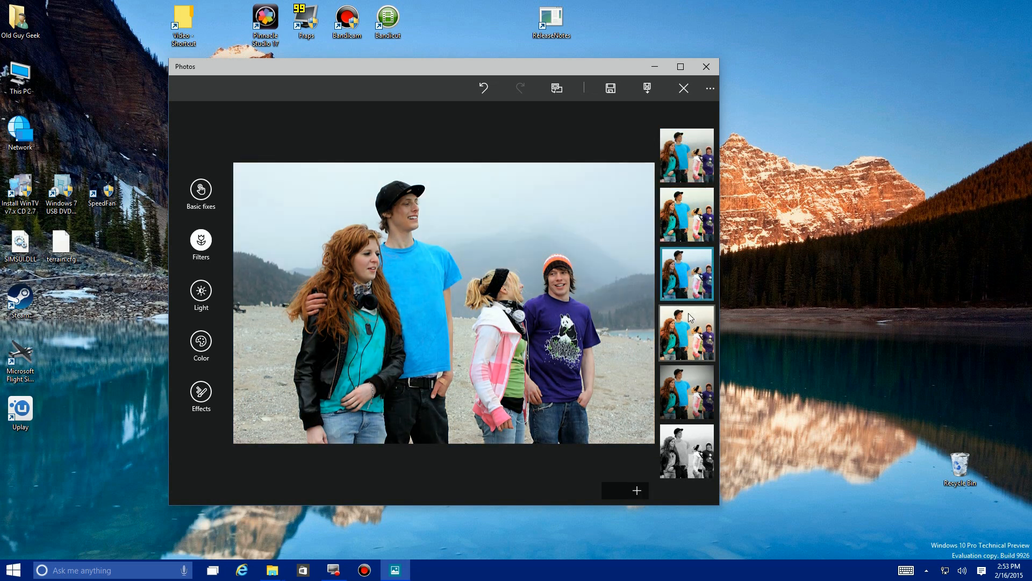
click(686, 391)
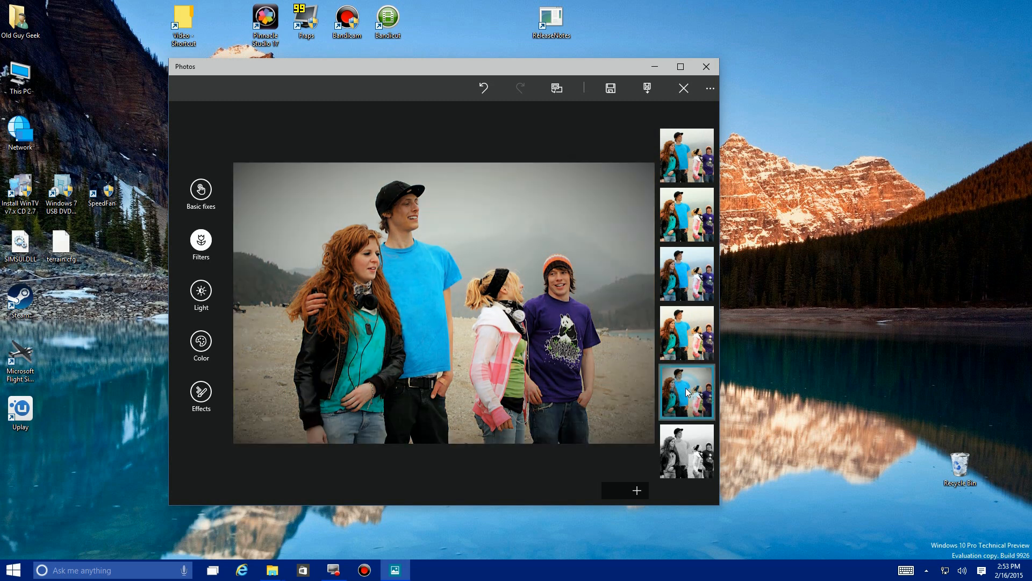
click(686, 451)
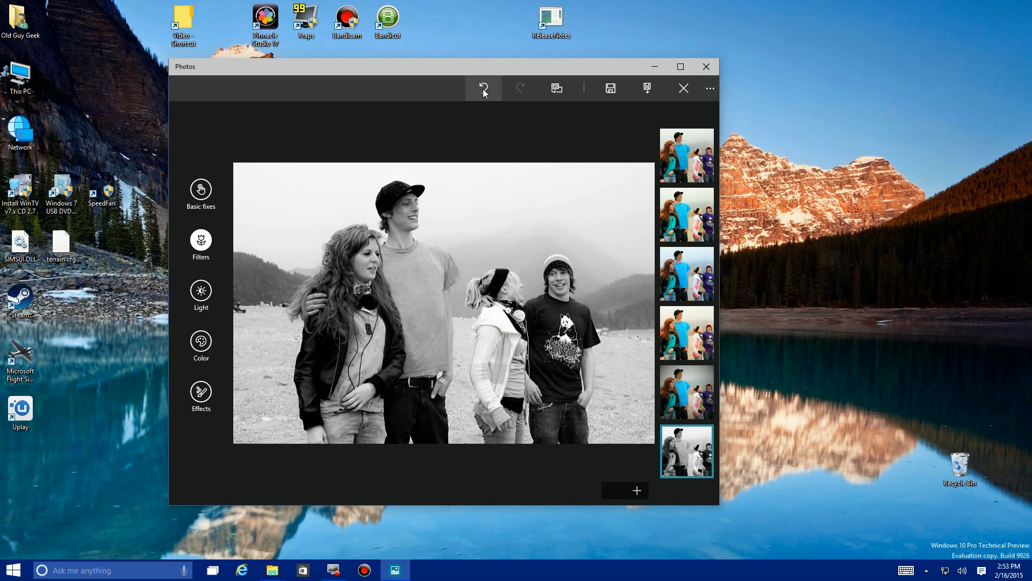
- Undo the filter changes so the photo returns to its original colours
click(483, 88)
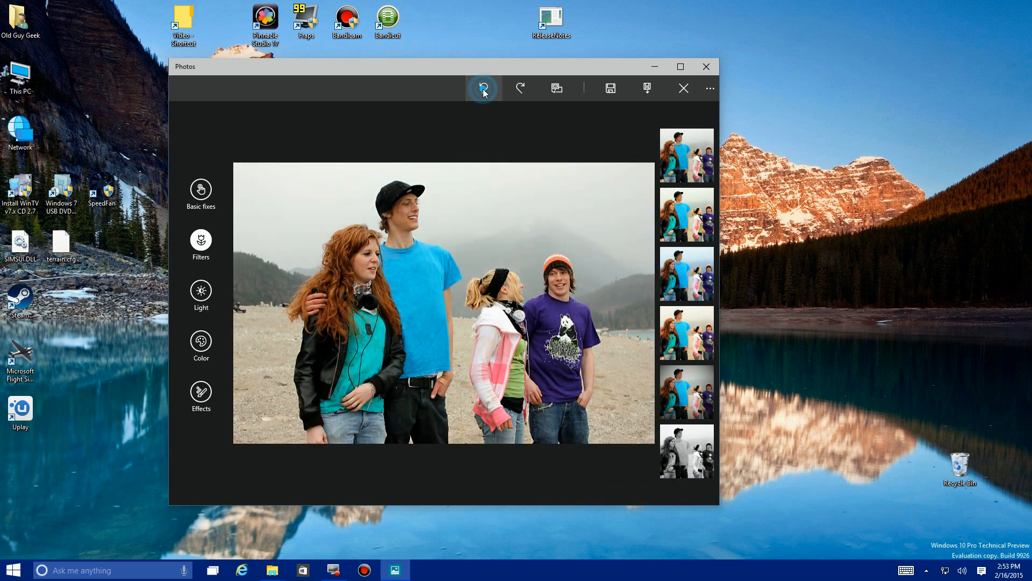
click(484, 87)
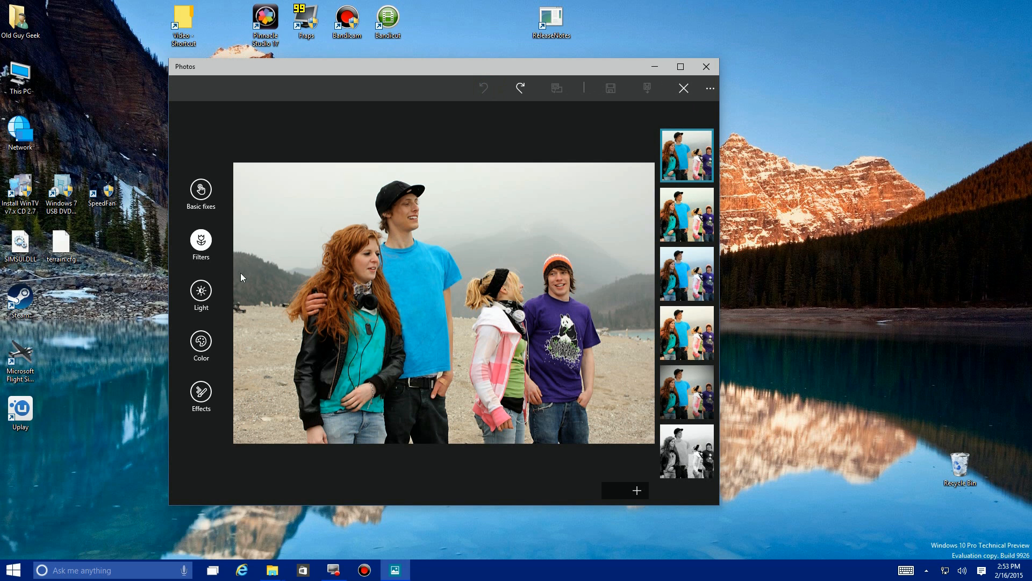
click(200, 293)
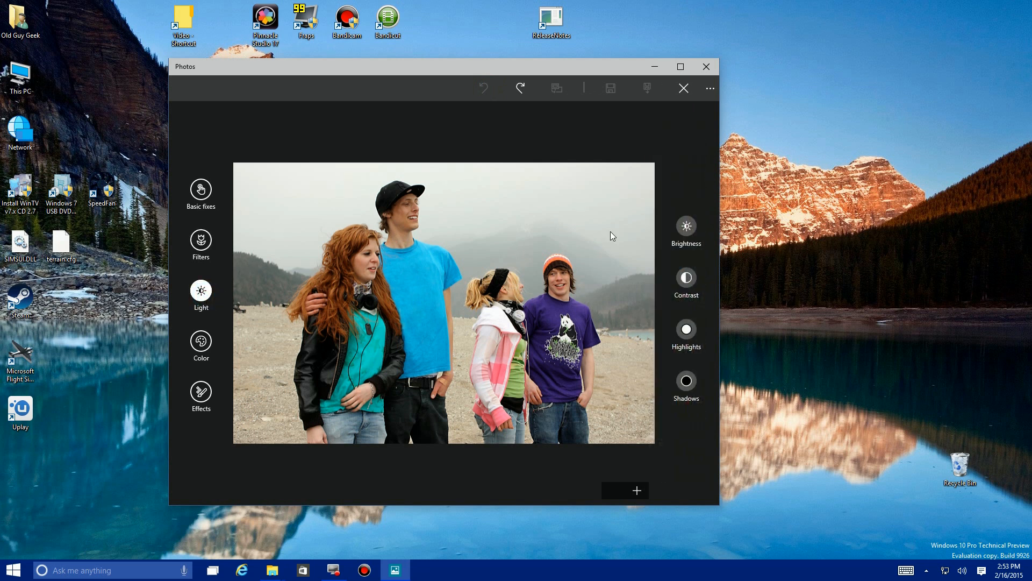
- Test brightness and contrast on the photo, returning both to their original levels
click(684, 226)
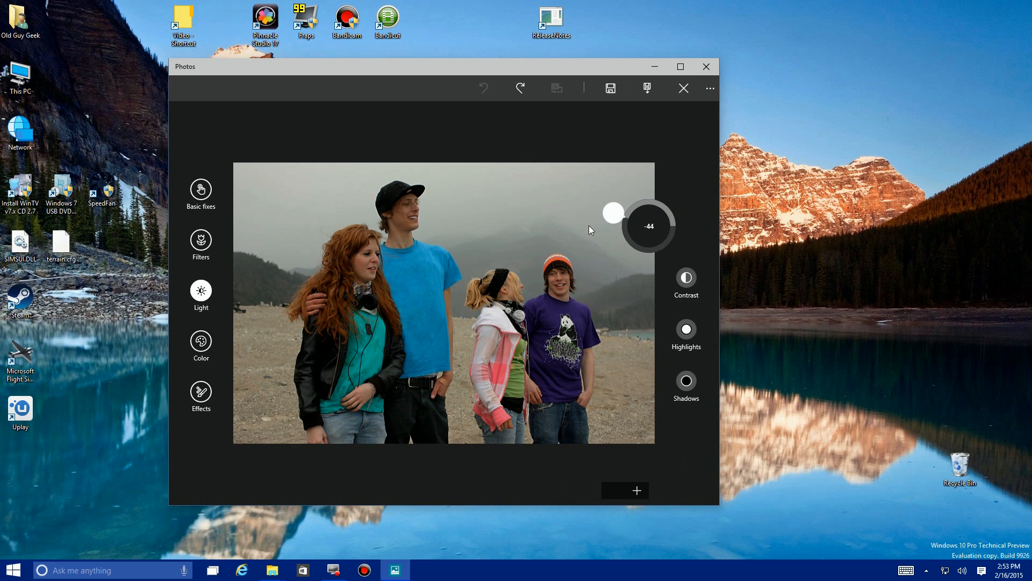
drag(612, 211, 668, 255)
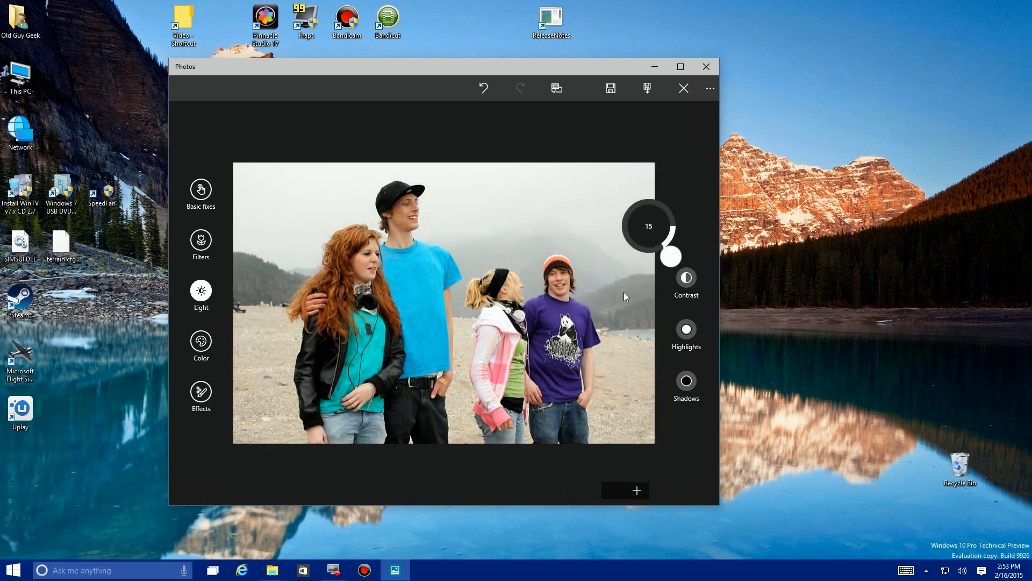
drag(670, 258, 651, 264)
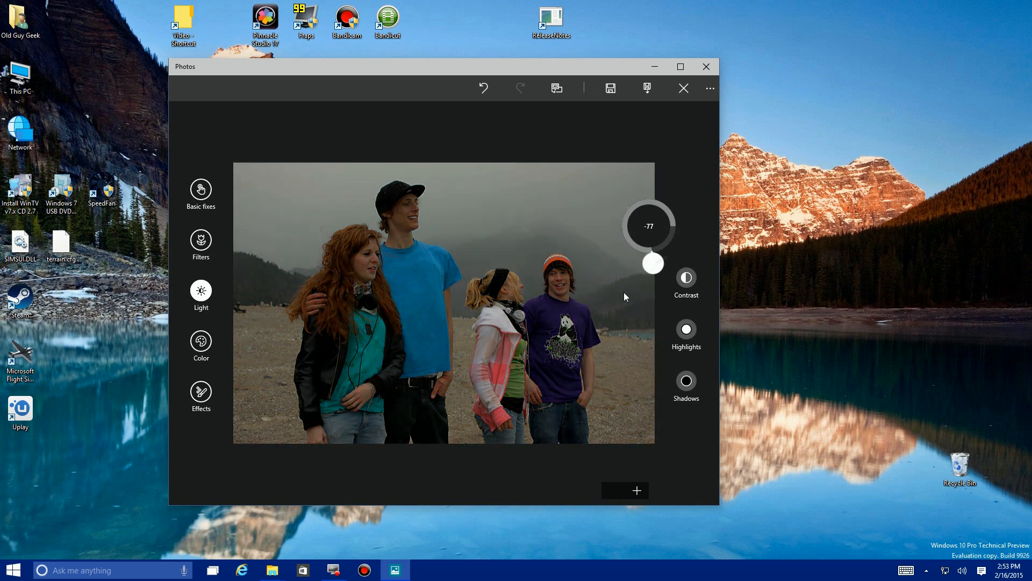
drag(651, 264, 680, 202)
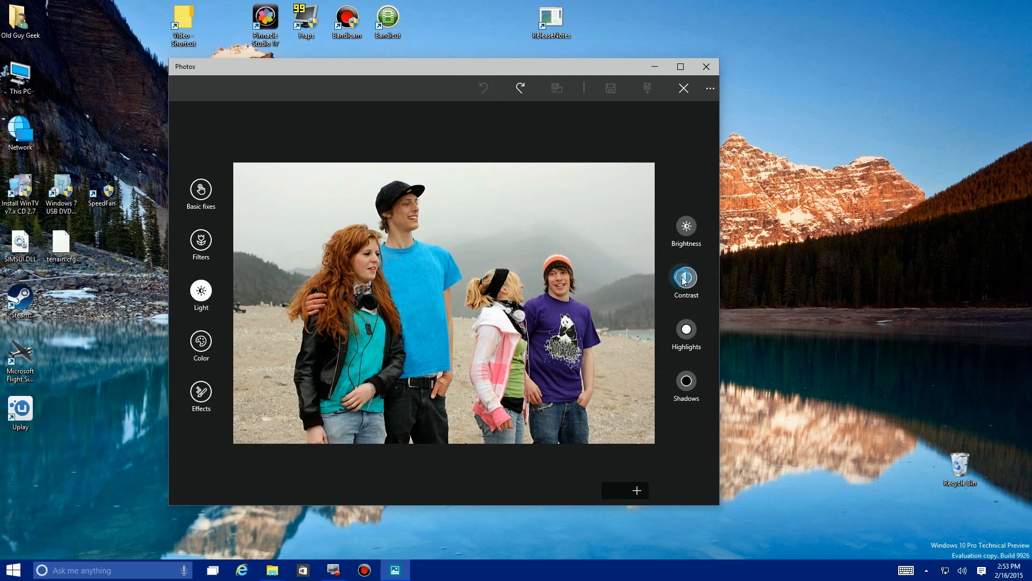
drag(684, 276, 621, 304)
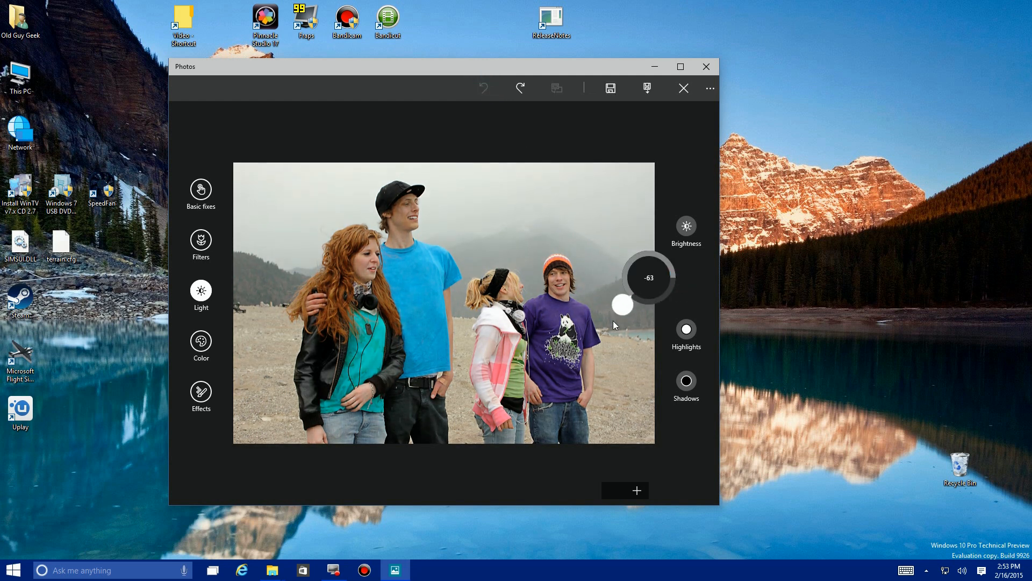
drag(622, 304, 657, 241)
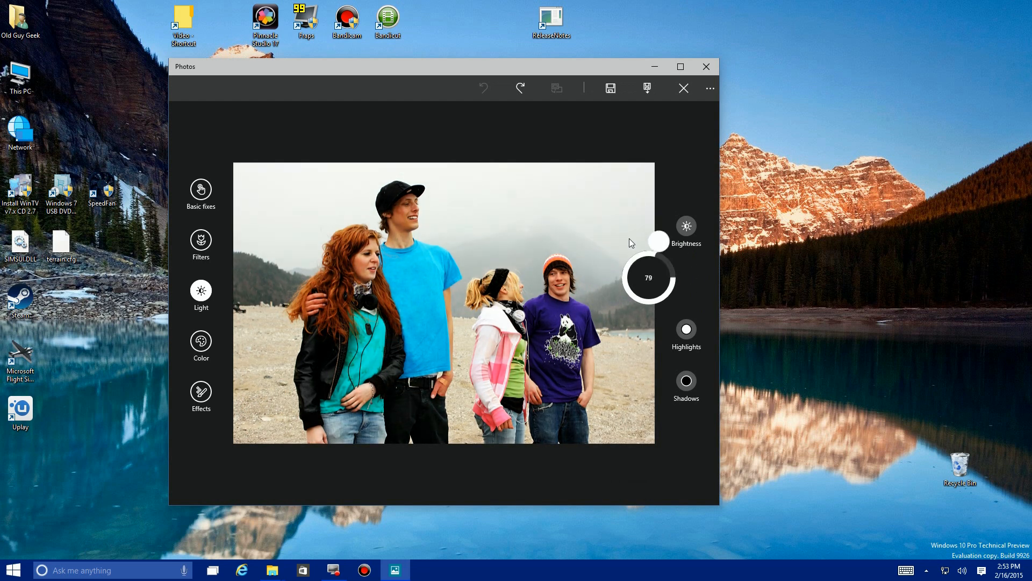
drag(658, 240, 687, 278)
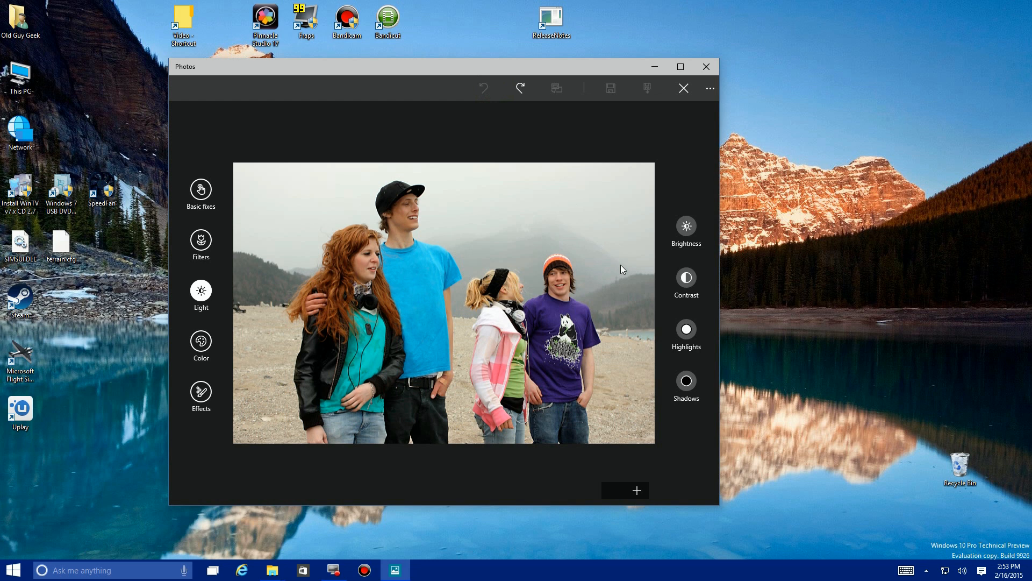
- Try highlights and shadows adjustments, then undo the lighting edits
click(686, 328)
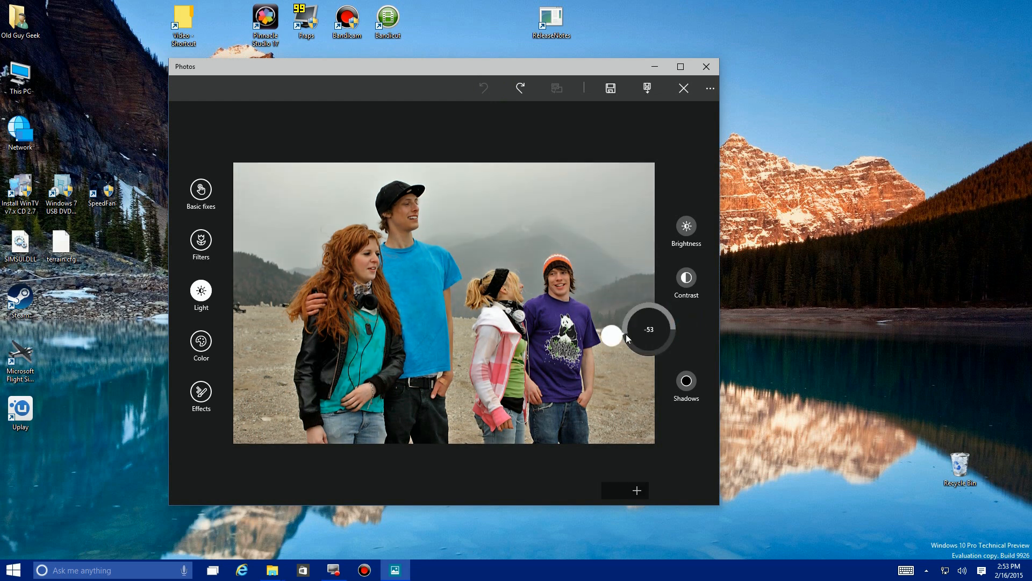
drag(611, 336, 685, 328)
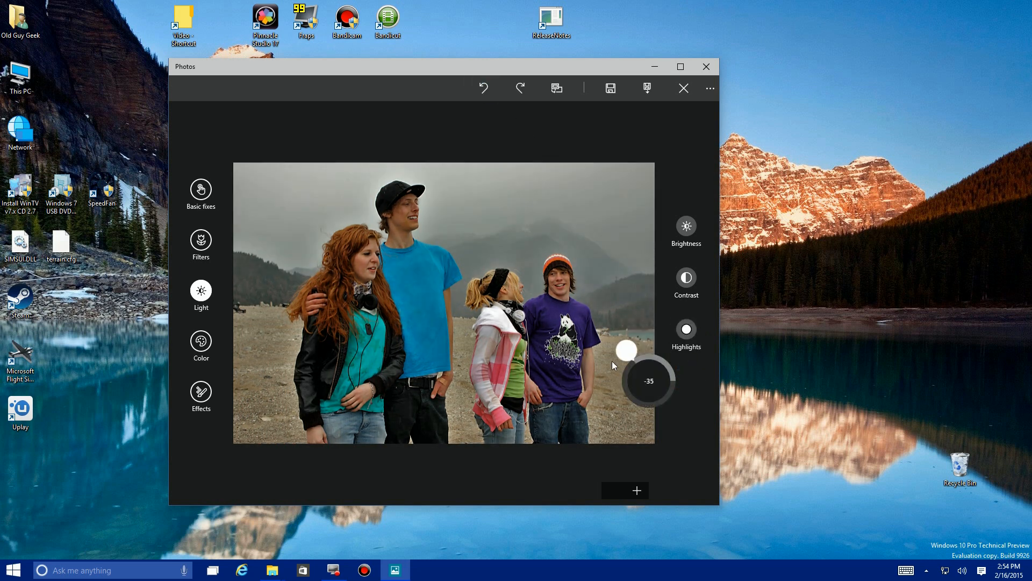
drag(626, 350, 688, 390)
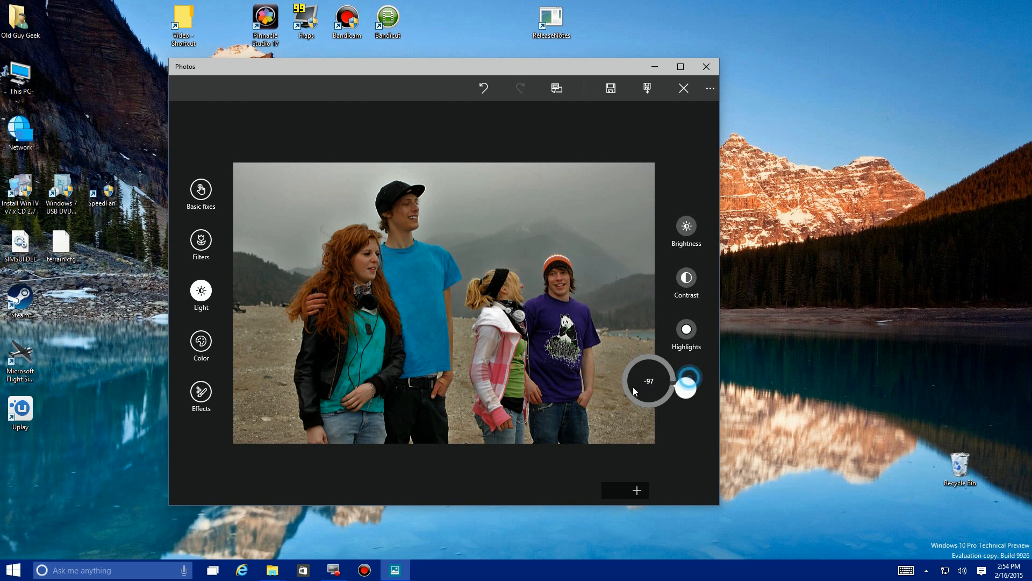
drag(649, 391, 681, 358)
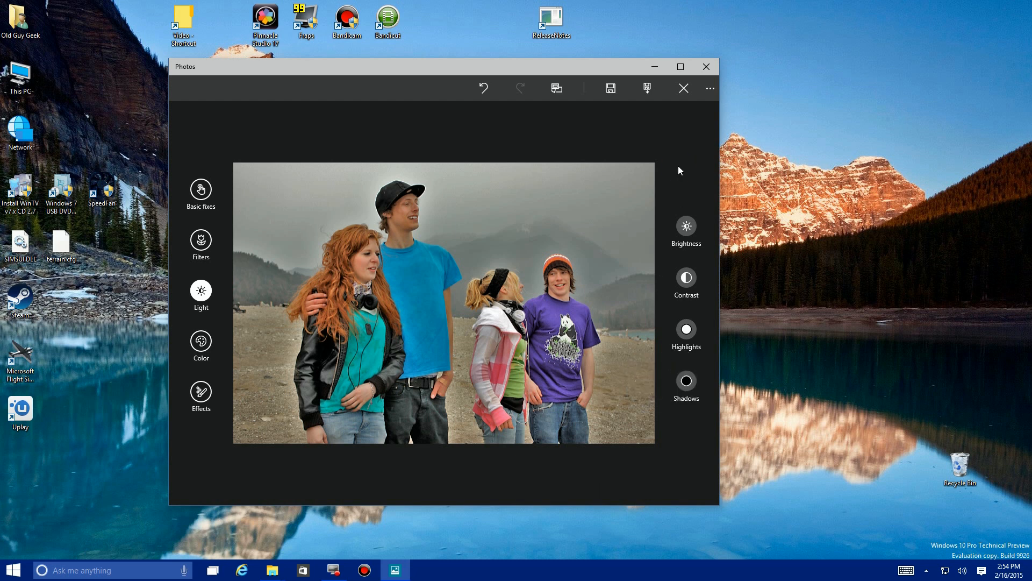
click(484, 88)
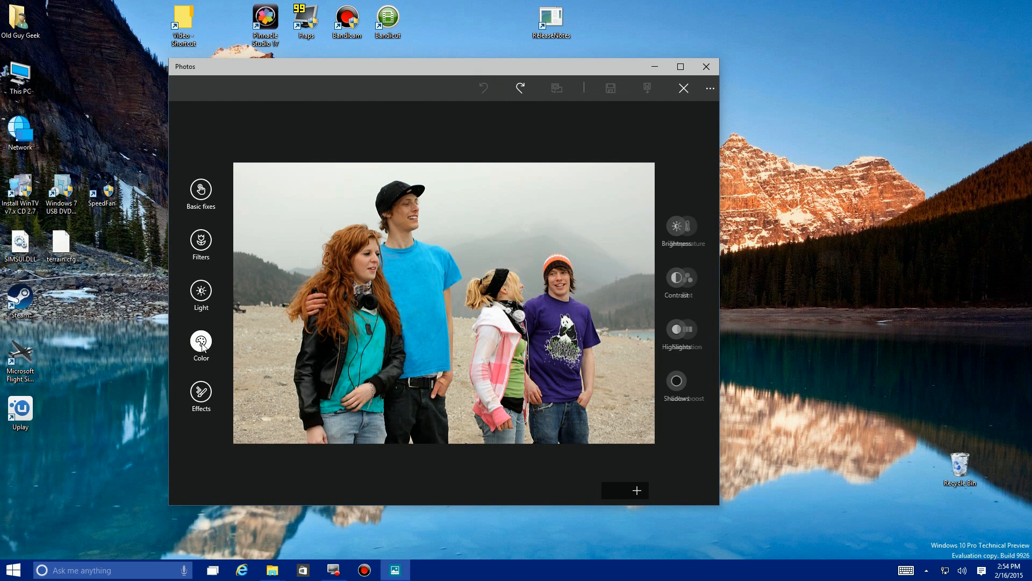
click(685, 225)
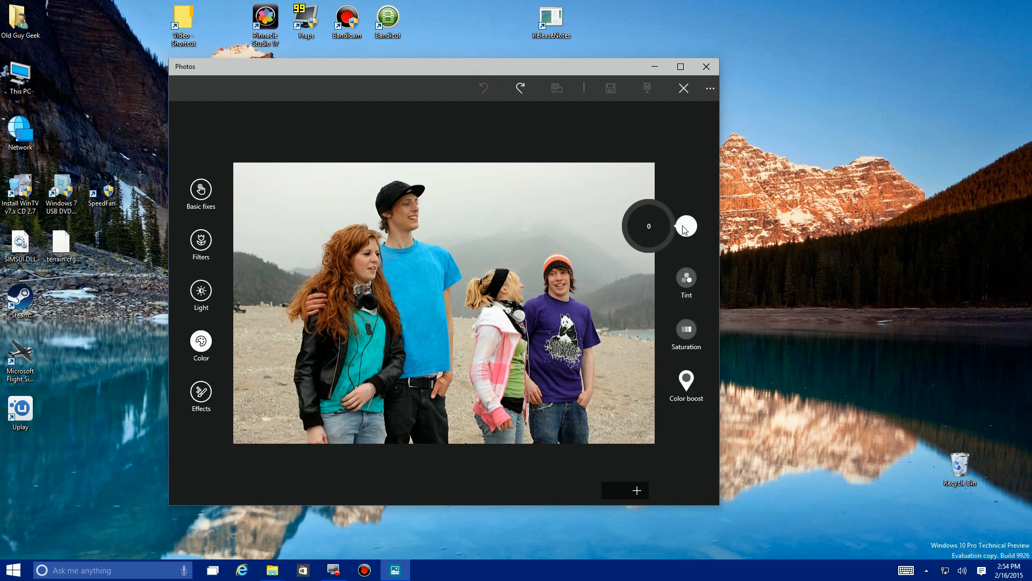
- Warm the colour temperature and shift the tint toward magenta, then undo the tint
drag(686, 226, 611, 213)
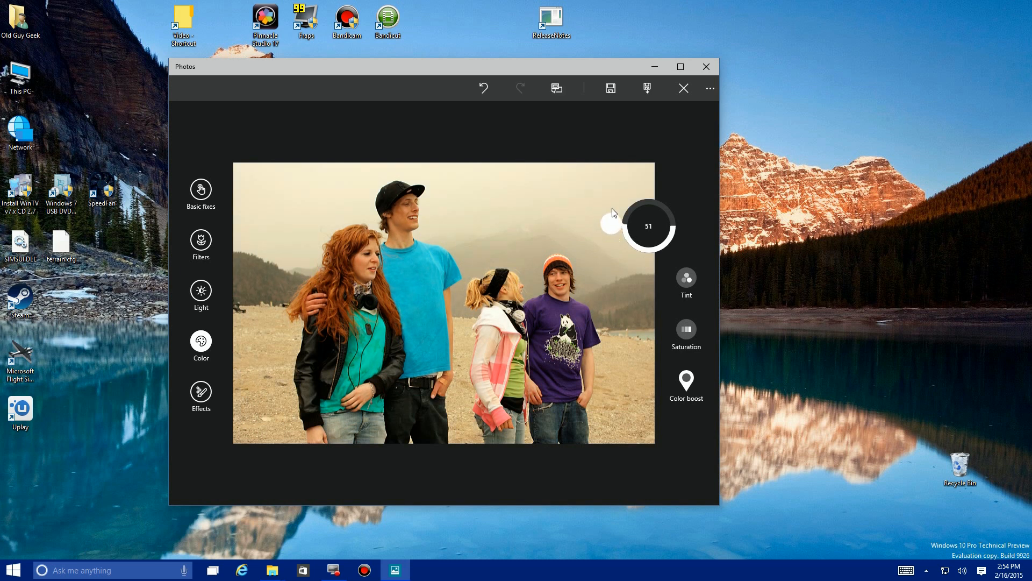
click(685, 277)
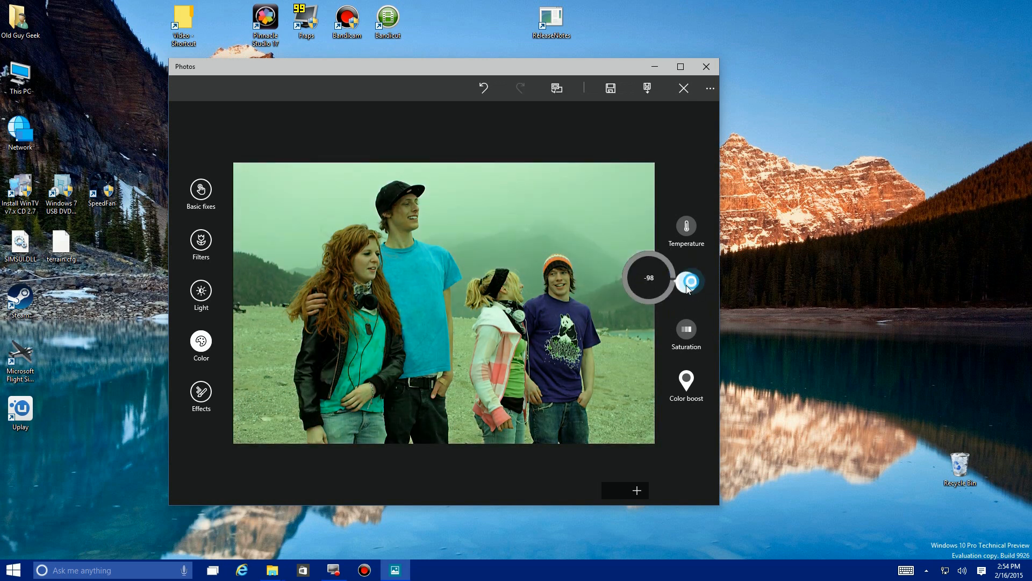
drag(689, 282, 644, 241)
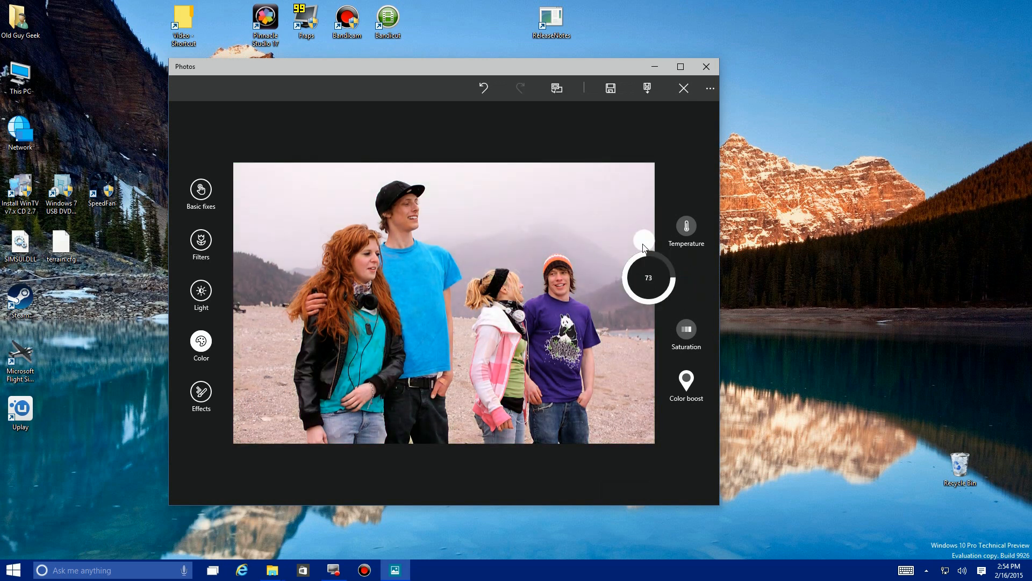
drag(644, 239, 615, 257)
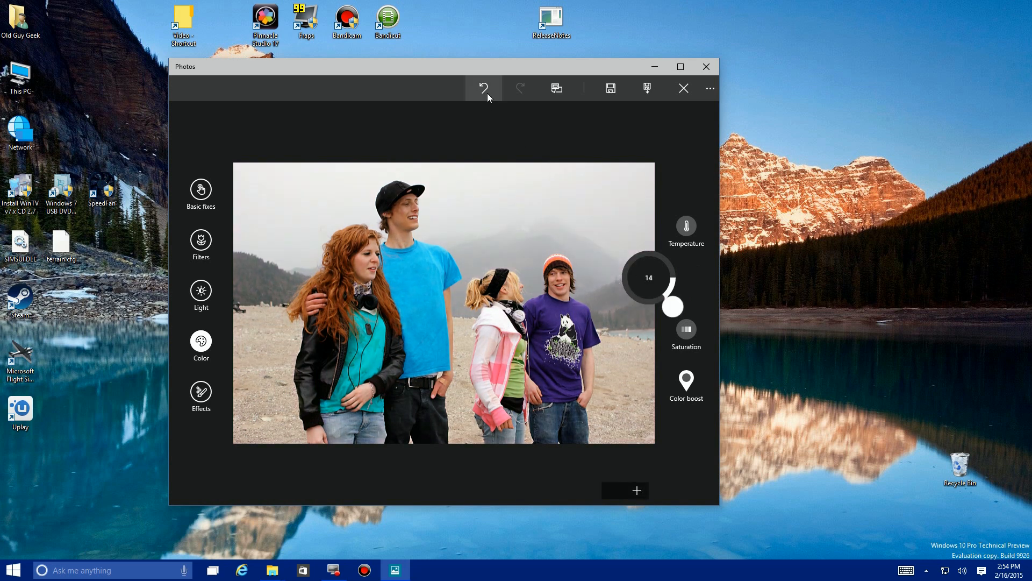
click(484, 88)
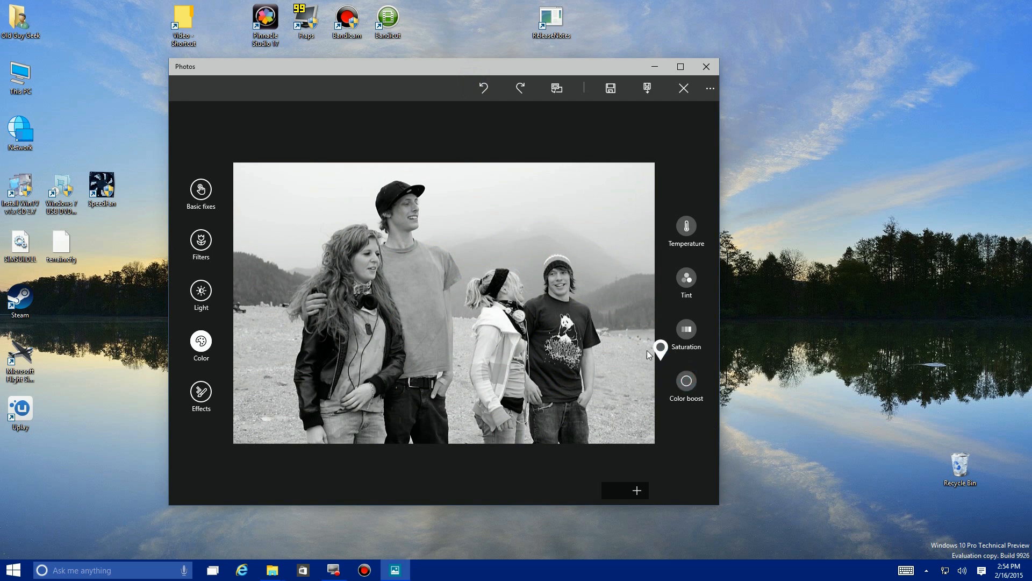
- Try a colour boost on the purple shirt and undo the saturation changes
click(685, 331)
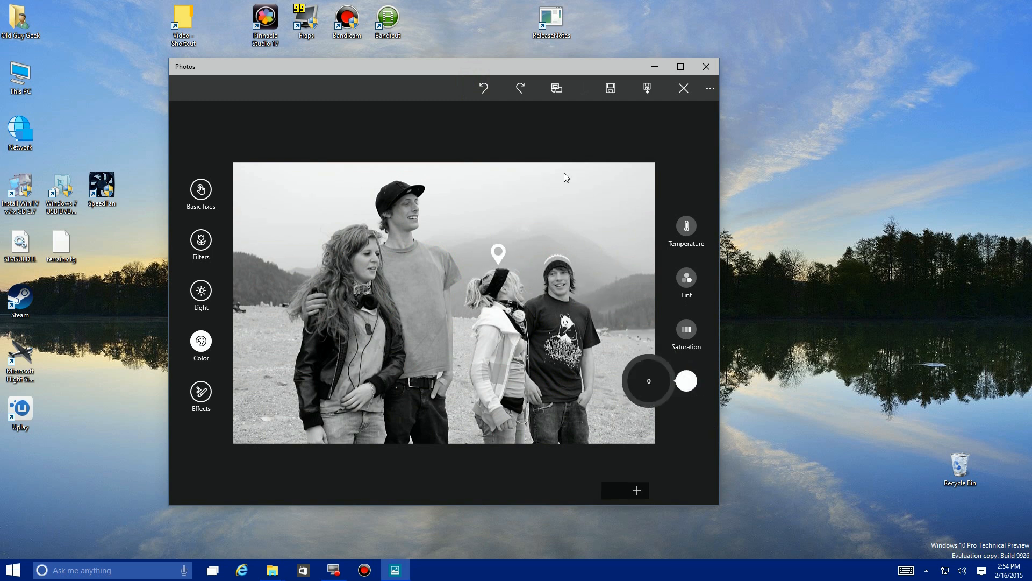
click(483, 88)
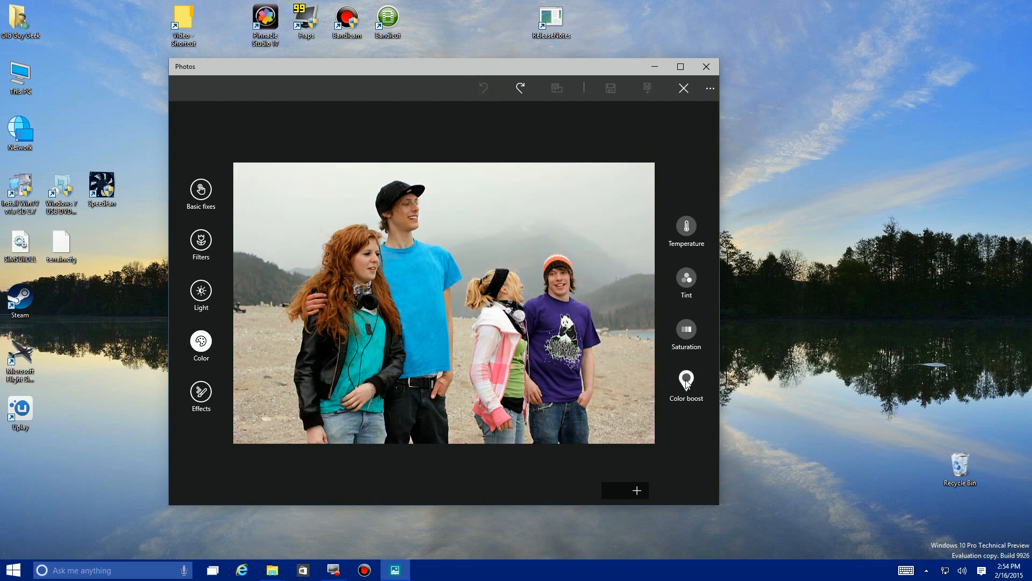
click(685, 384)
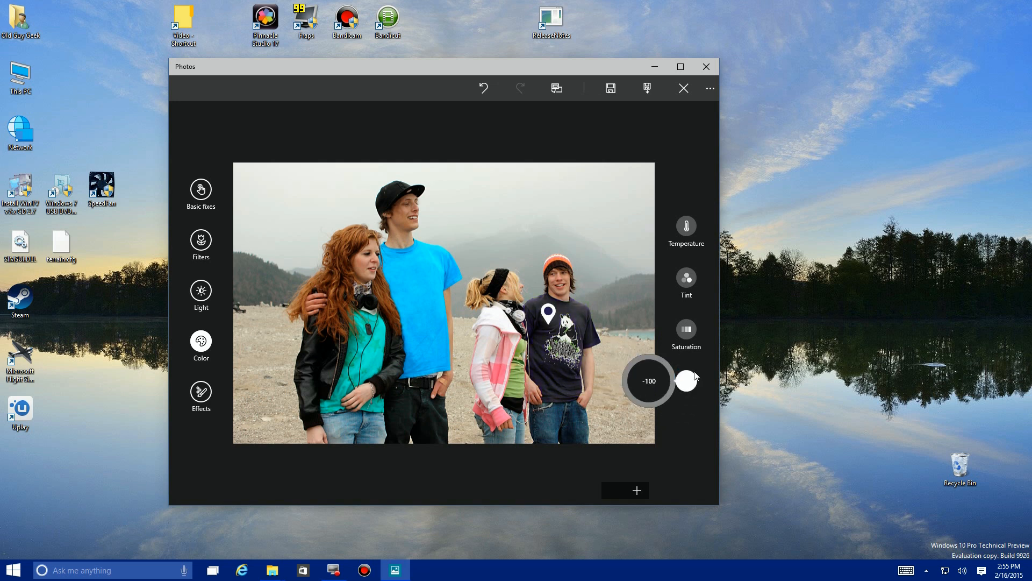
mouse_move(683, 400)
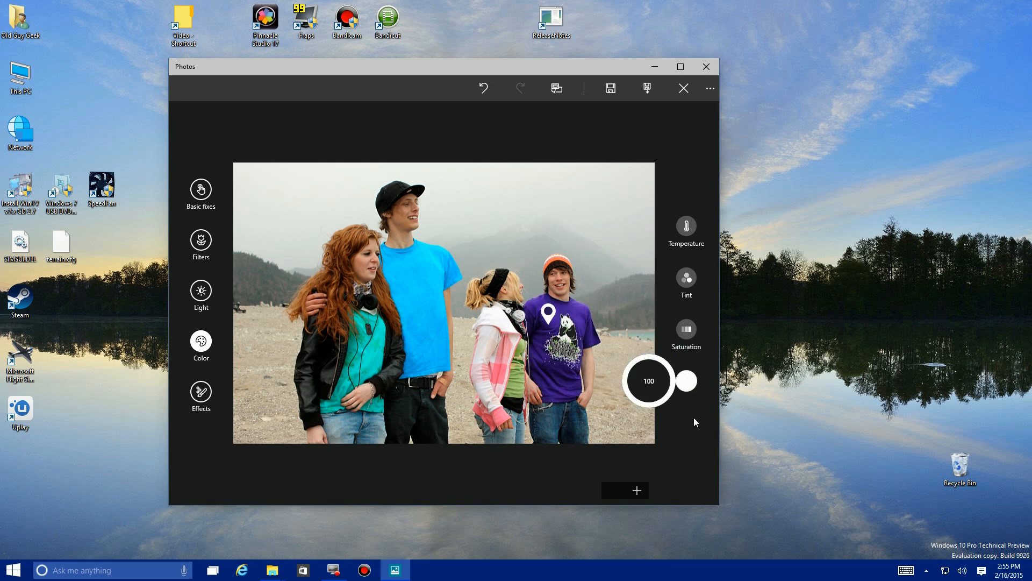
mouse_move(630, 227)
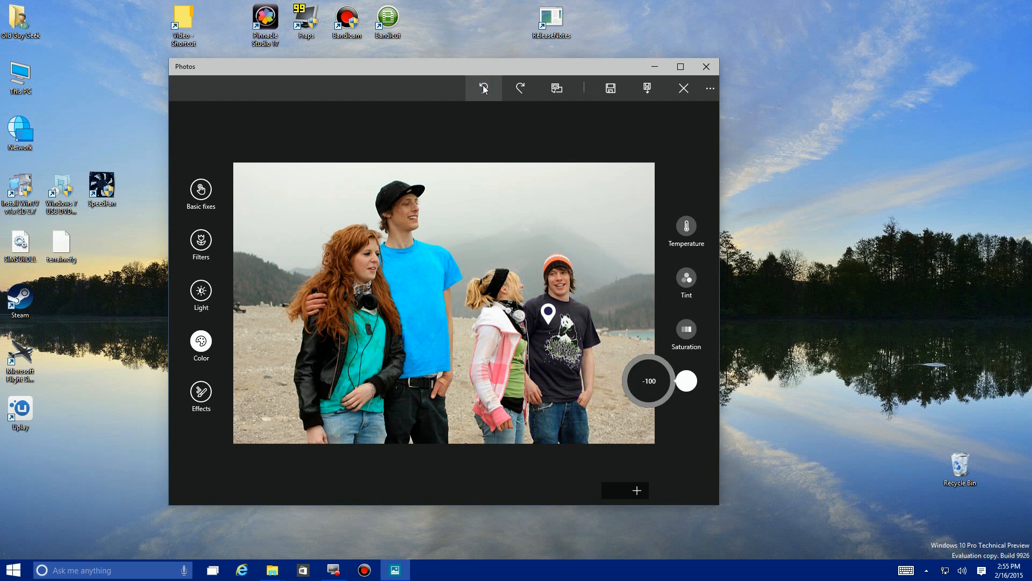
click(484, 88)
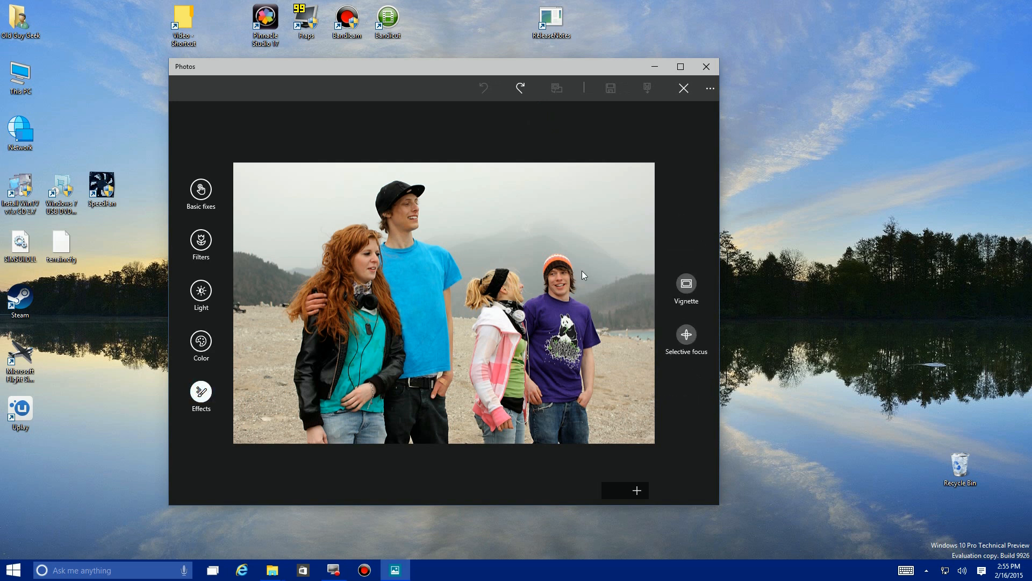
click(685, 285)
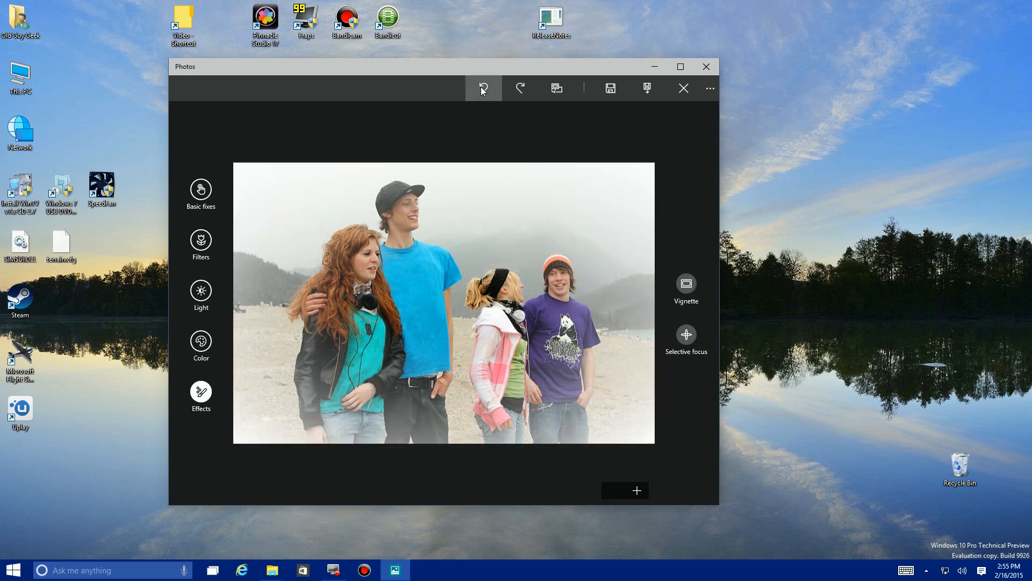
click(685, 335)
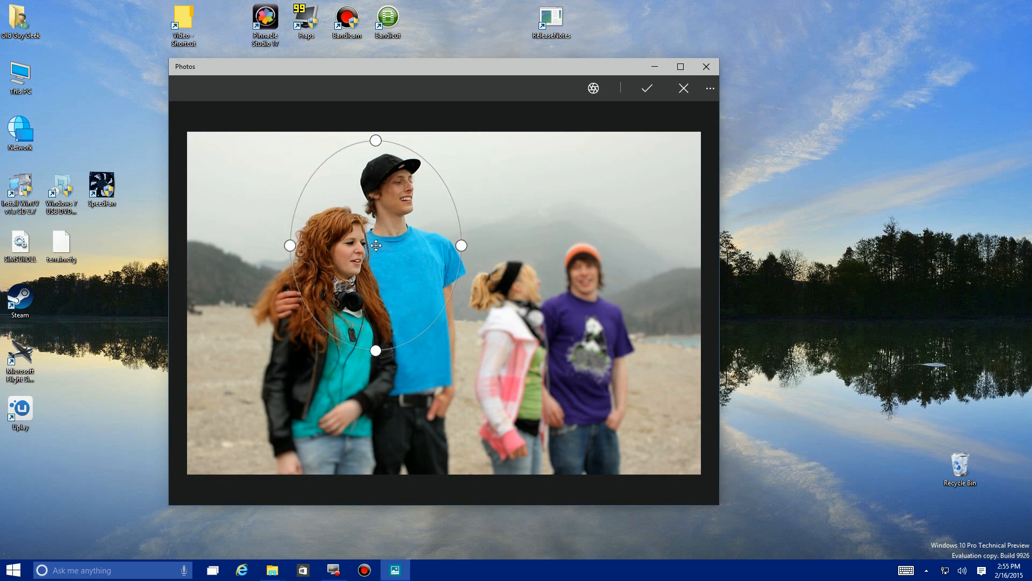
mouse_move(568, 293)
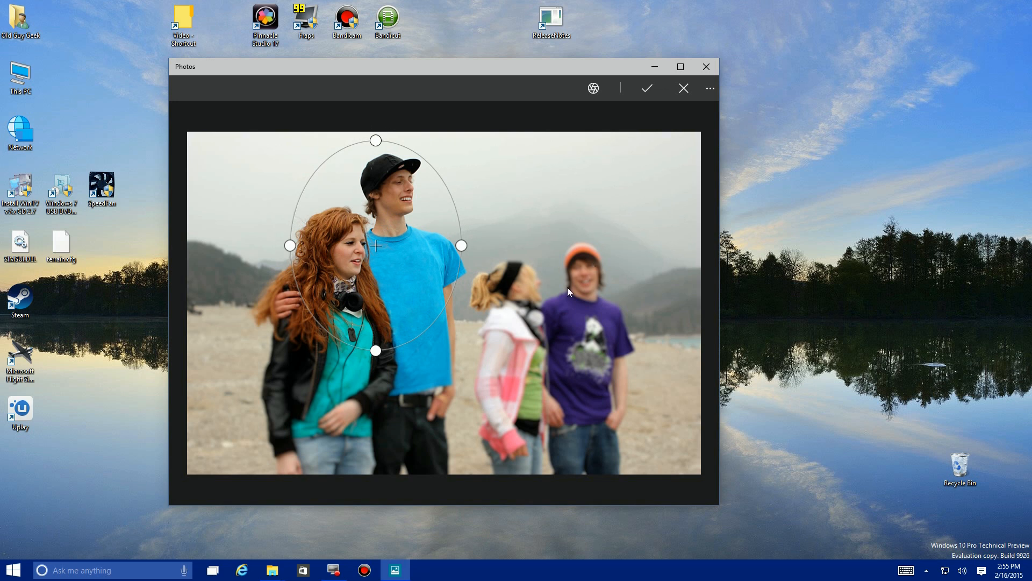
- Strengthen the background blur and apply selective focus on the two front people
click(592, 88)
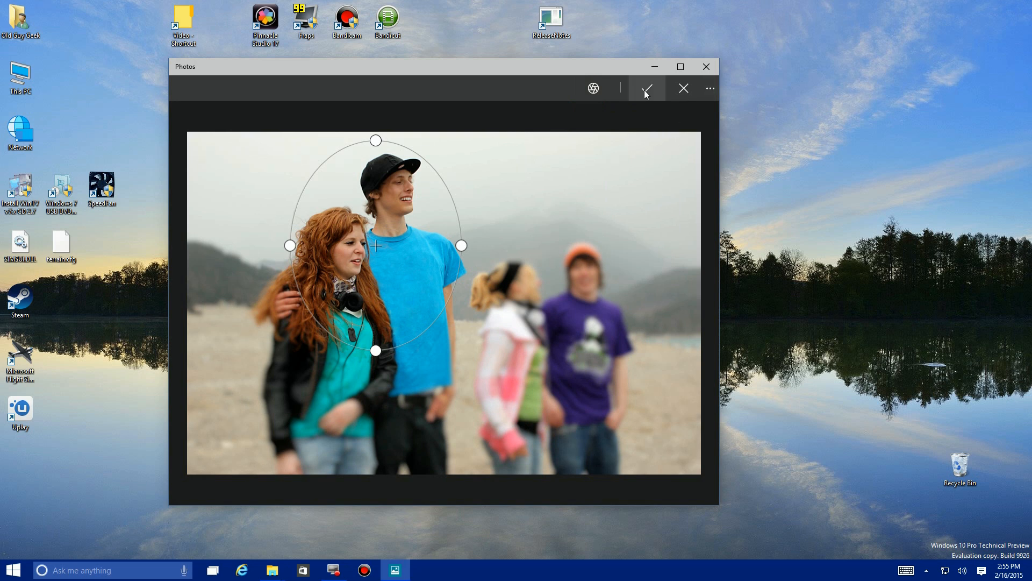
click(646, 88)
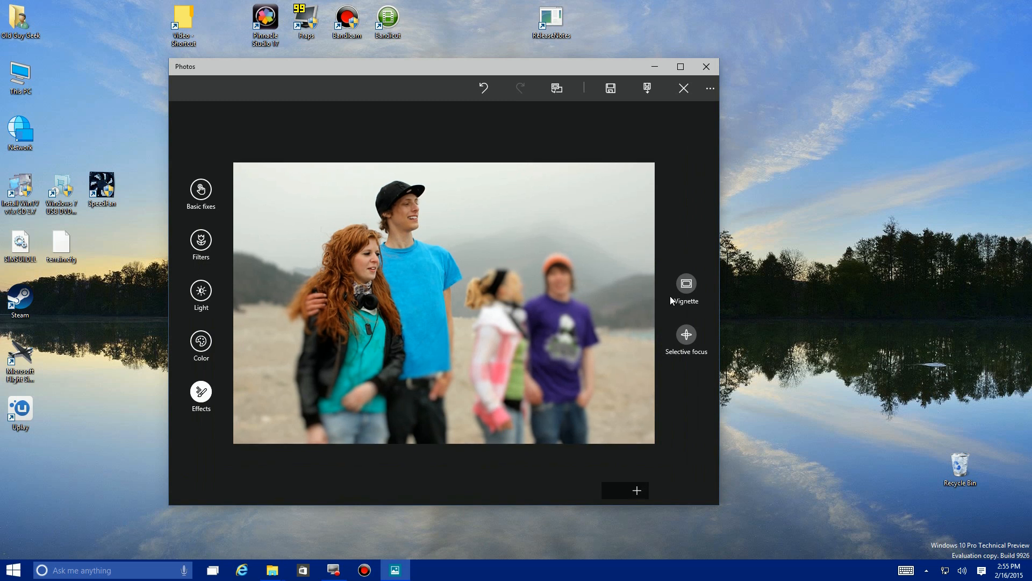
- Set the vignette to full strength and compare the edit against the original
click(684, 284)
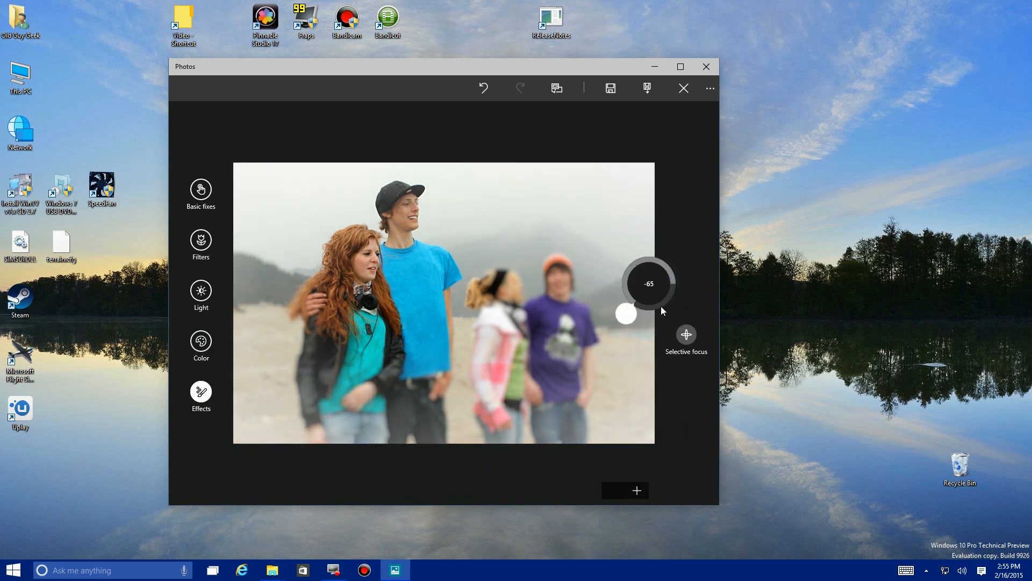
drag(625, 314, 686, 283)
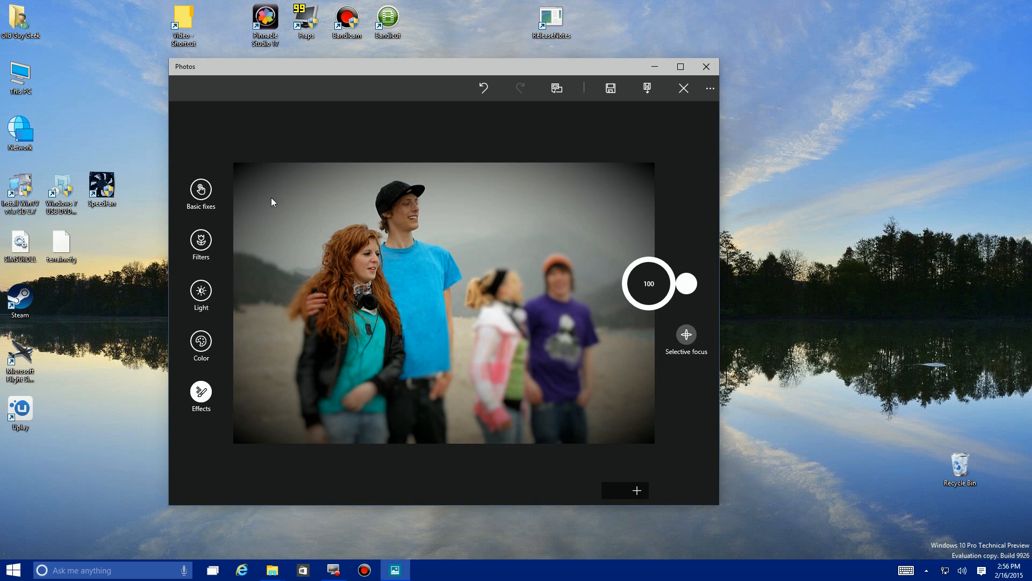
mouse_move(433, 224)
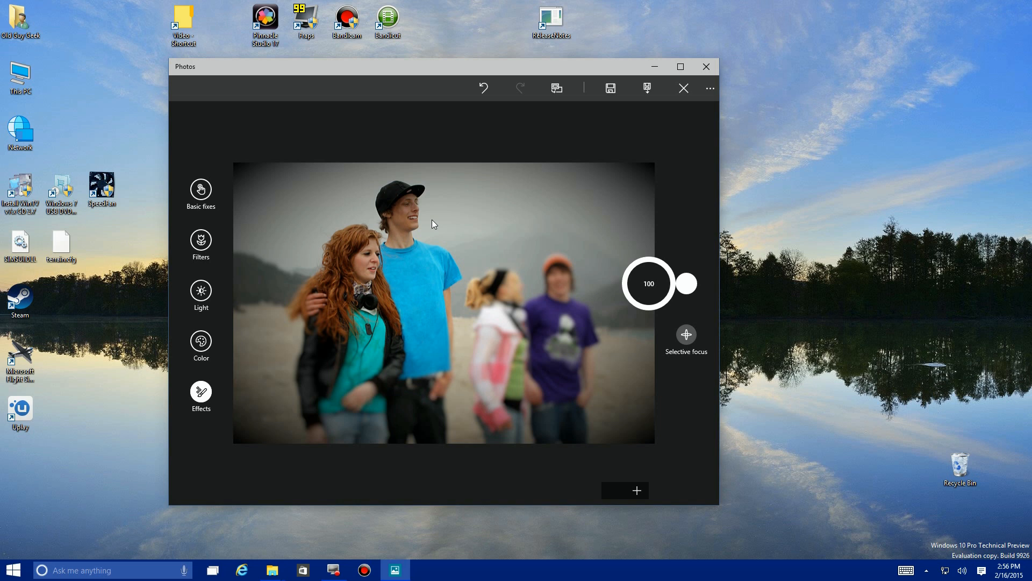
mouse_move(596, 170)
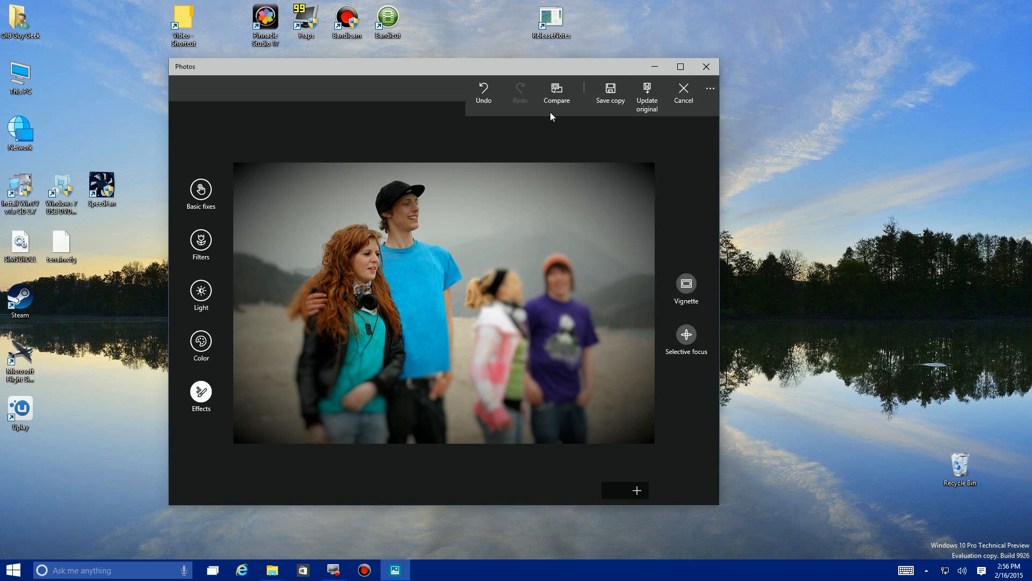
mouse_move(539, 129)
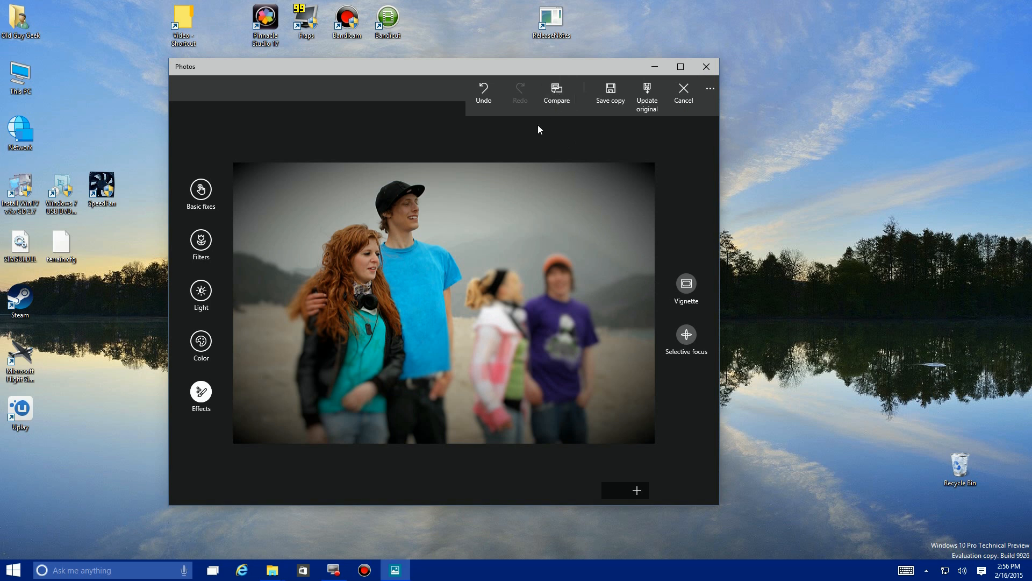
click(556, 92)
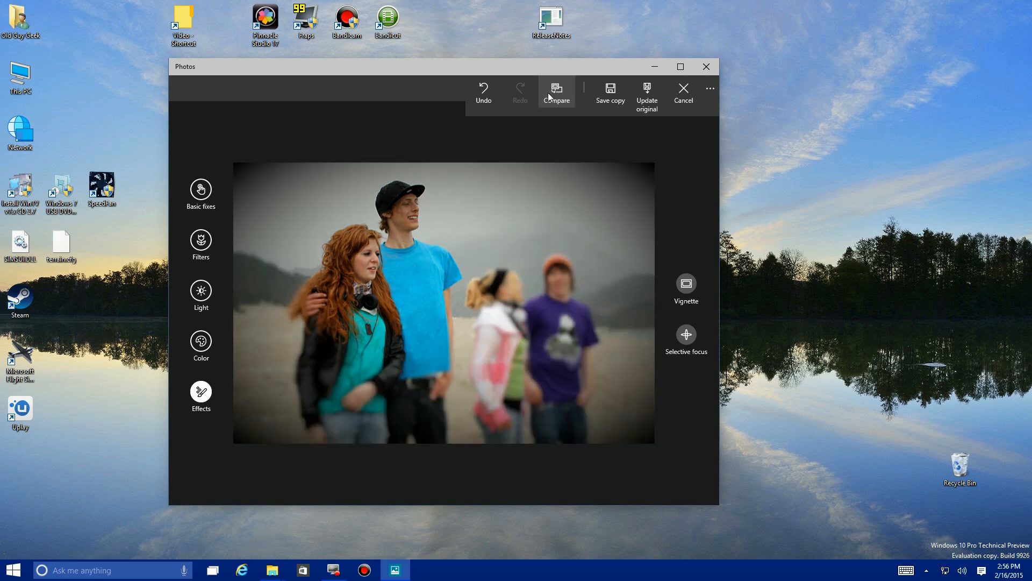
mouse_move(603, 95)
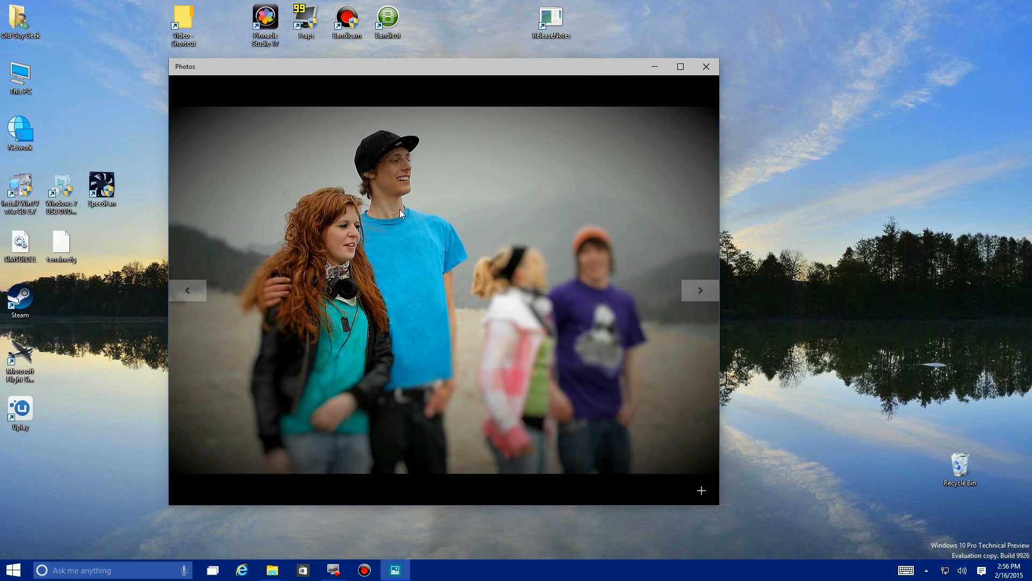
mouse_move(532, 169)
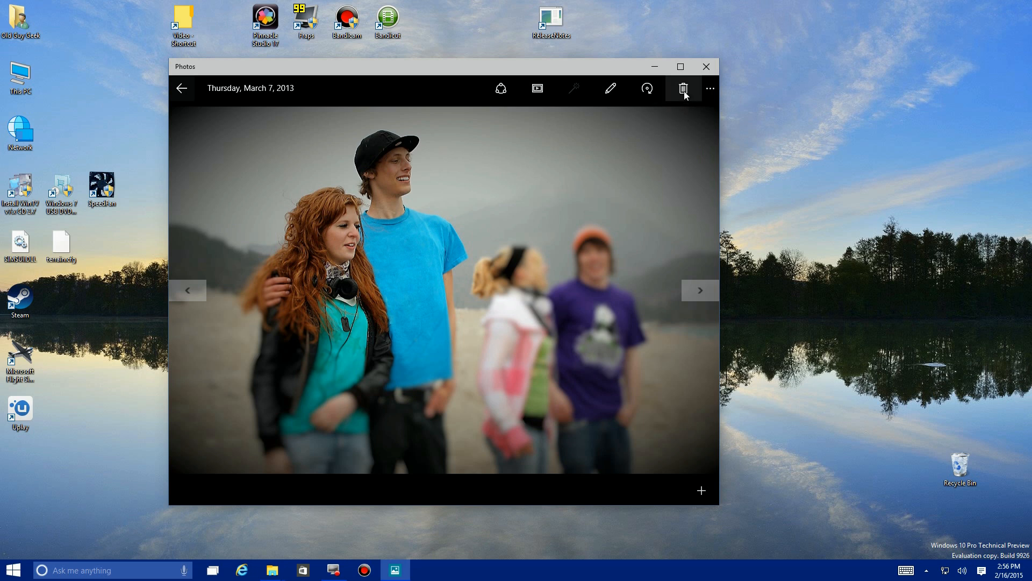
- View the photo's file info (1920 x 1280 px JPG, 223.2 KB), then reopen the options menu
click(710, 89)
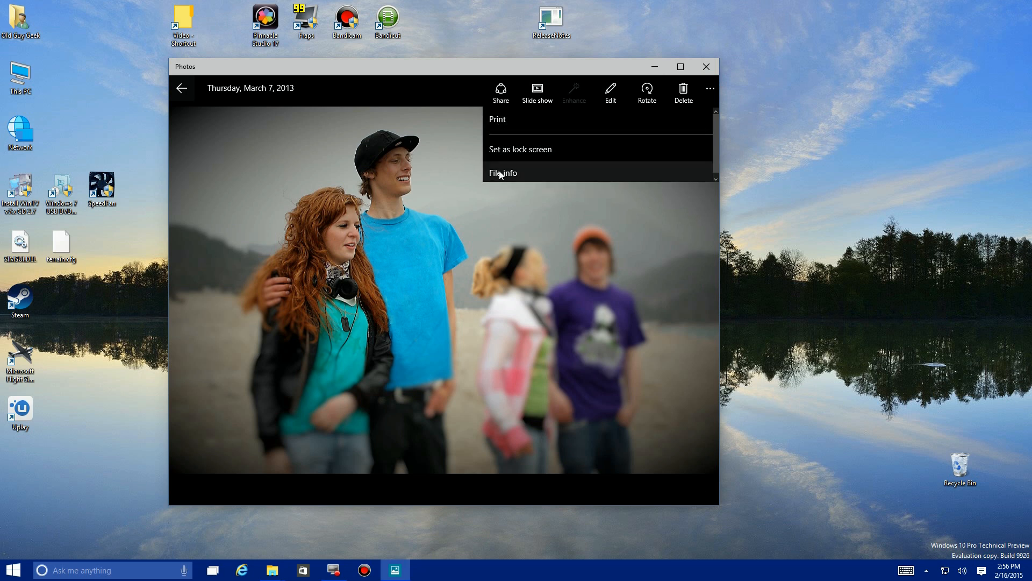
click(502, 173)
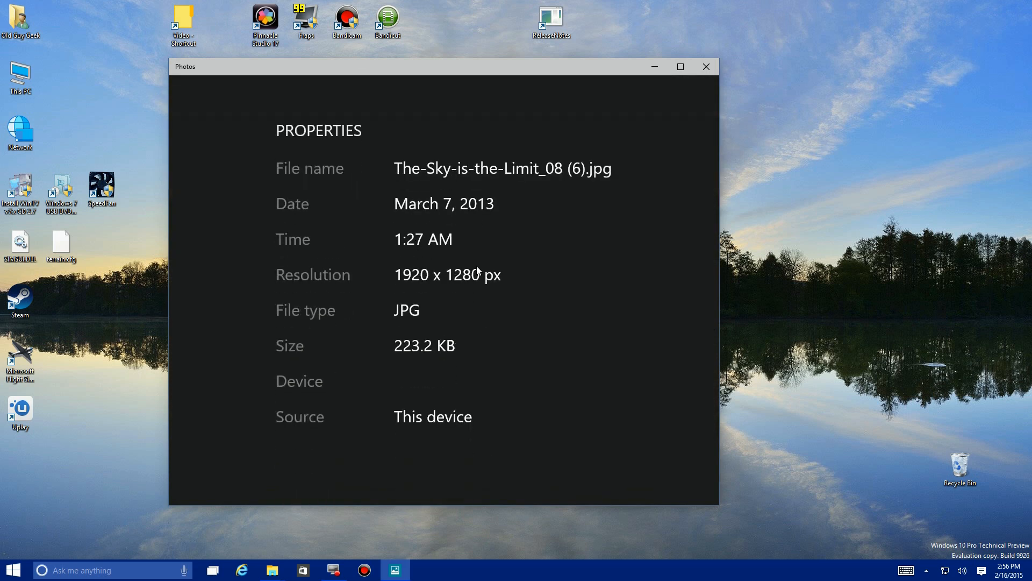
mouse_move(464, 278)
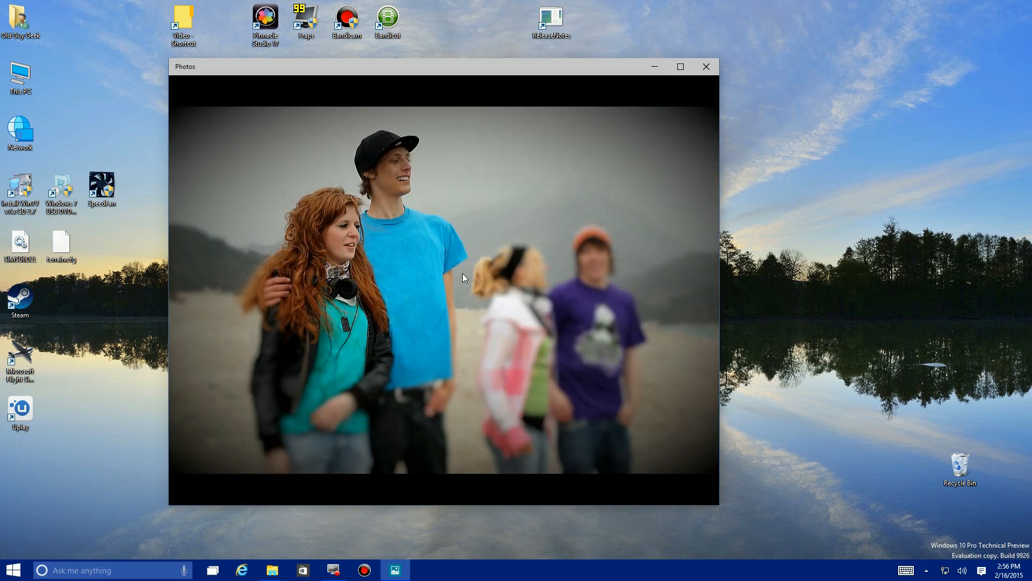
mouse_move(668, 149)
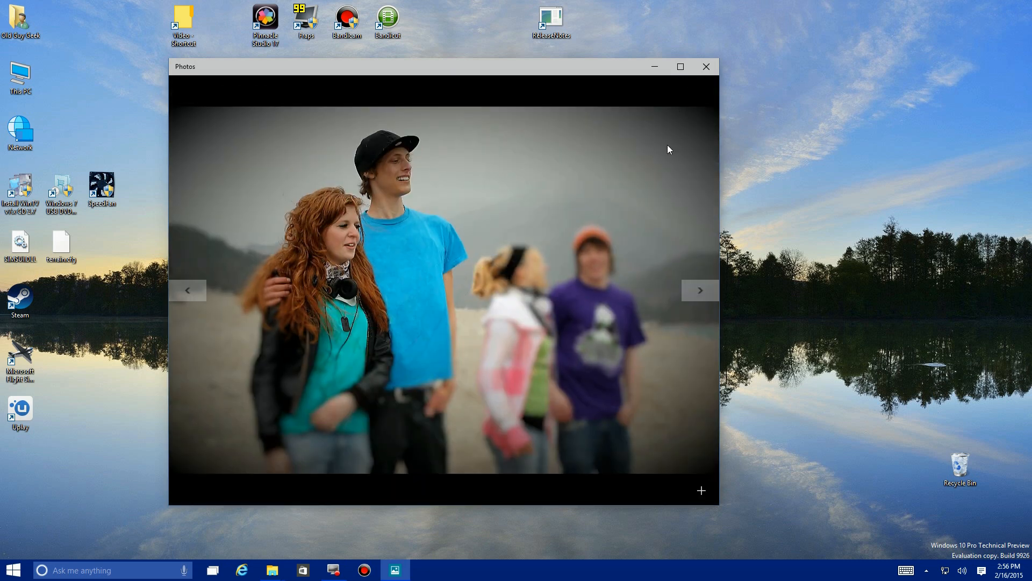
click(710, 90)
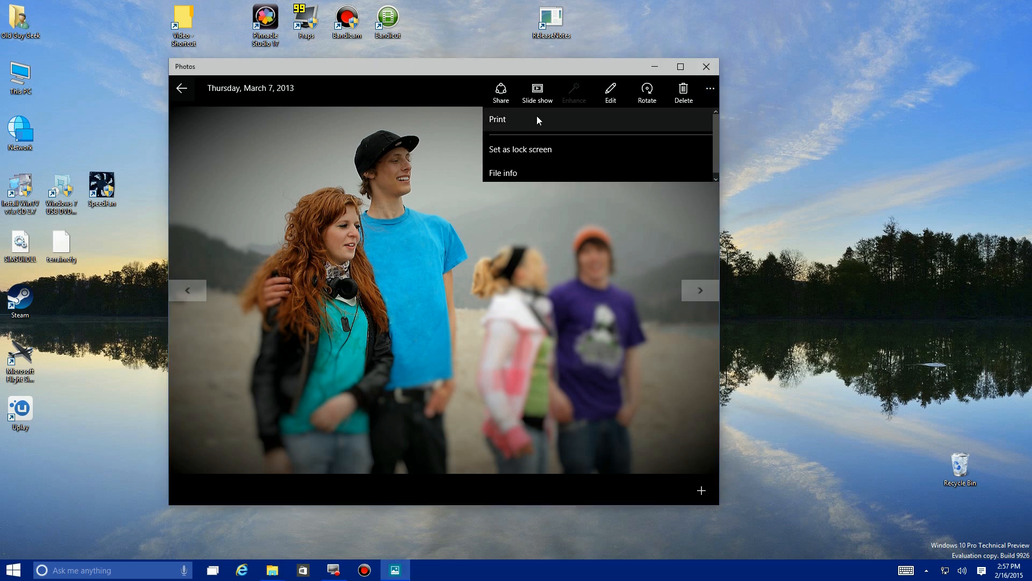
click(496, 119)
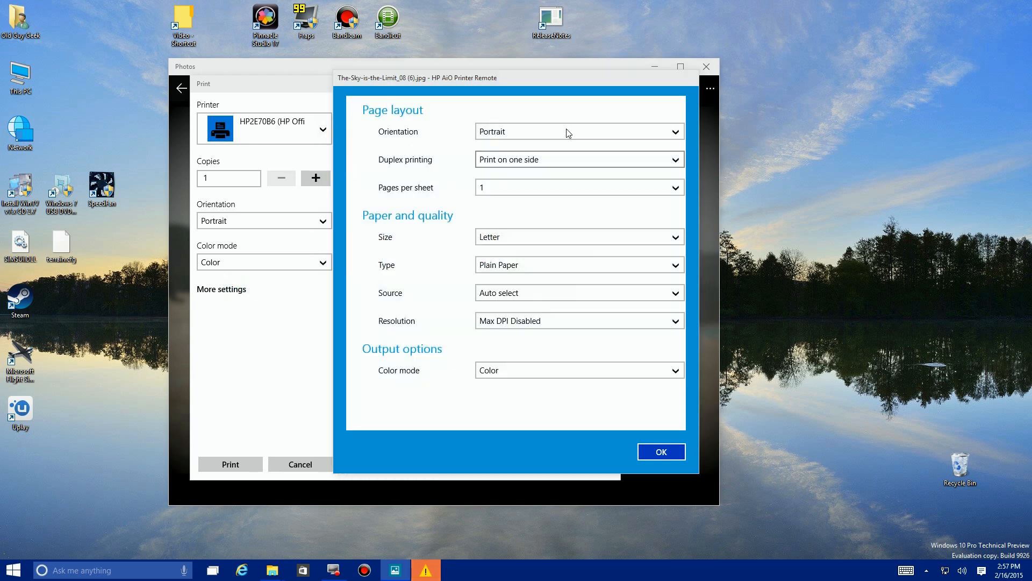
mouse_move(551, 365)
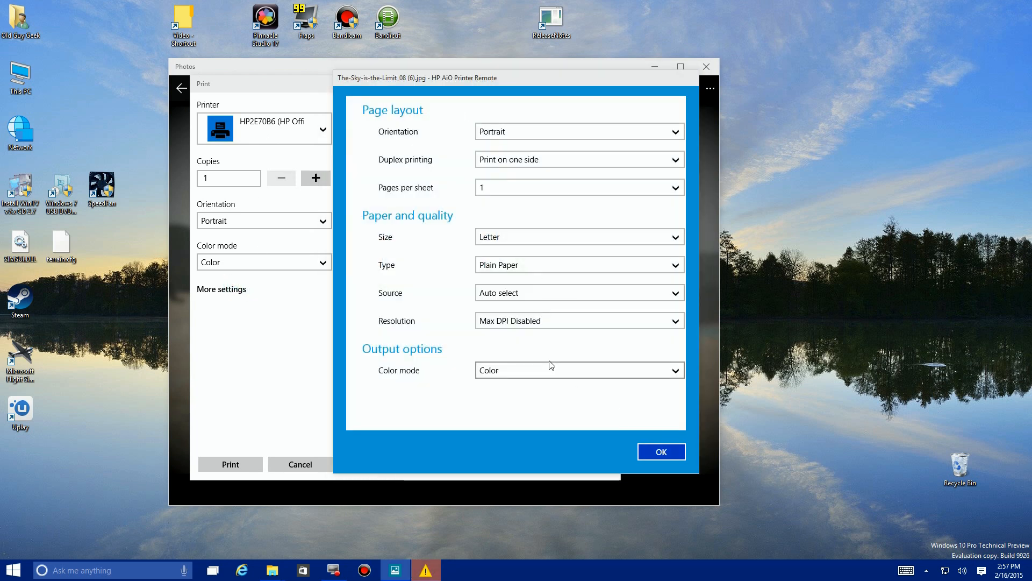
mouse_move(654, 442)
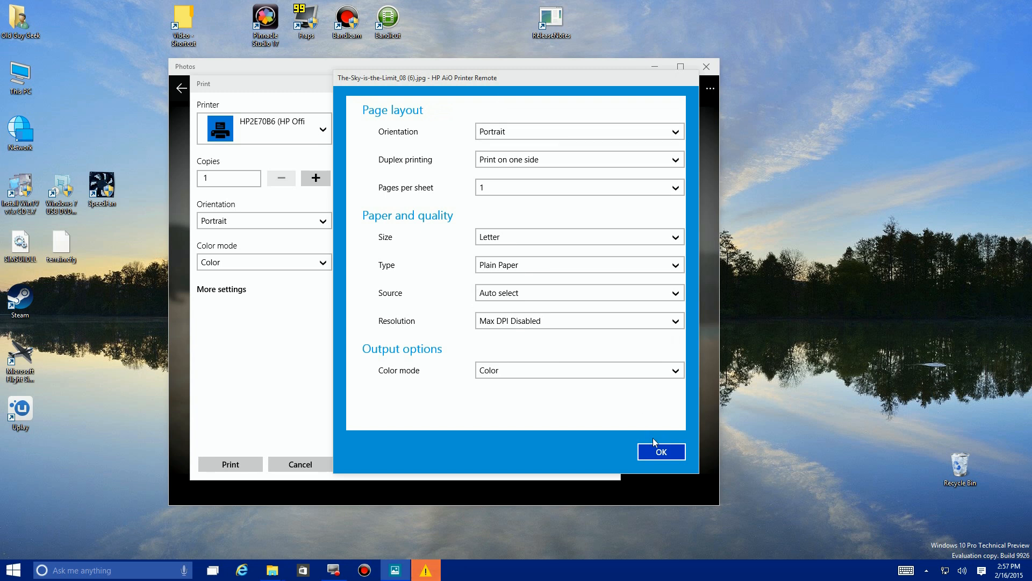
click(660, 452)
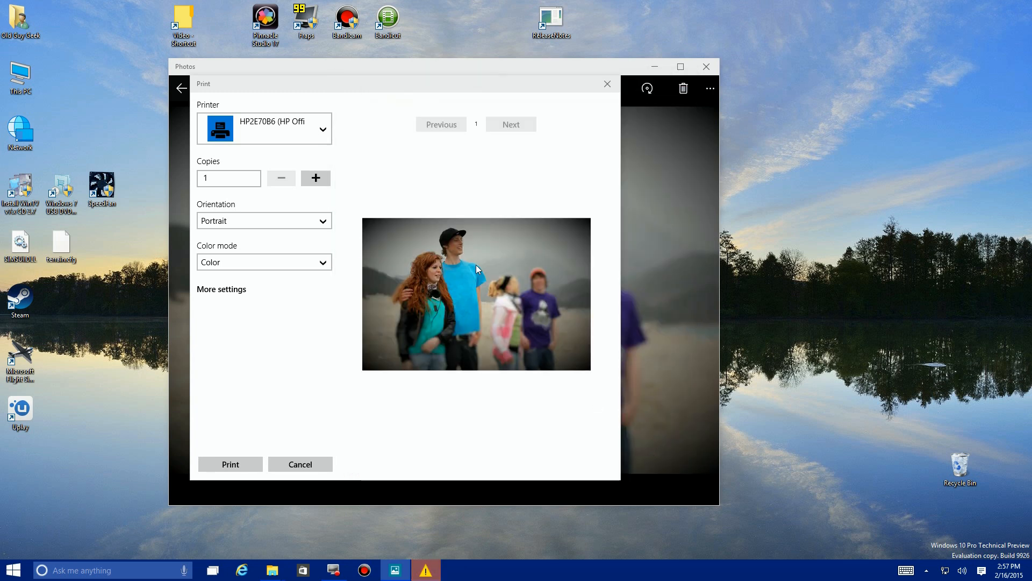
click(299, 464)
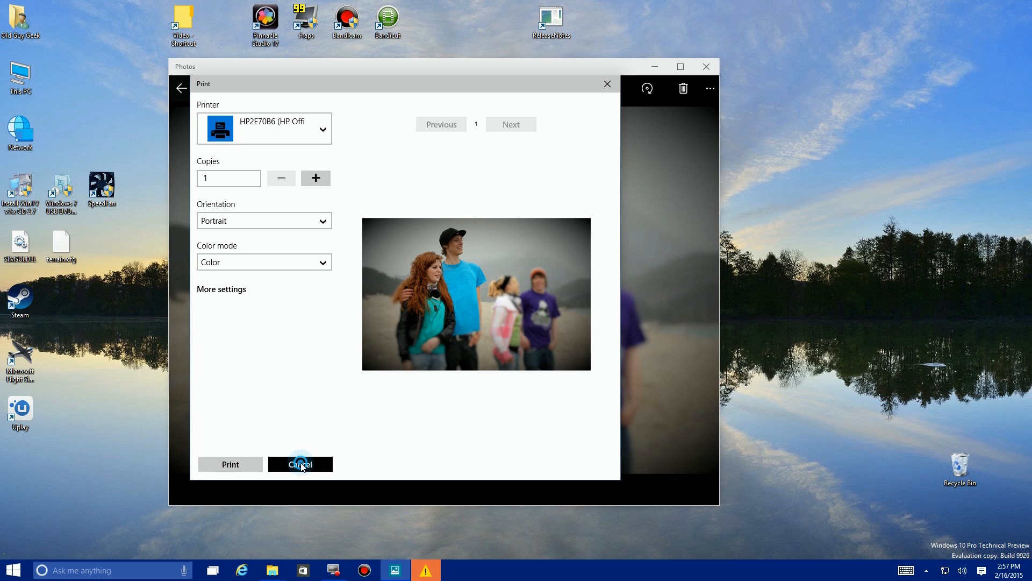
click(300, 464)
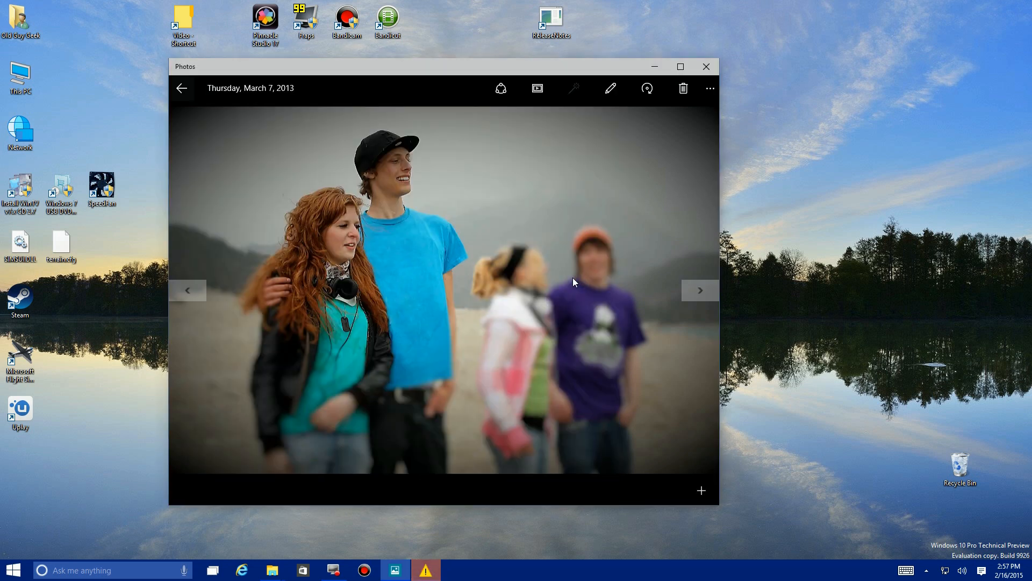
mouse_move(524, 255)
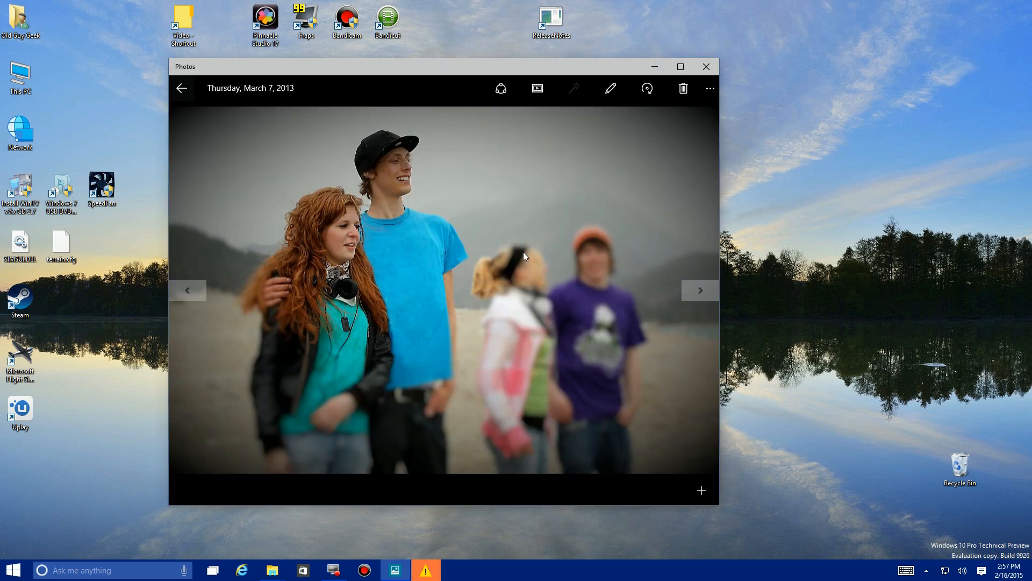